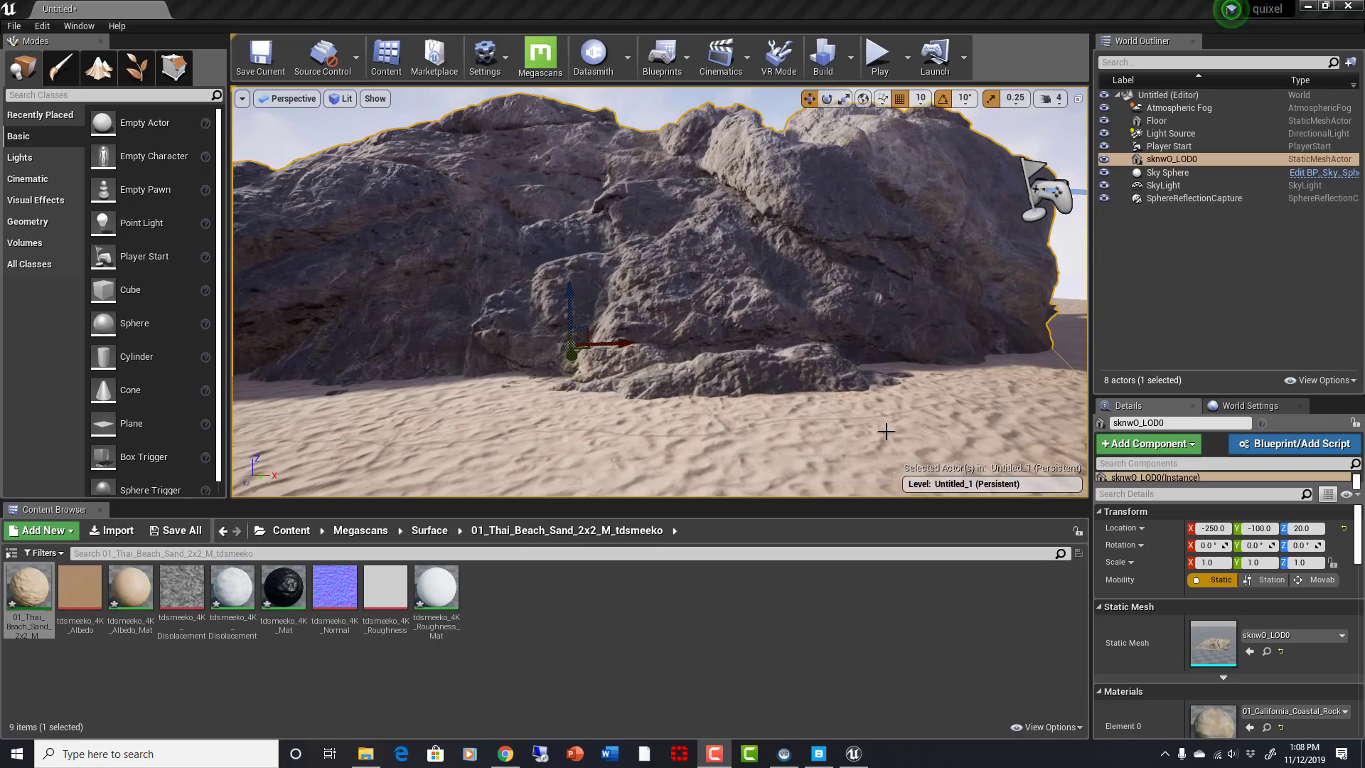
mouse_move(793, 395)
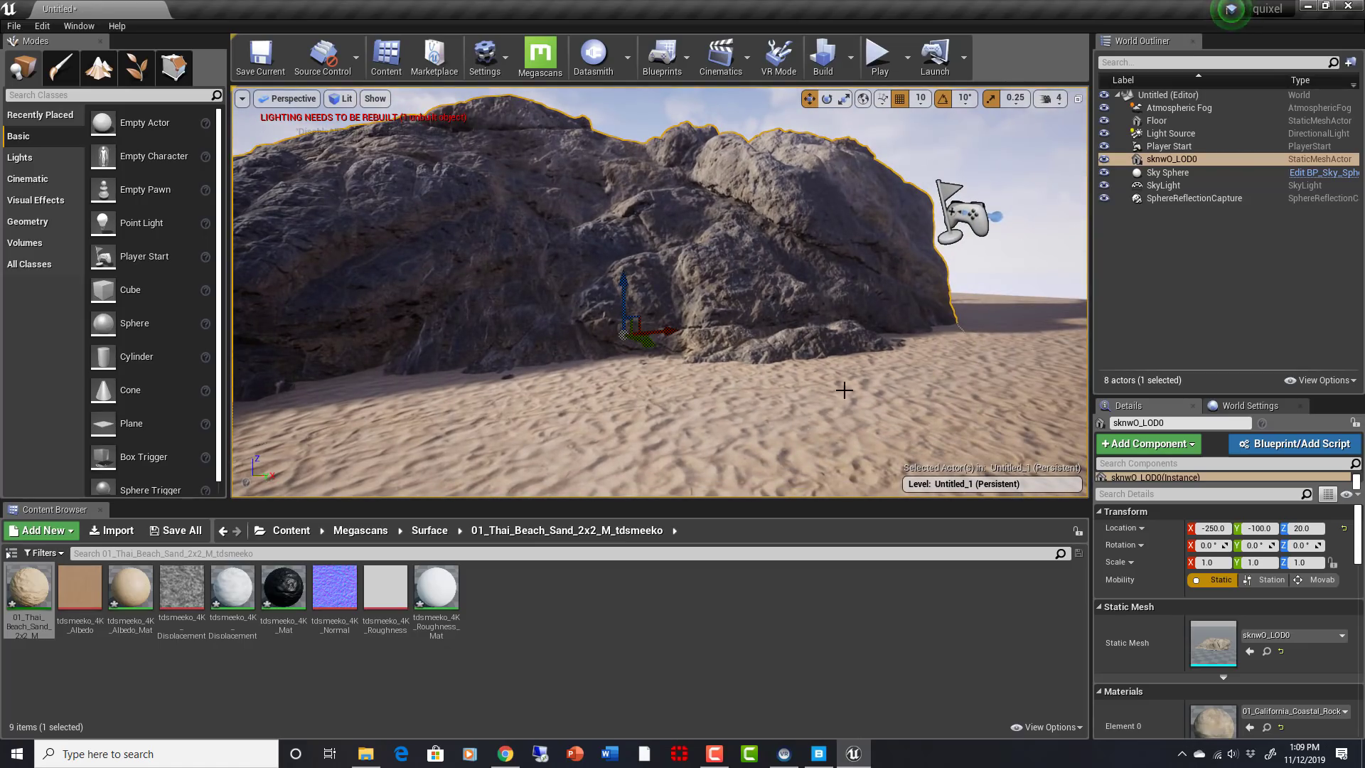
mouse_move(877, 452)
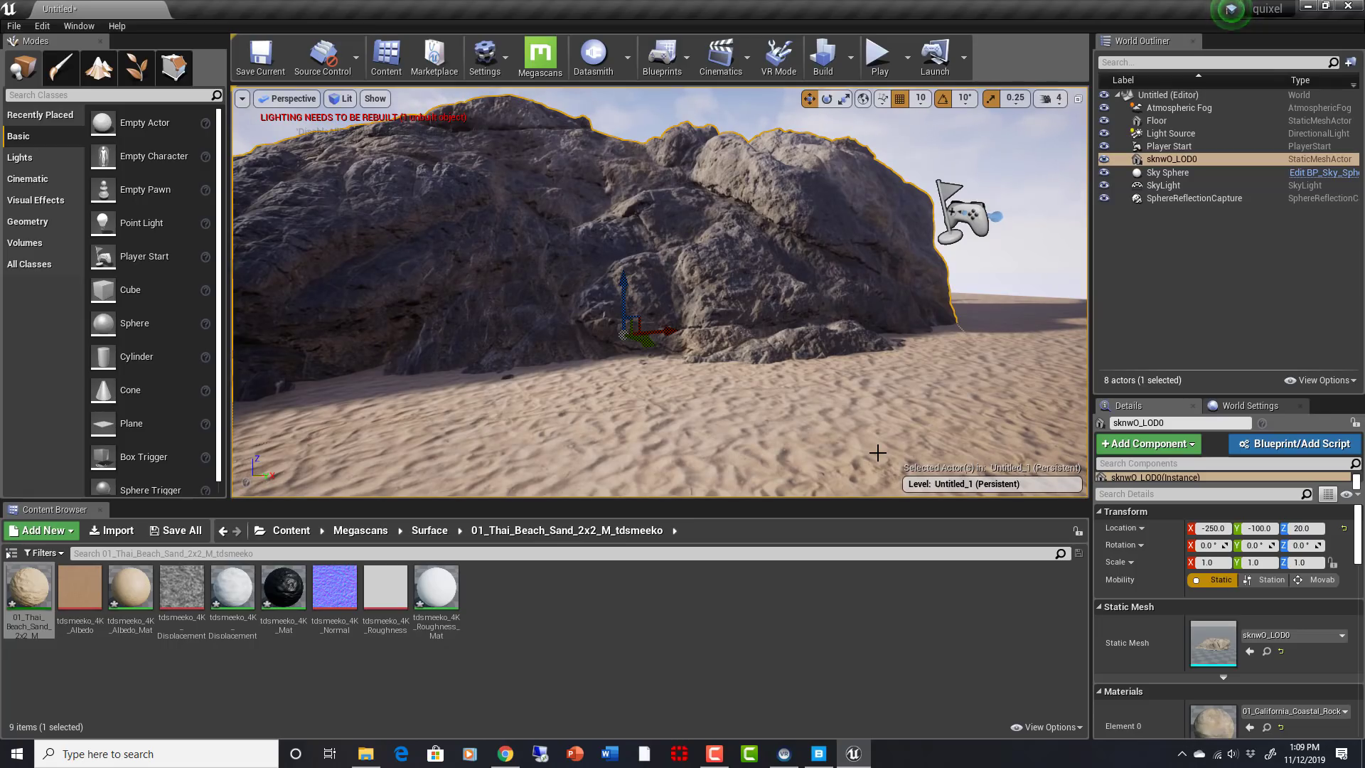
mouse_move(865, 442)
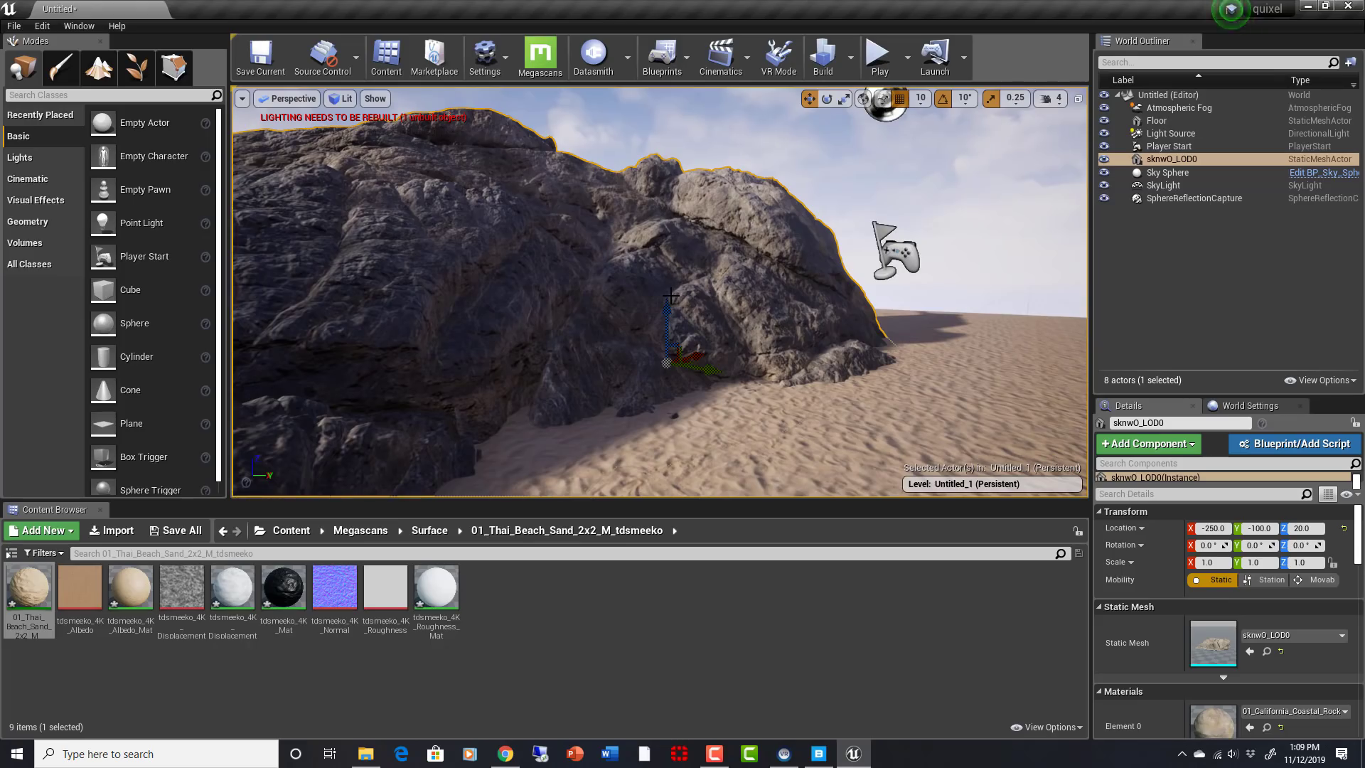
mouse_move(773, 353)
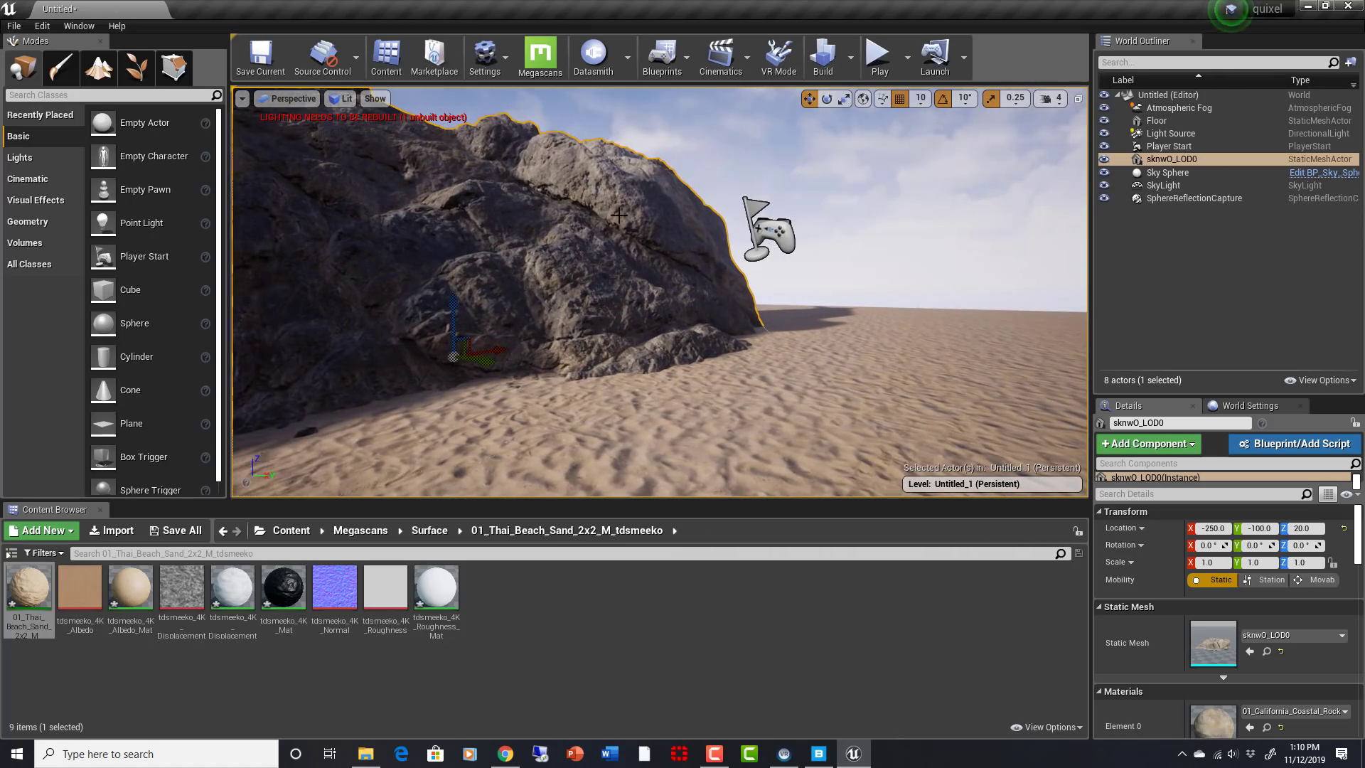
mouse_move(540, 58)
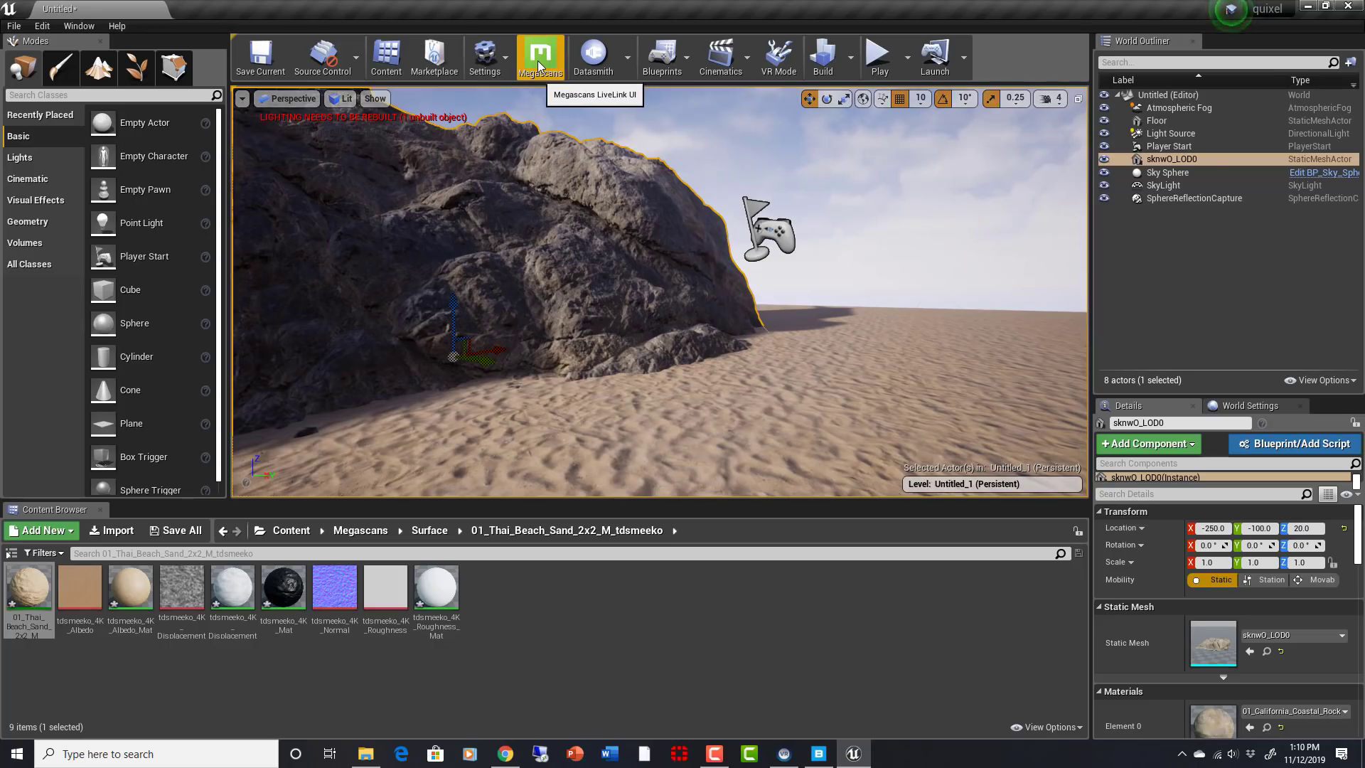
mouse_move(751, 389)
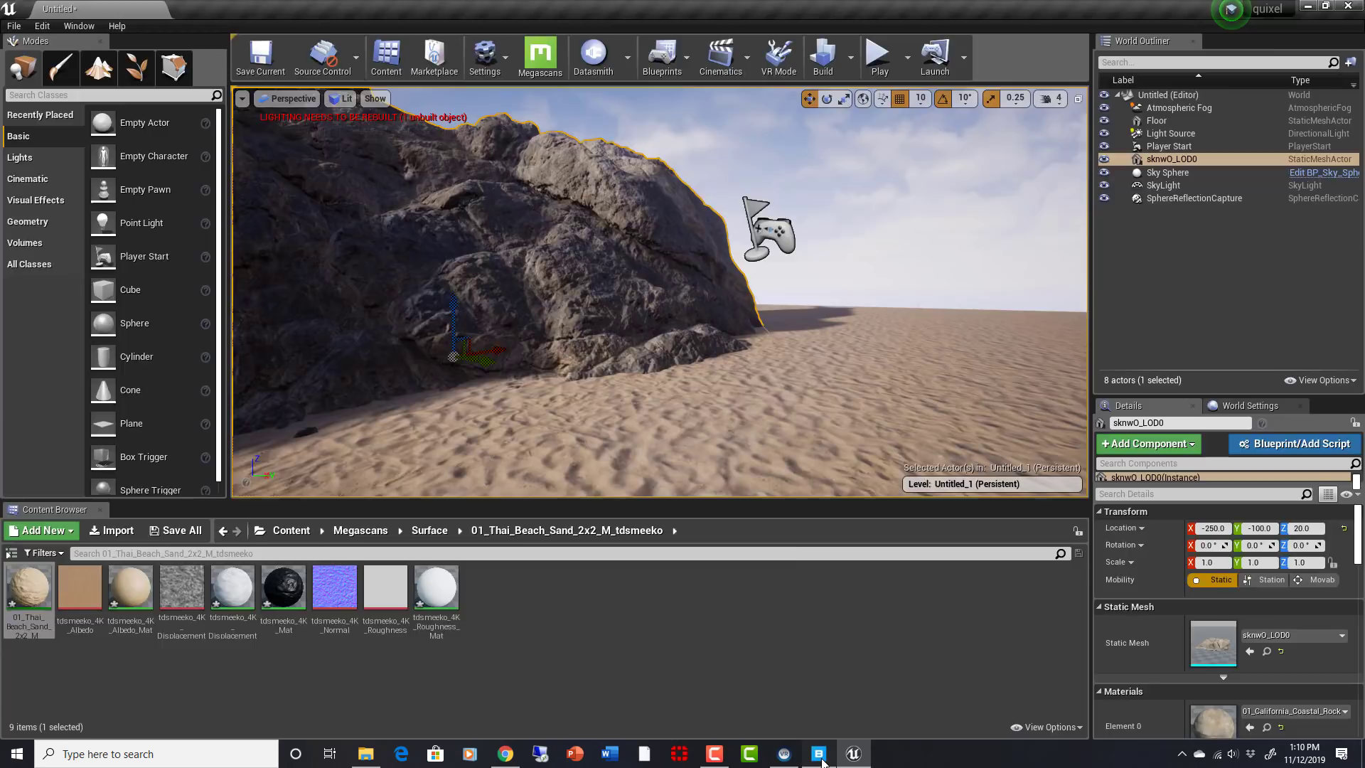
- Switch to Quixel Bridge and scroll the Acquired grid to the Broken Cement Bollard
left_click(816, 753)
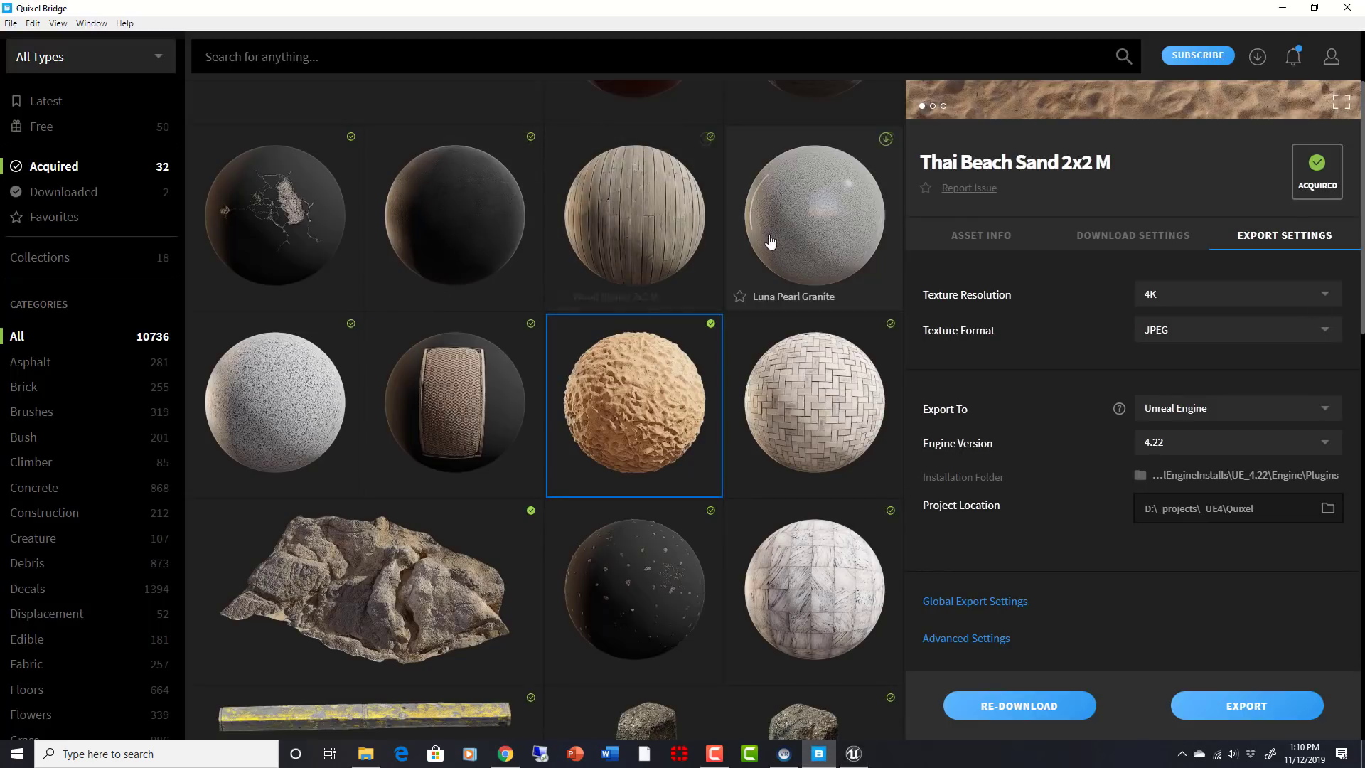
mouse_move(683, 214)
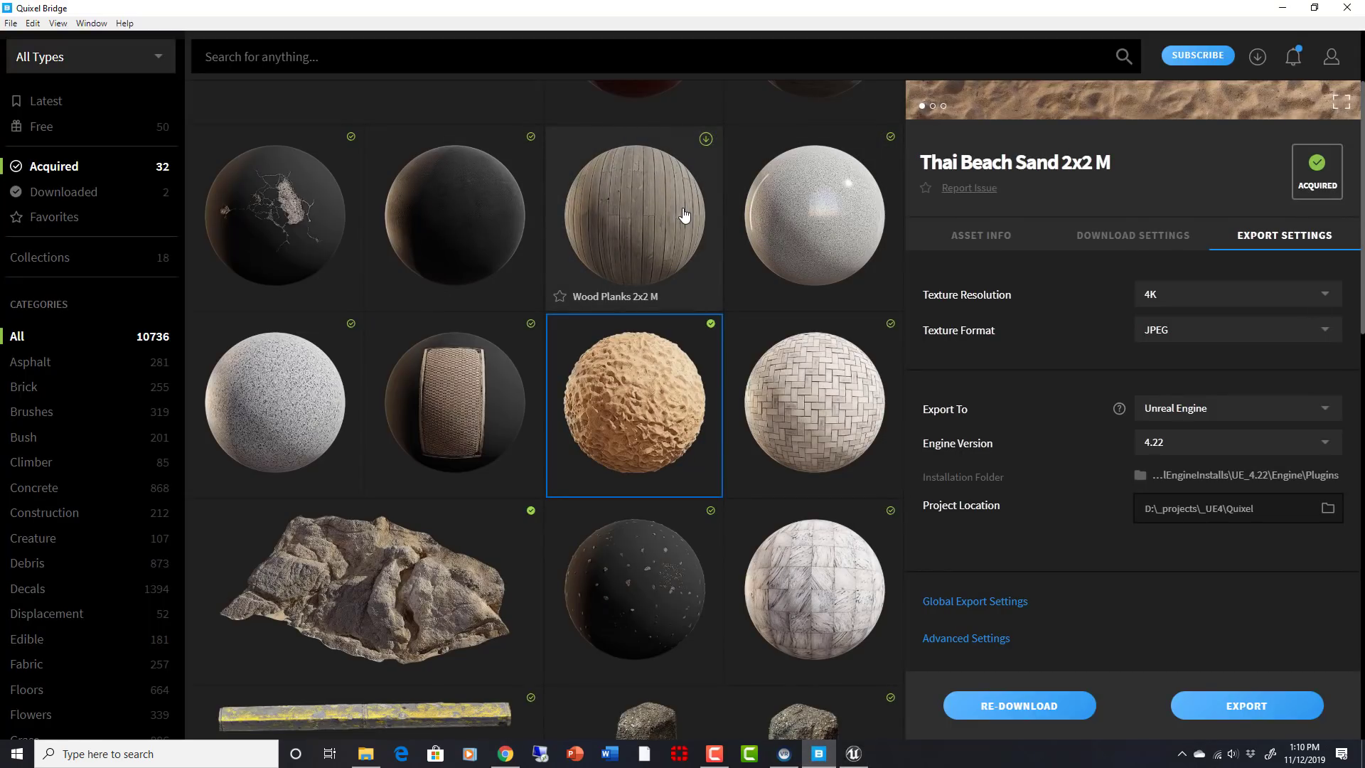
mouse_move(827, 220)
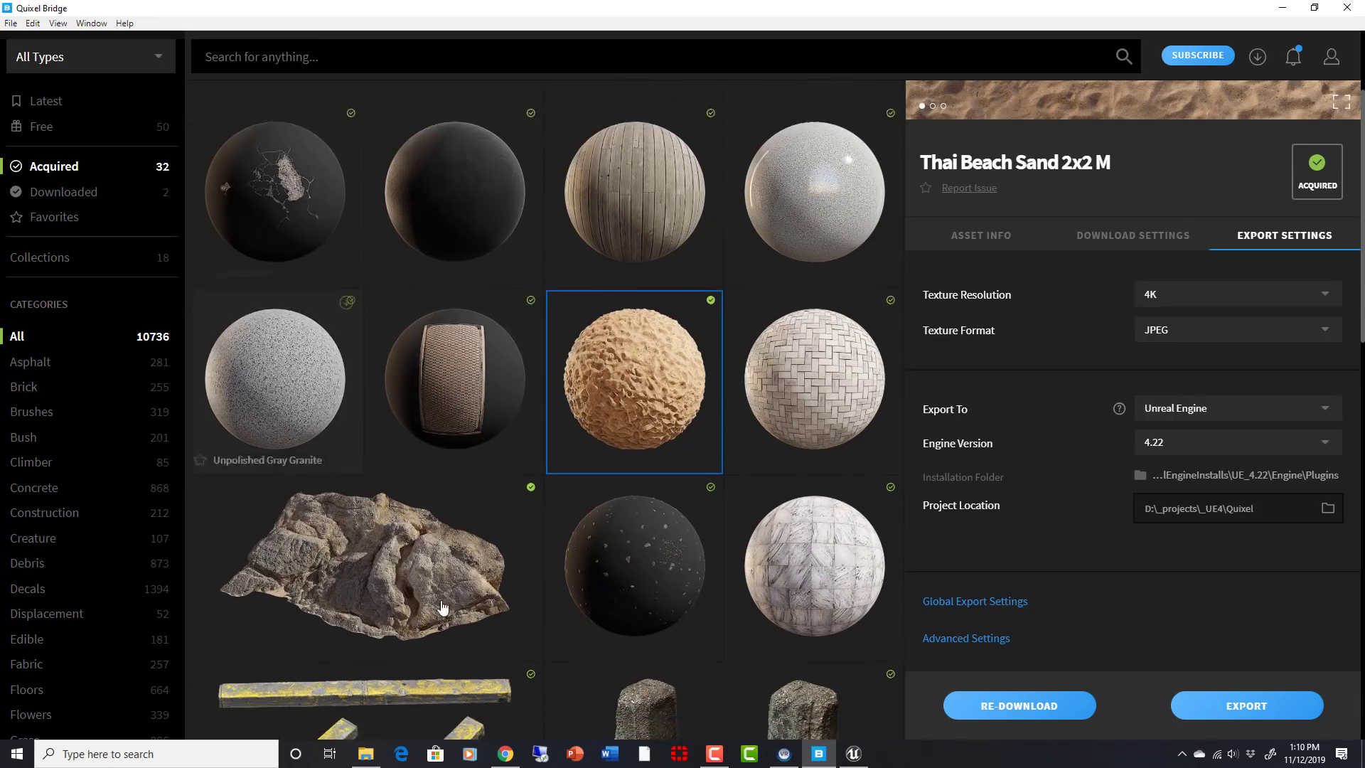
scroll("up", 3)
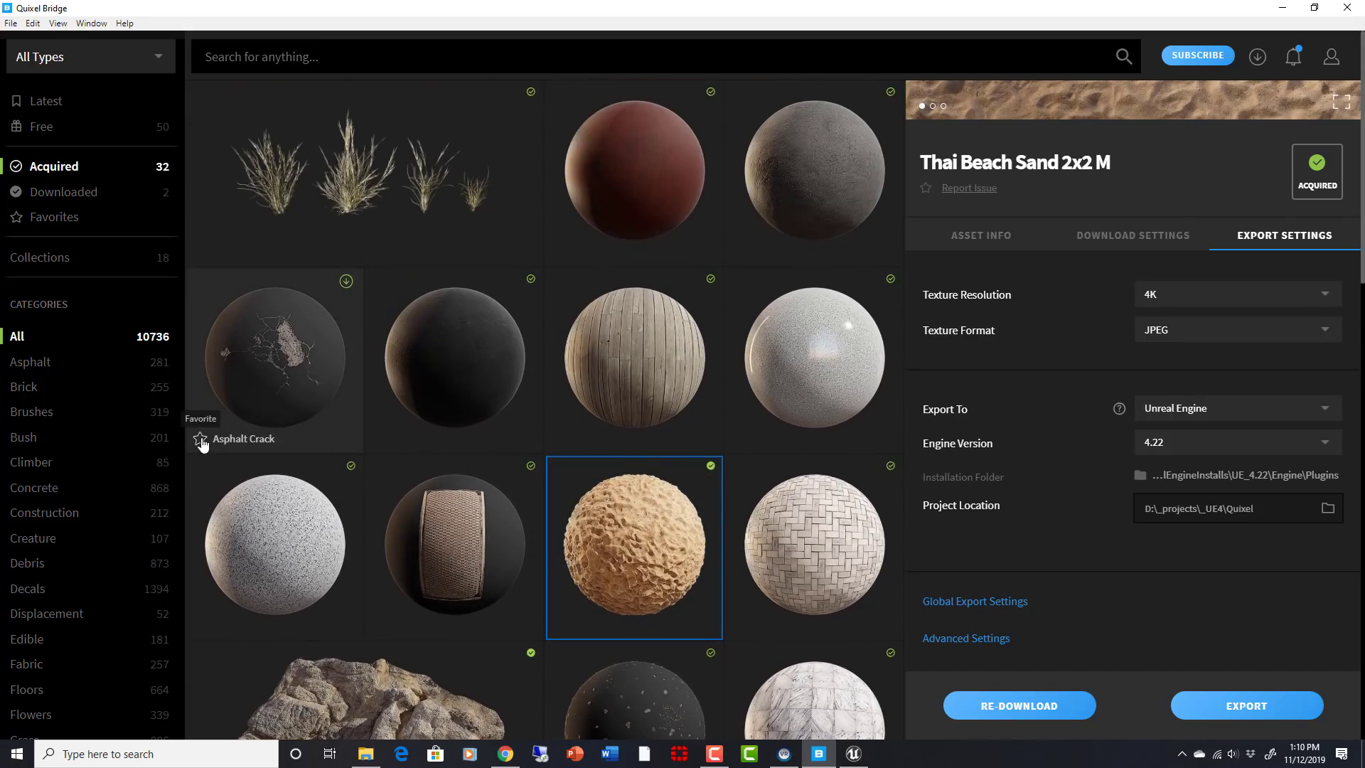
mouse_move(237, 361)
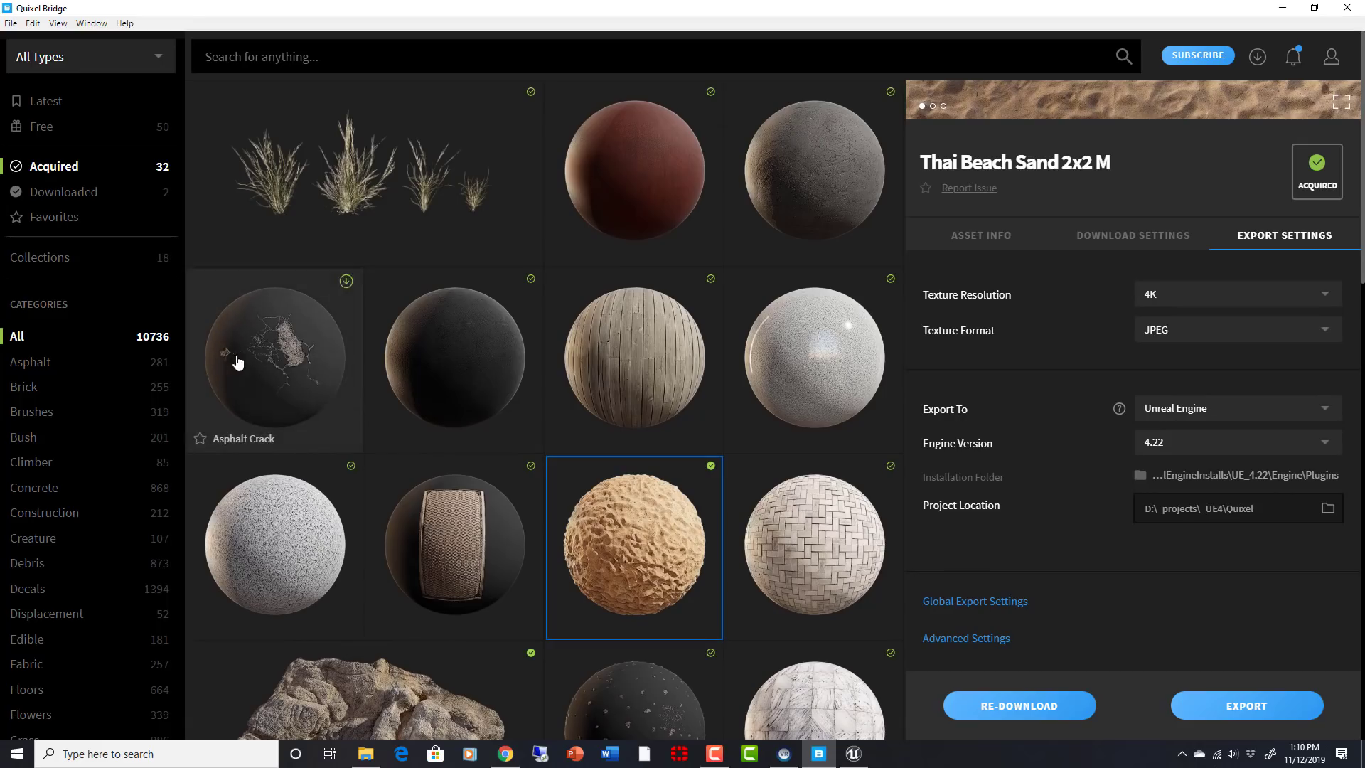
mouse_move(94, 338)
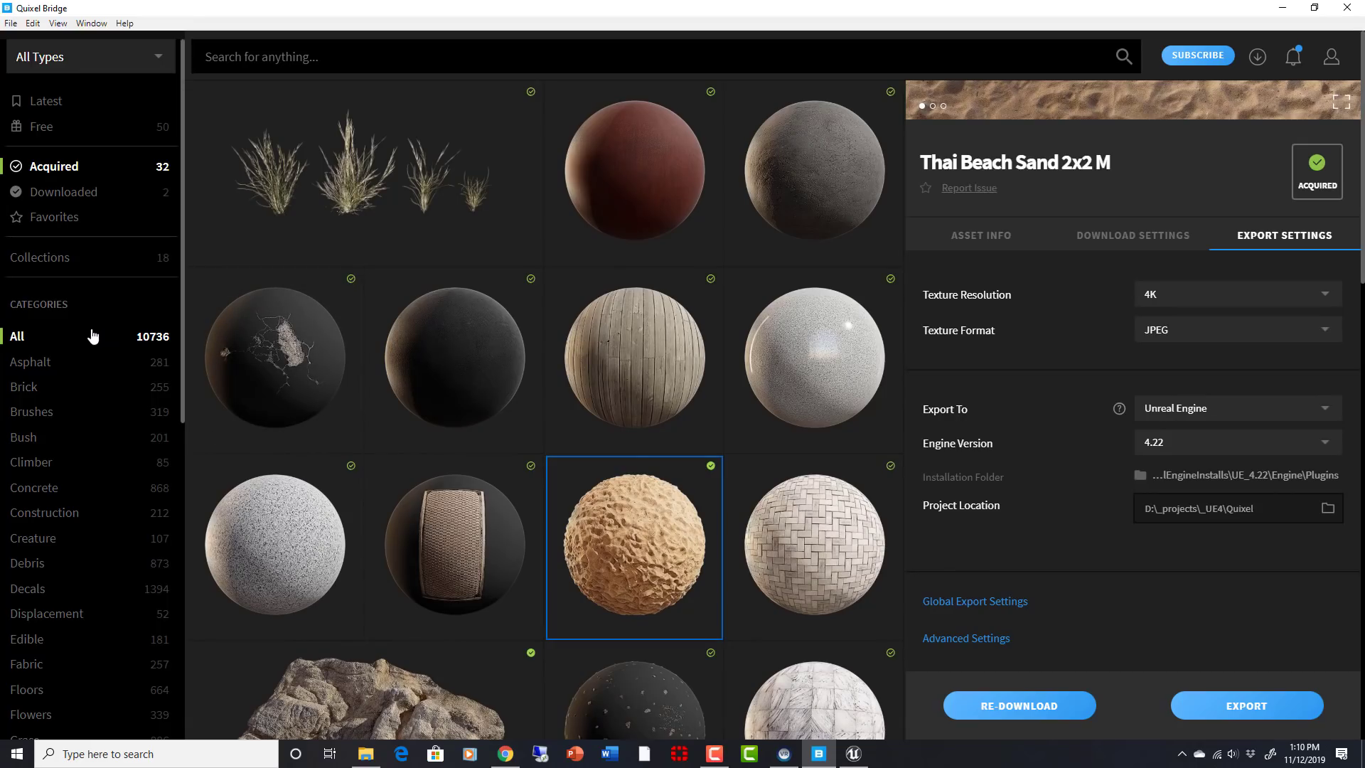
mouse_move(697, 331)
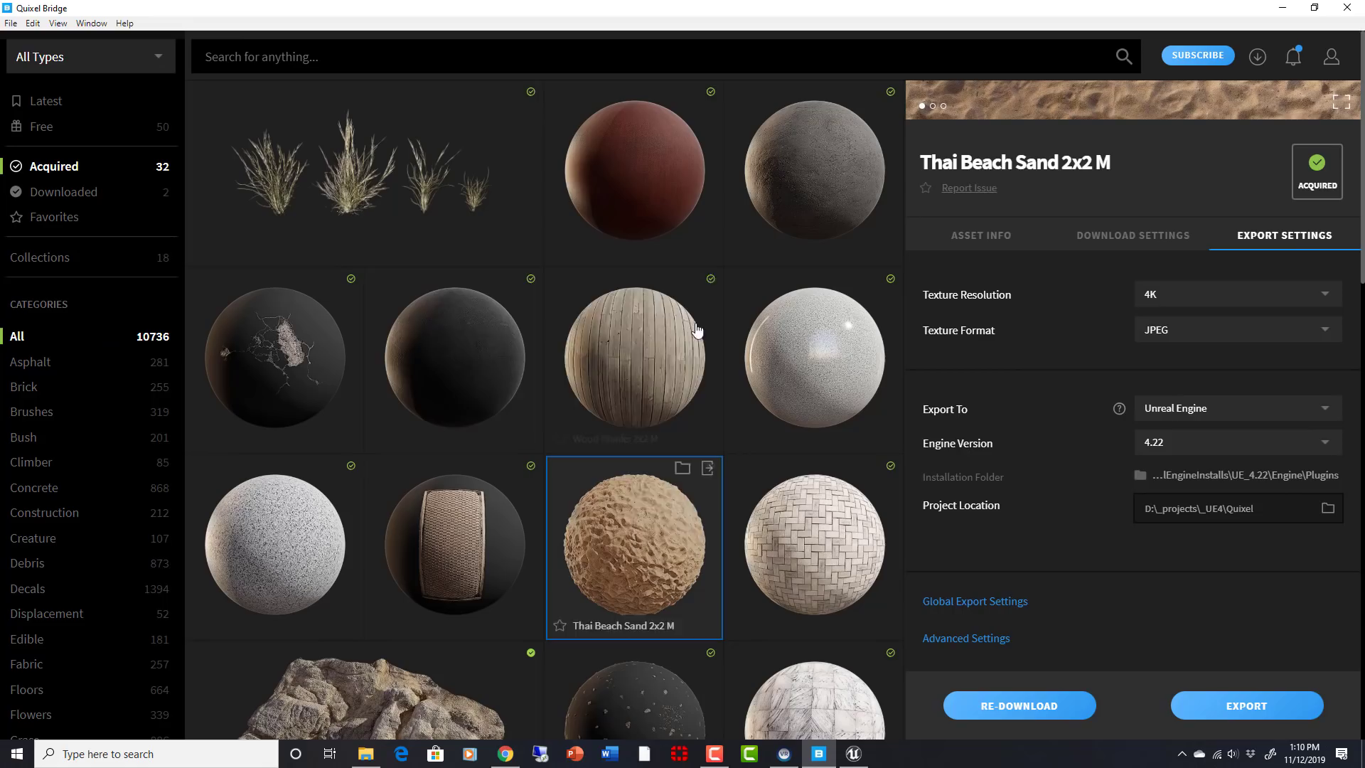
scroll("down", 3)
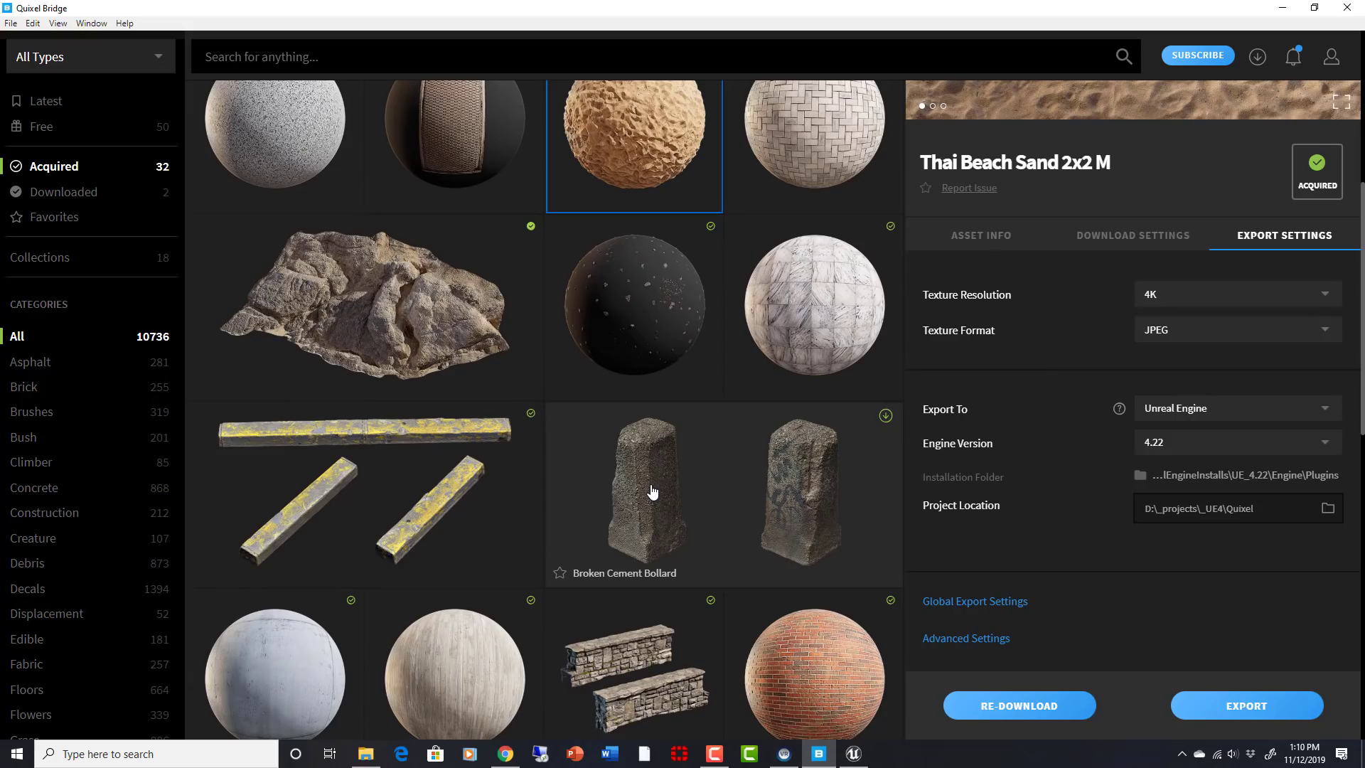
- Select the Broken Cement Bollard tile and download it from its side panel
left_click(649, 492)
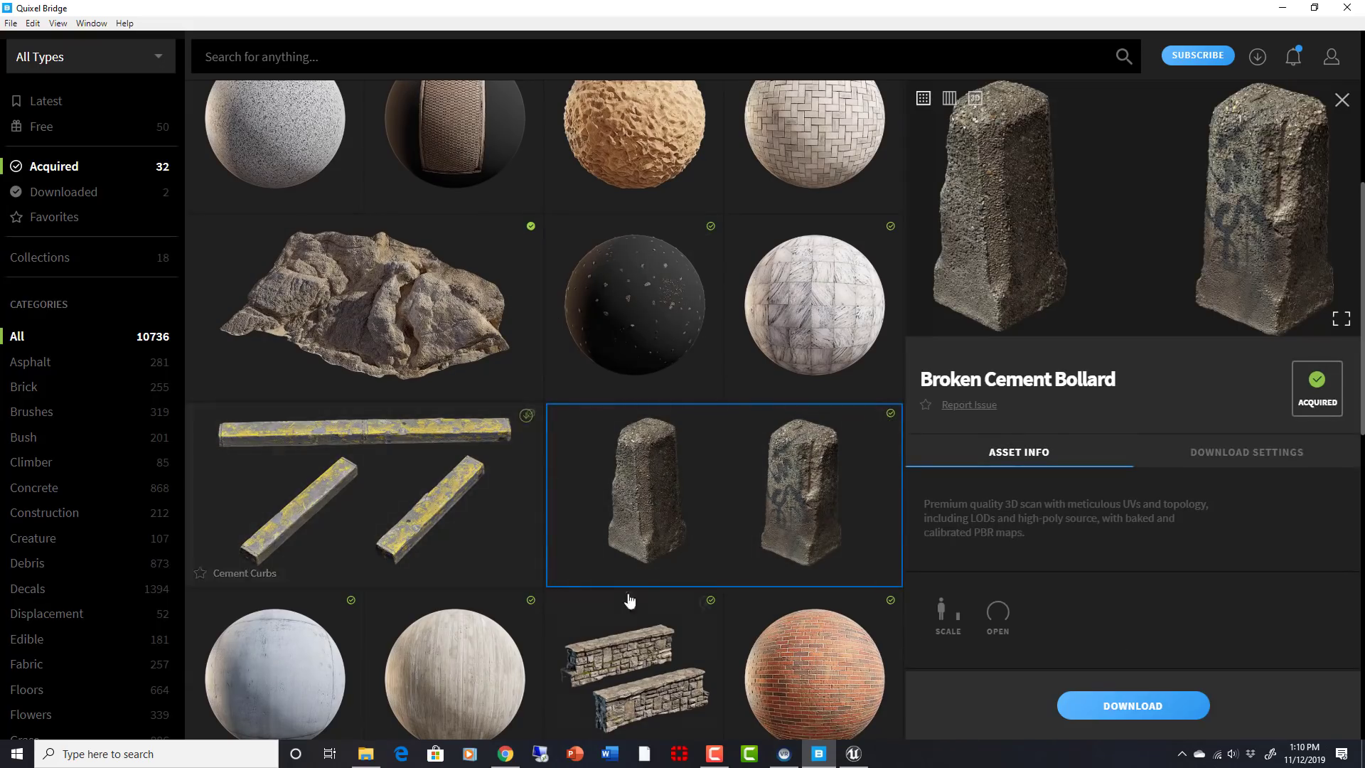
mouse_move(669, 483)
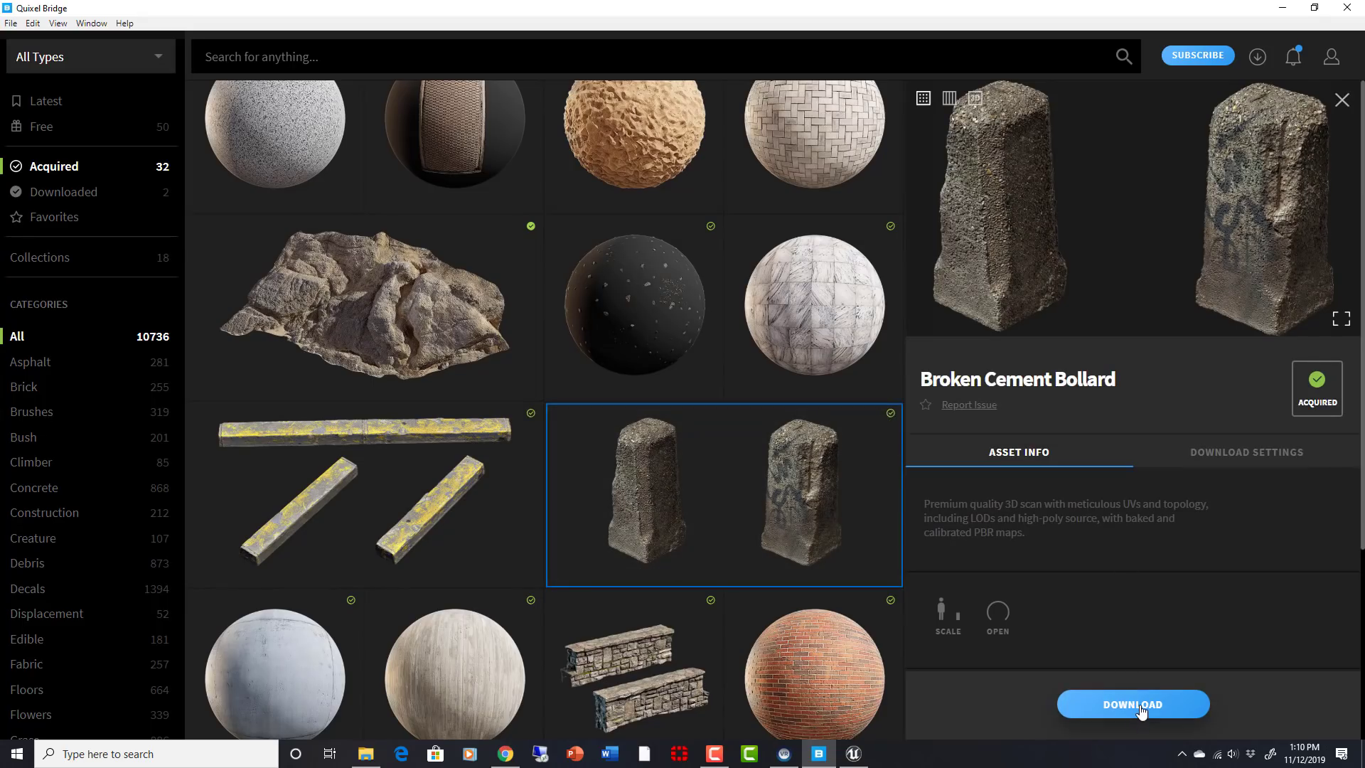
left_click(1131, 704)
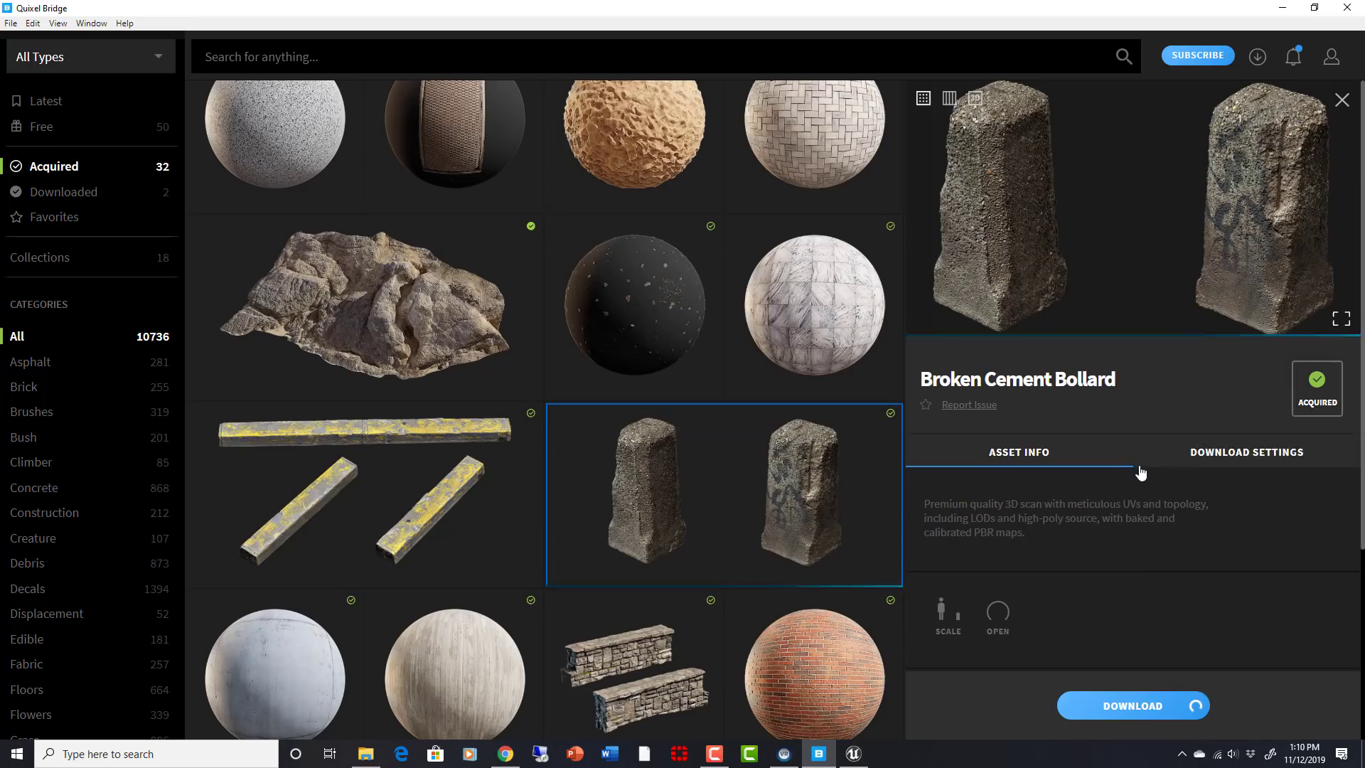
left_click(1132, 705)
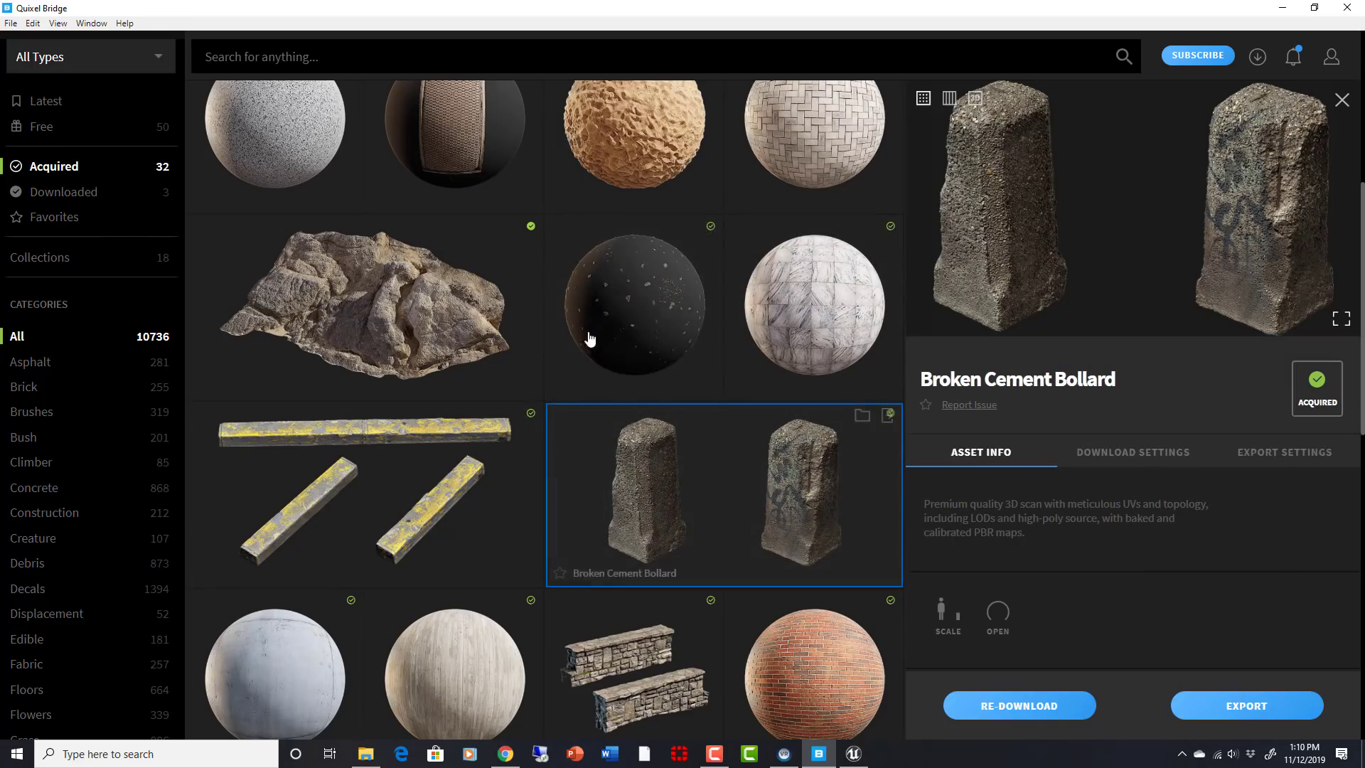
mouse_move(611, 456)
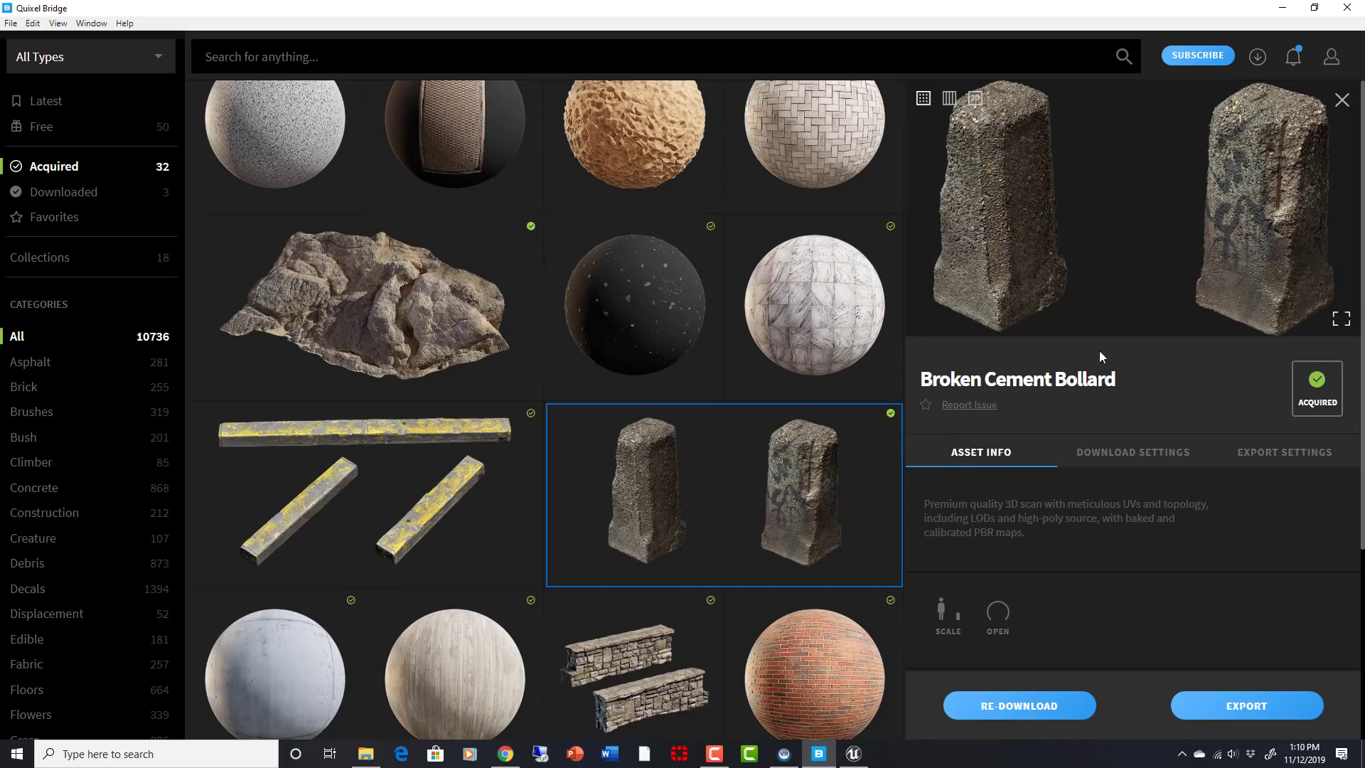
mouse_move(1077, 461)
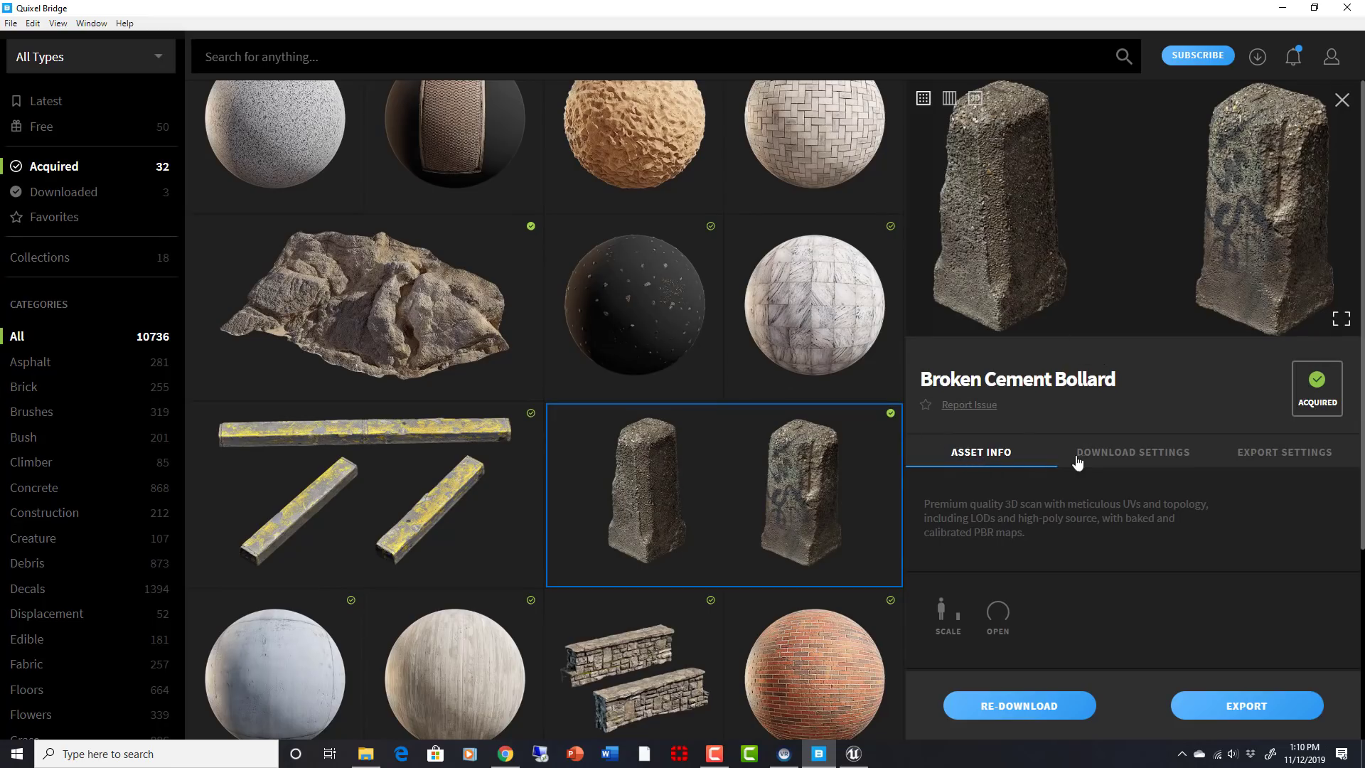
left_click(1133, 452)
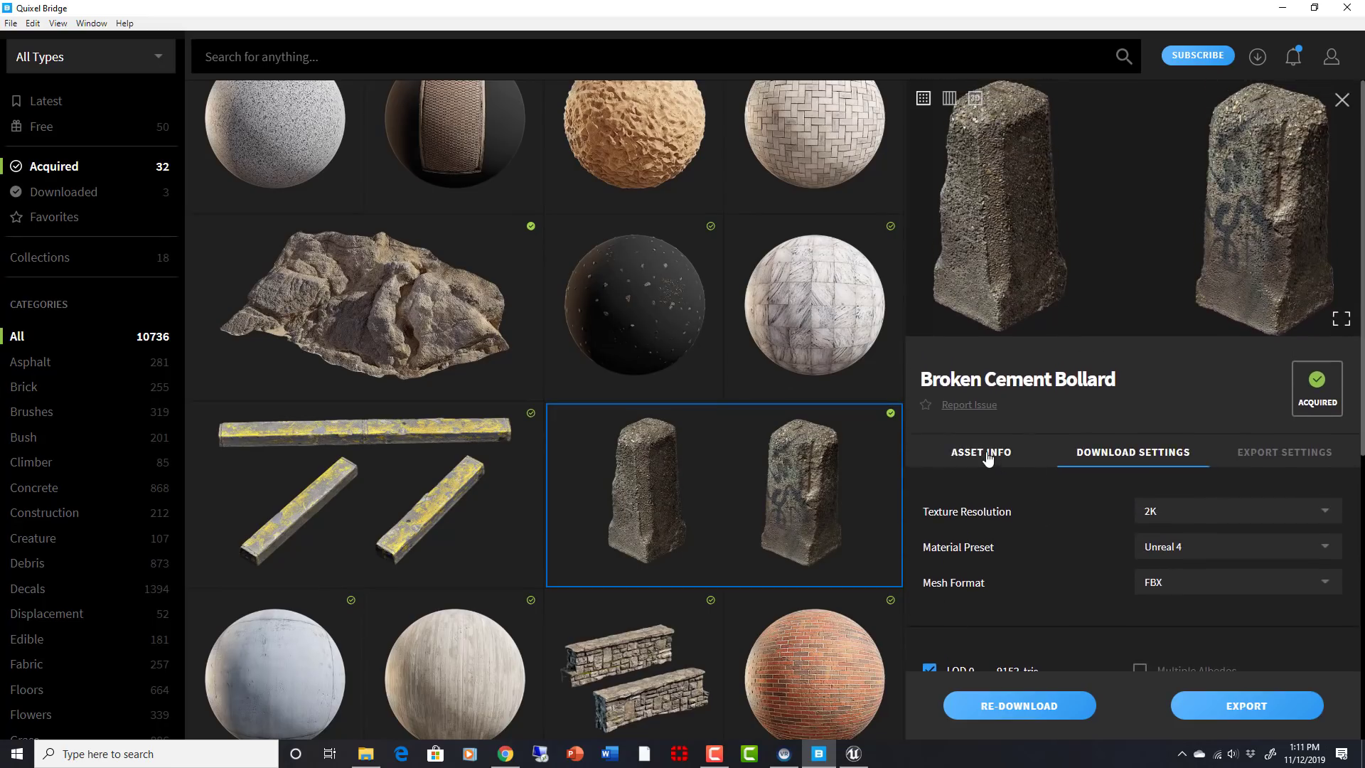
left_click(1284, 452)
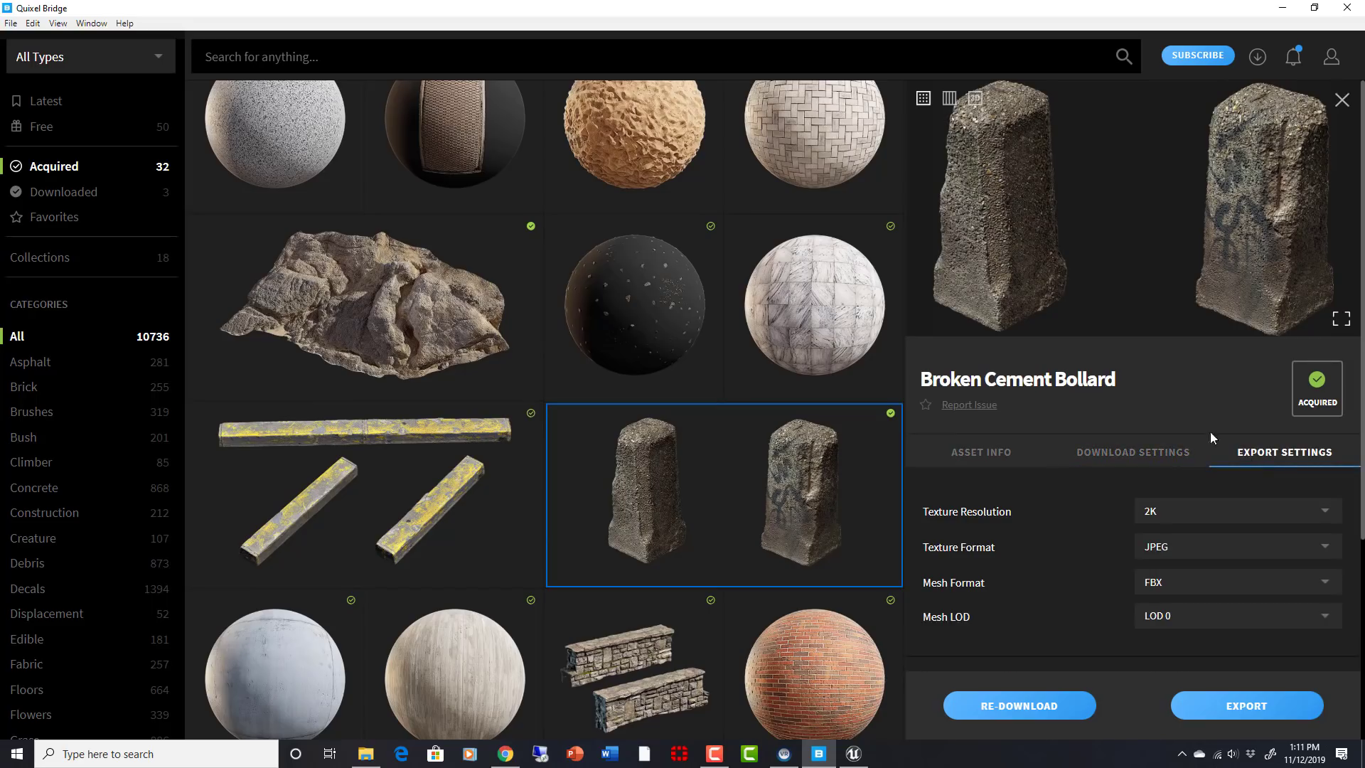
scroll("down", 3)
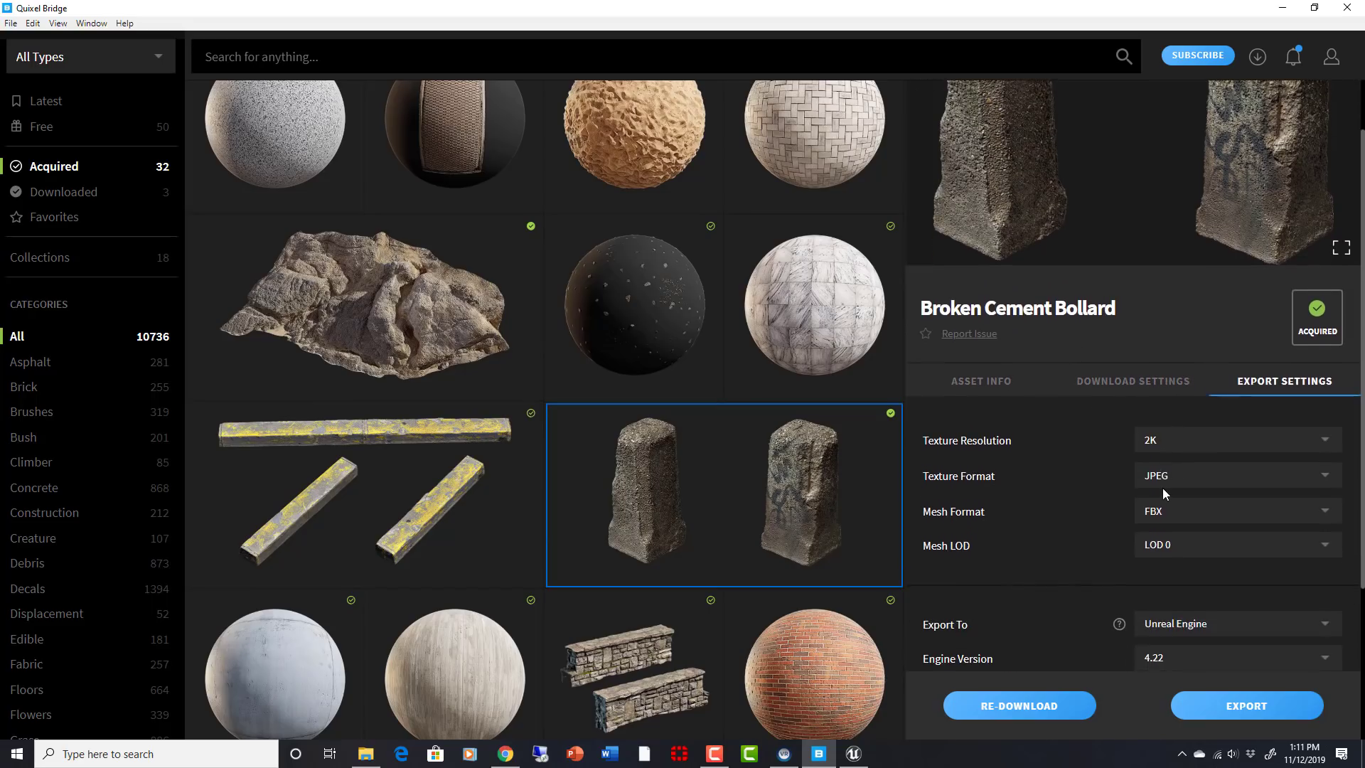
scroll("down", 3)
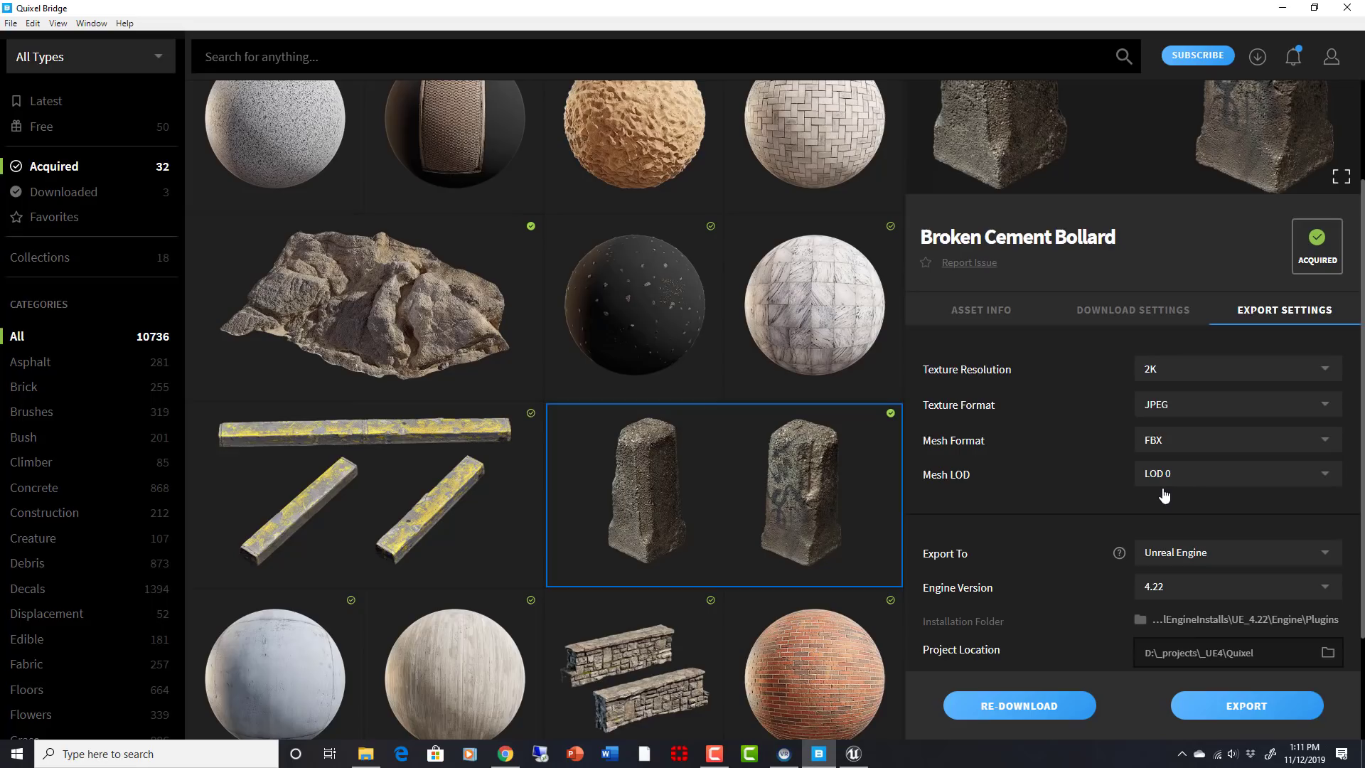
mouse_move(1022, 575)
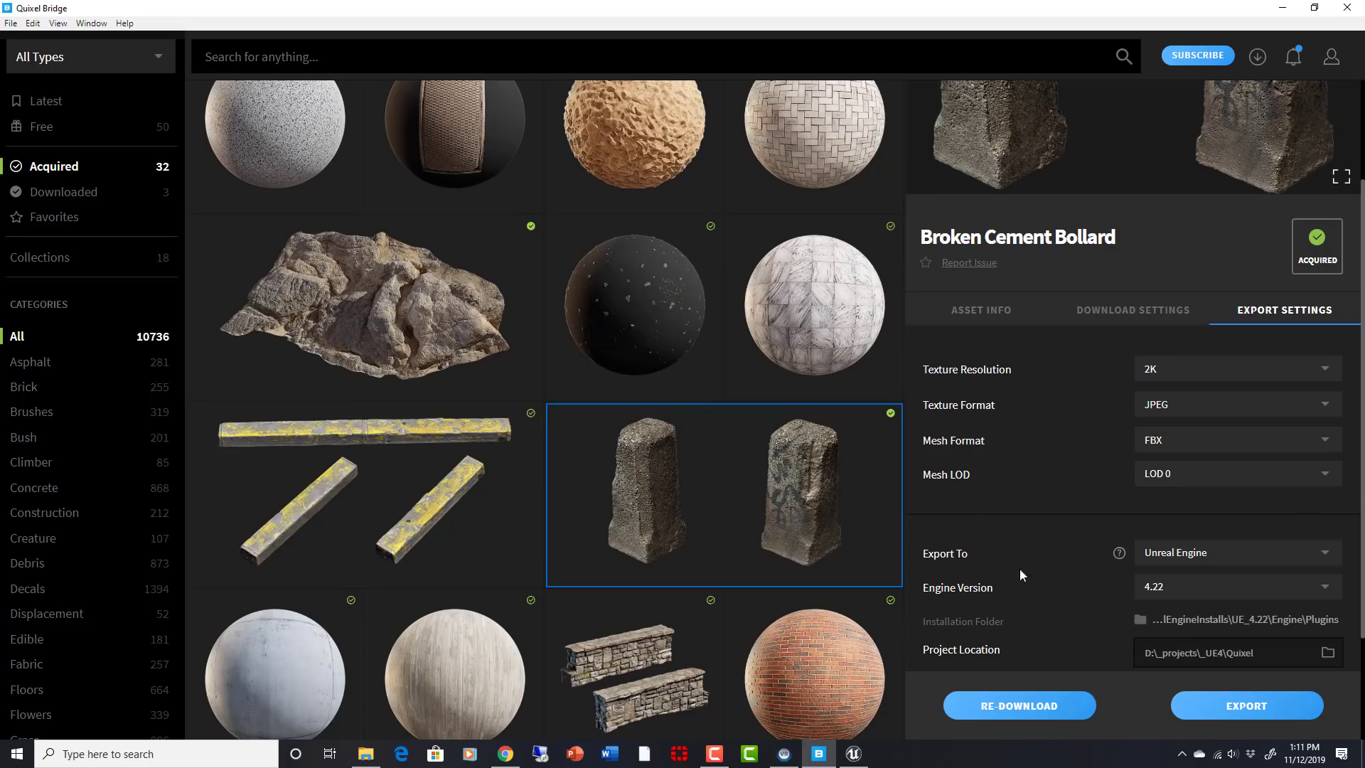
mouse_move(1112, 536)
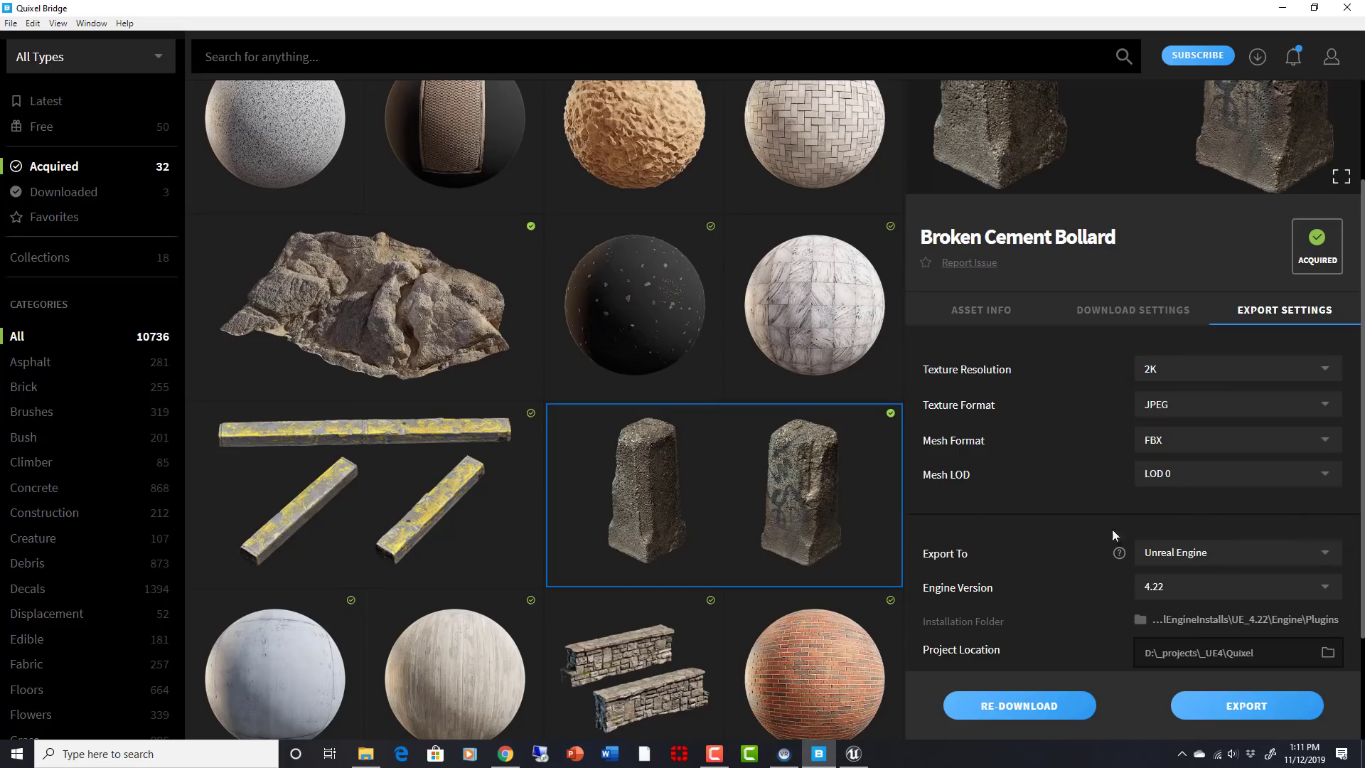
mouse_move(1177, 467)
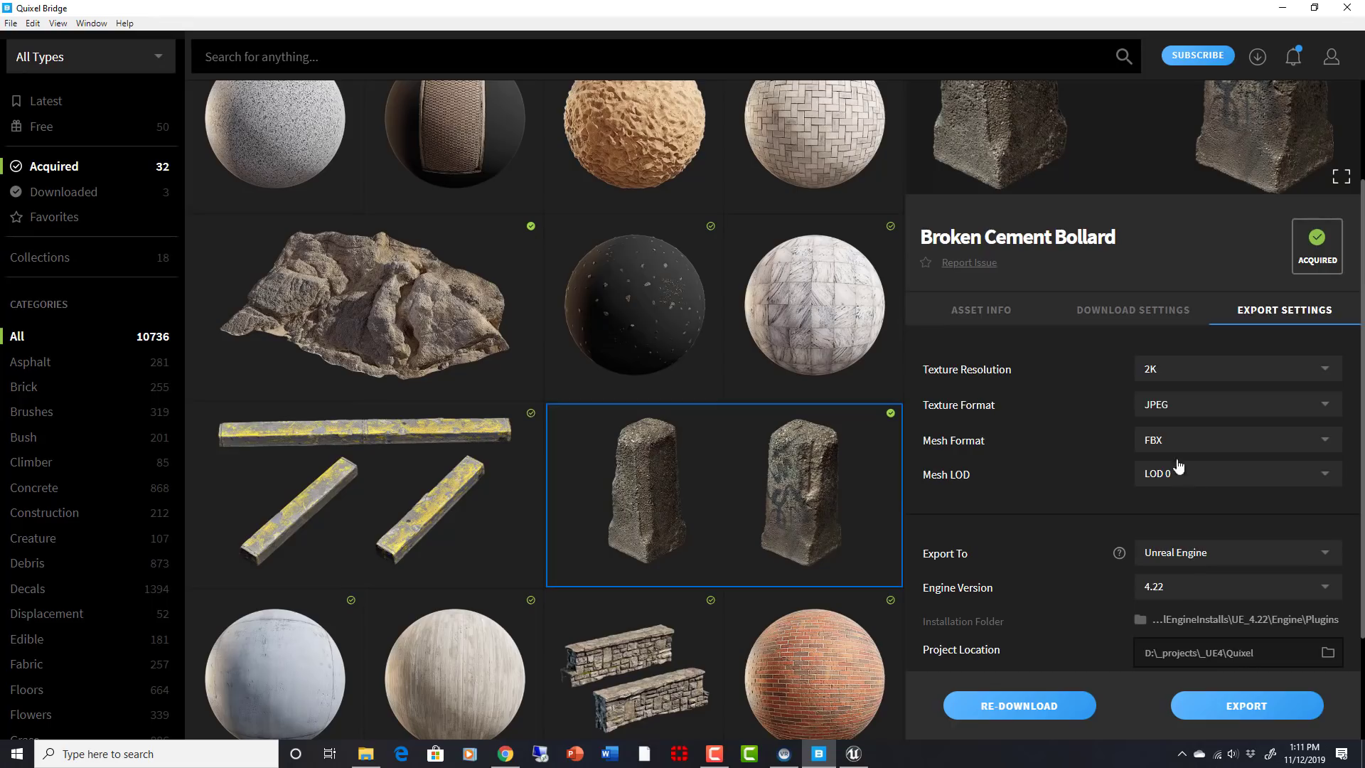
left_click(1234, 439)
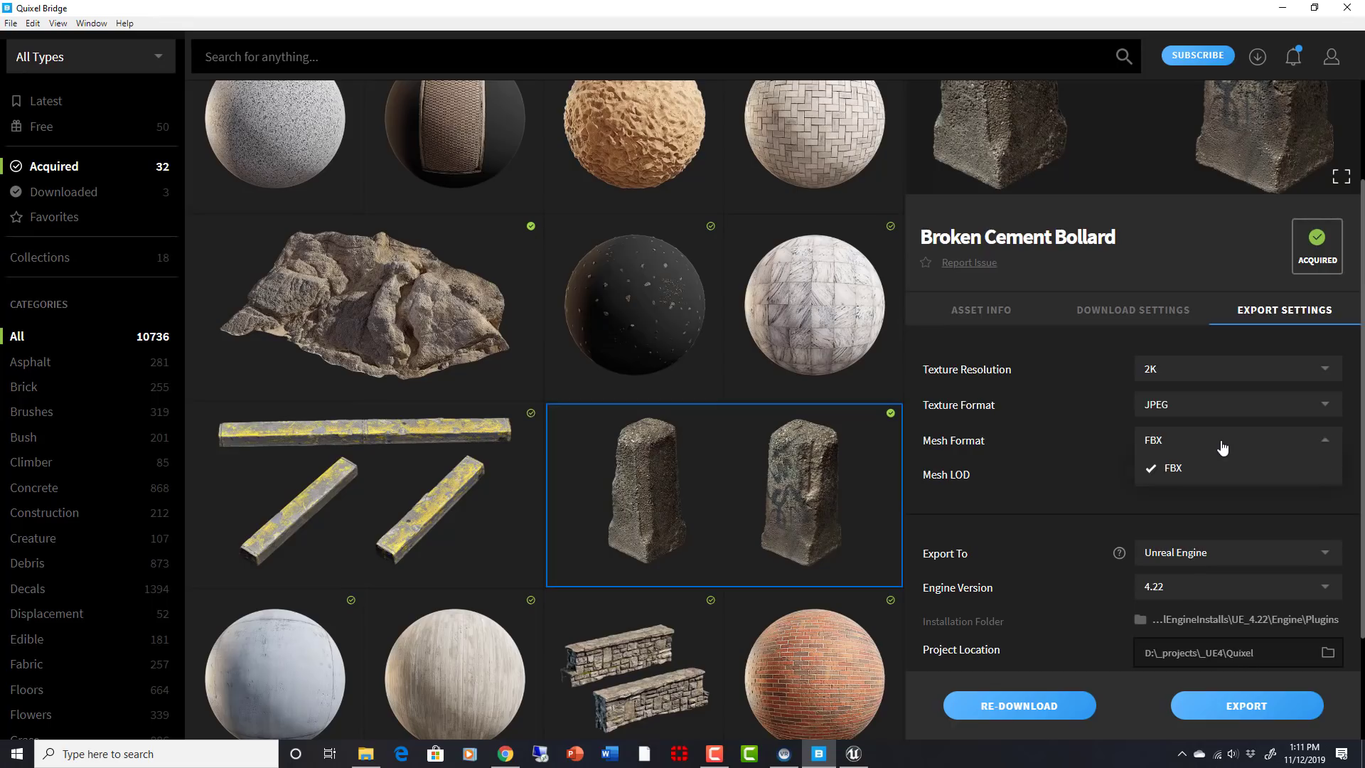
left_click(1172, 468)
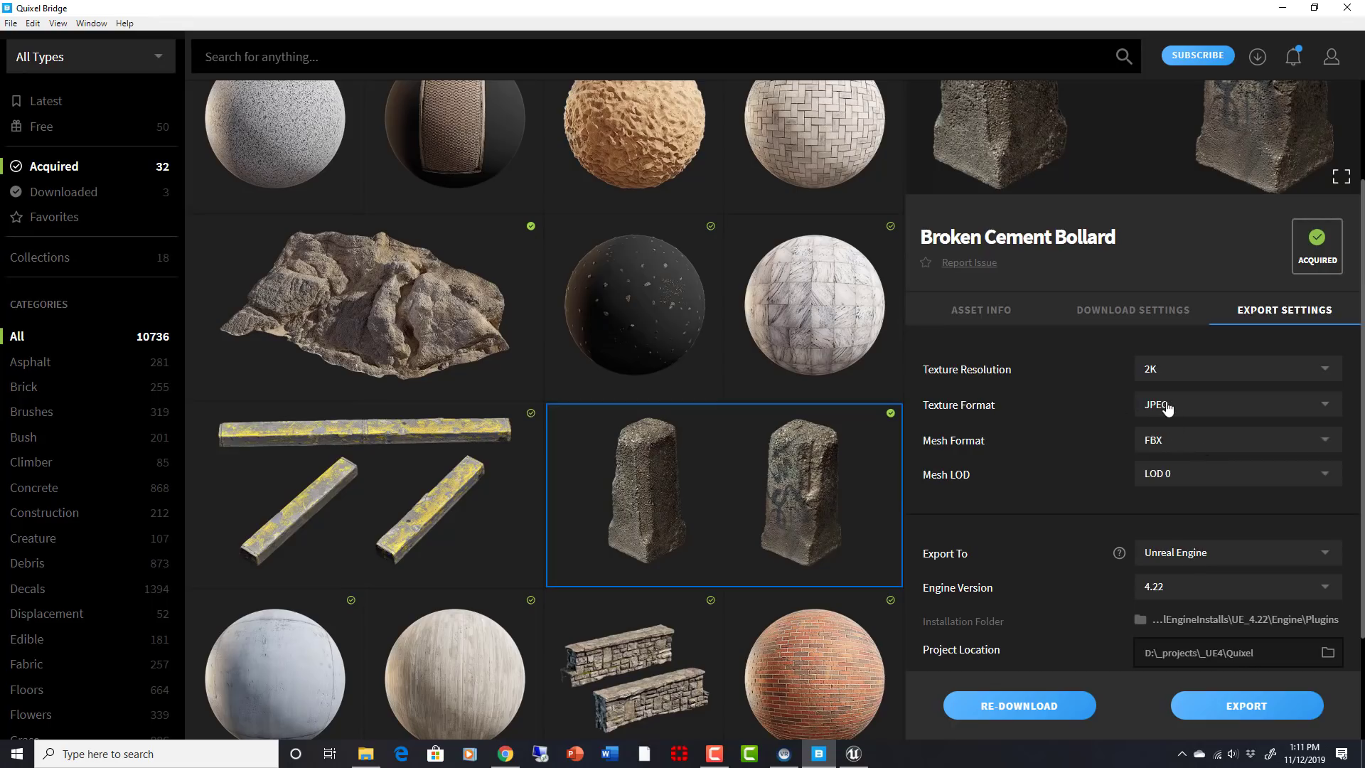
mouse_move(1174, 375)
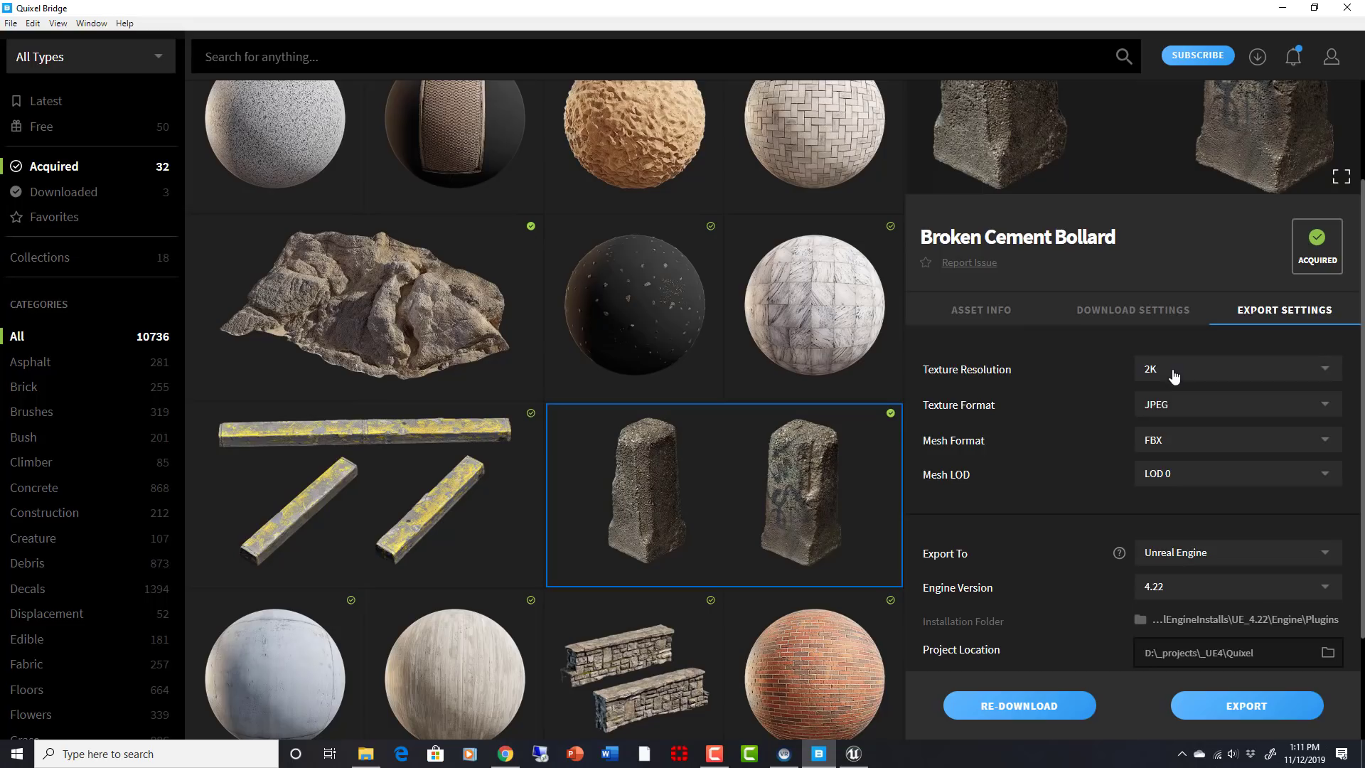
mouse_move(1173, 499)
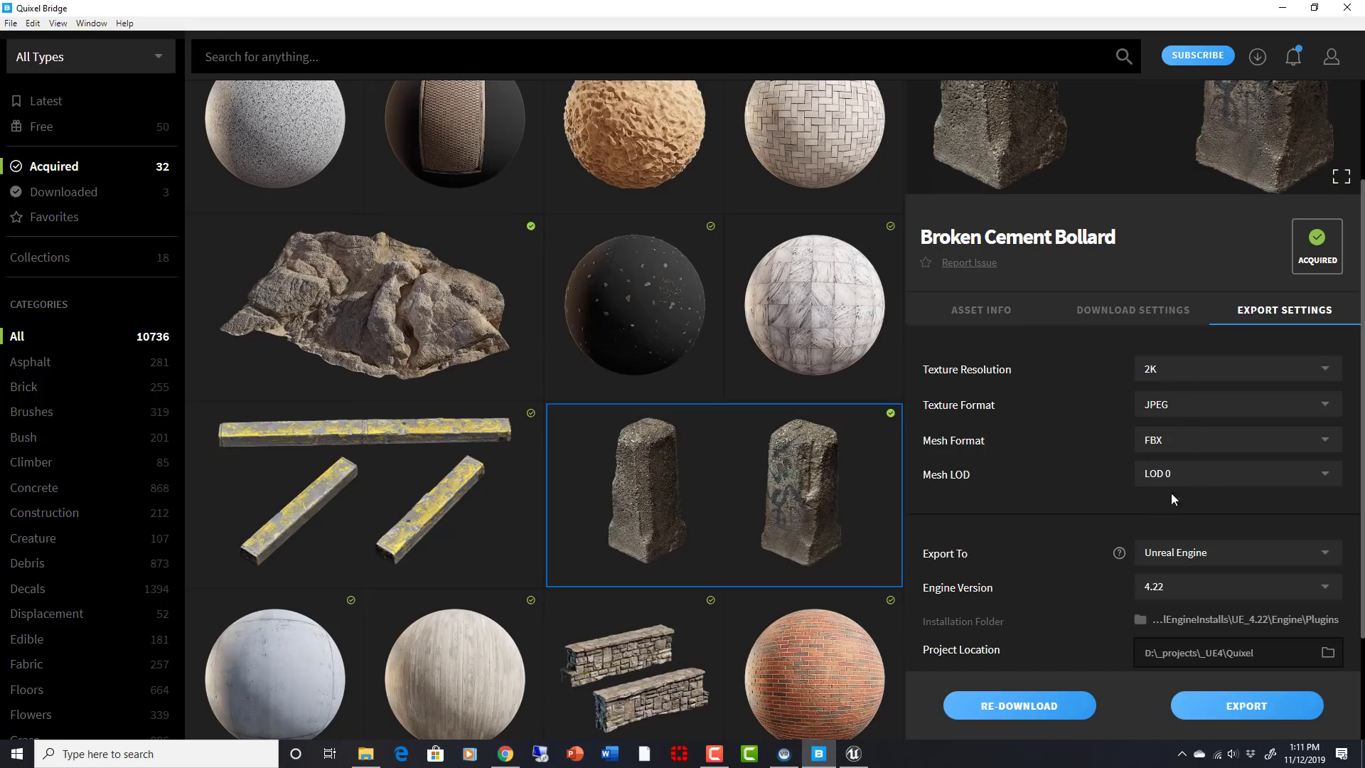
scroll("down", 3)
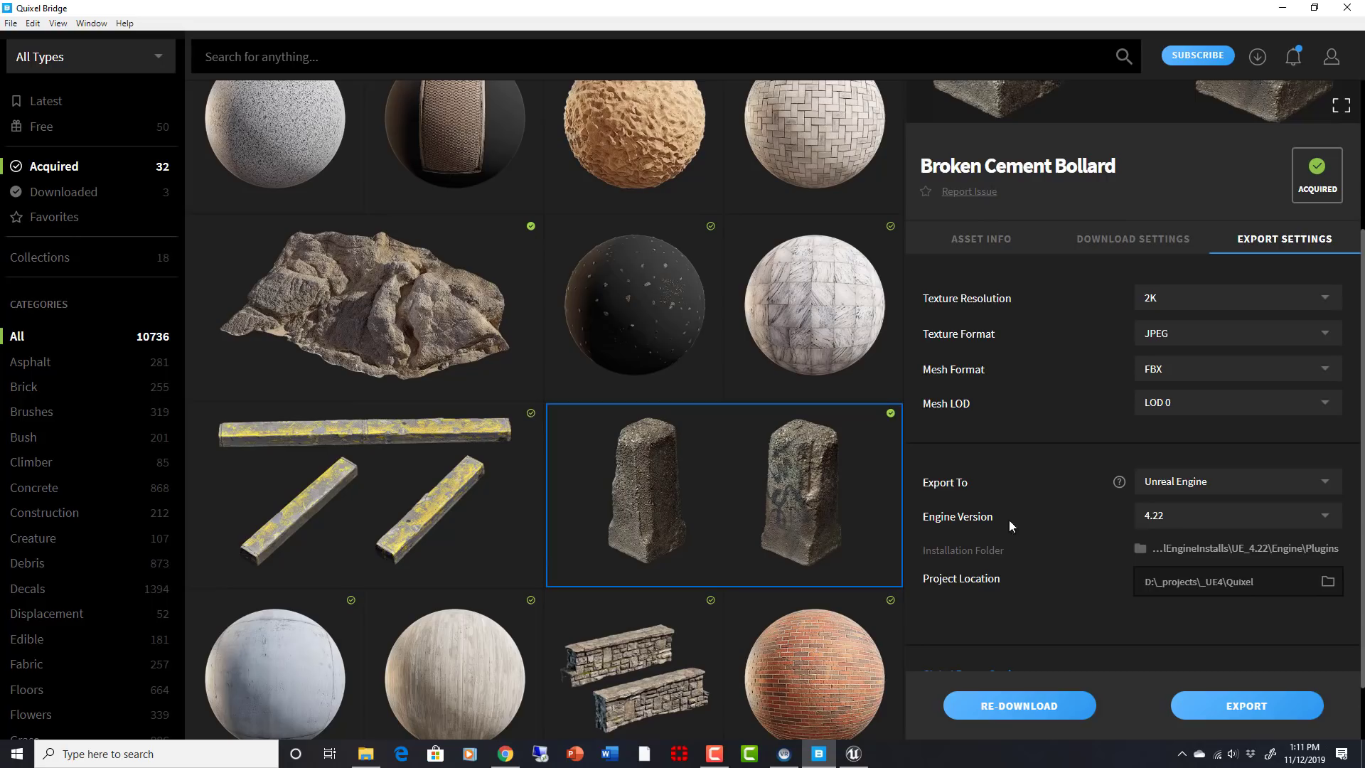
left_click(1234, 514)
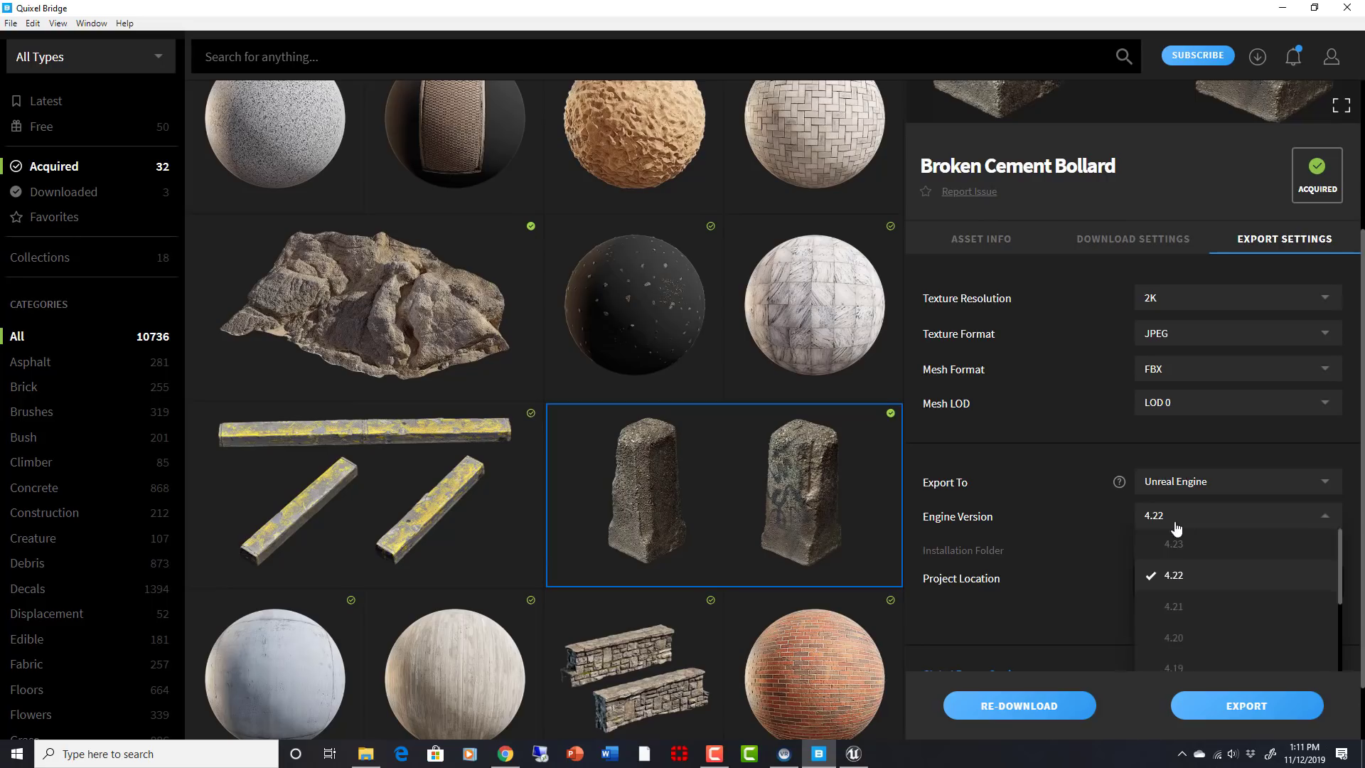
mouse_move(1099, 519)
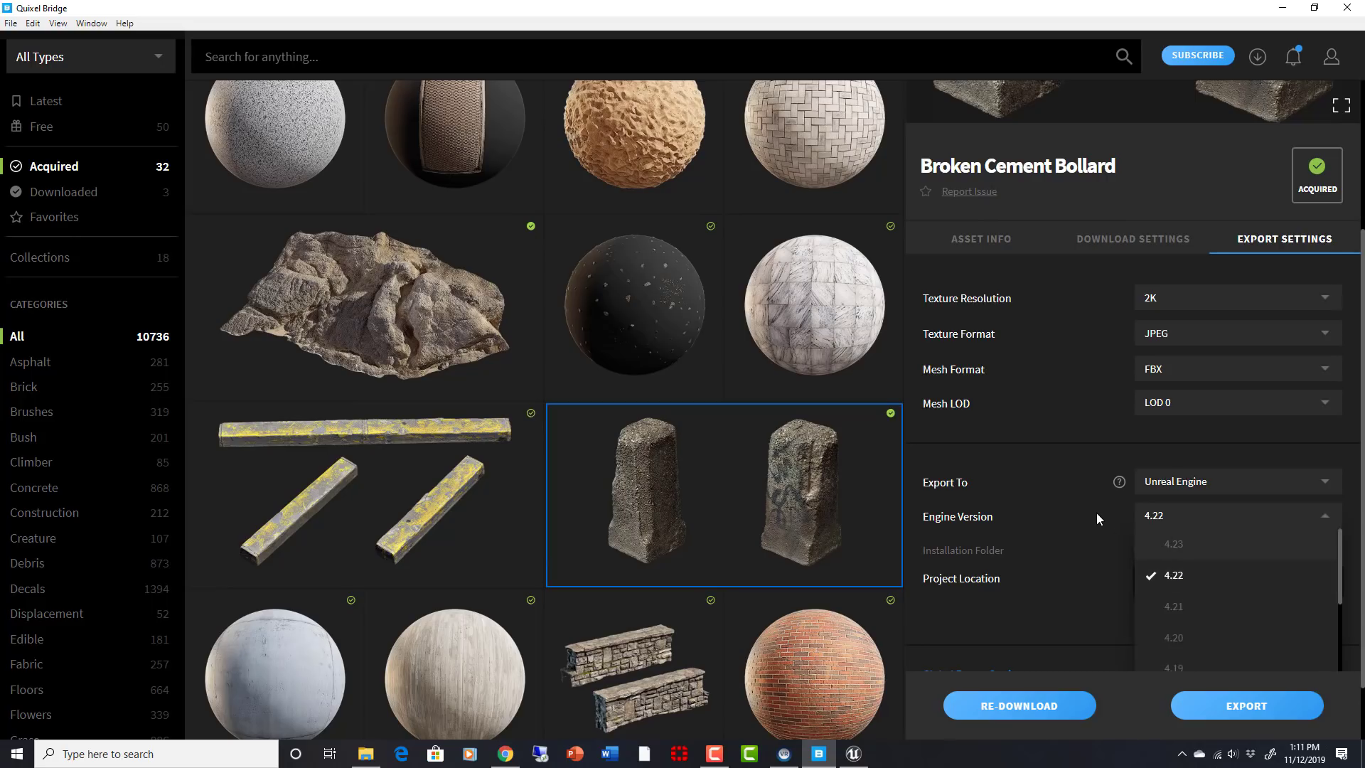
left_click(1173, 574)
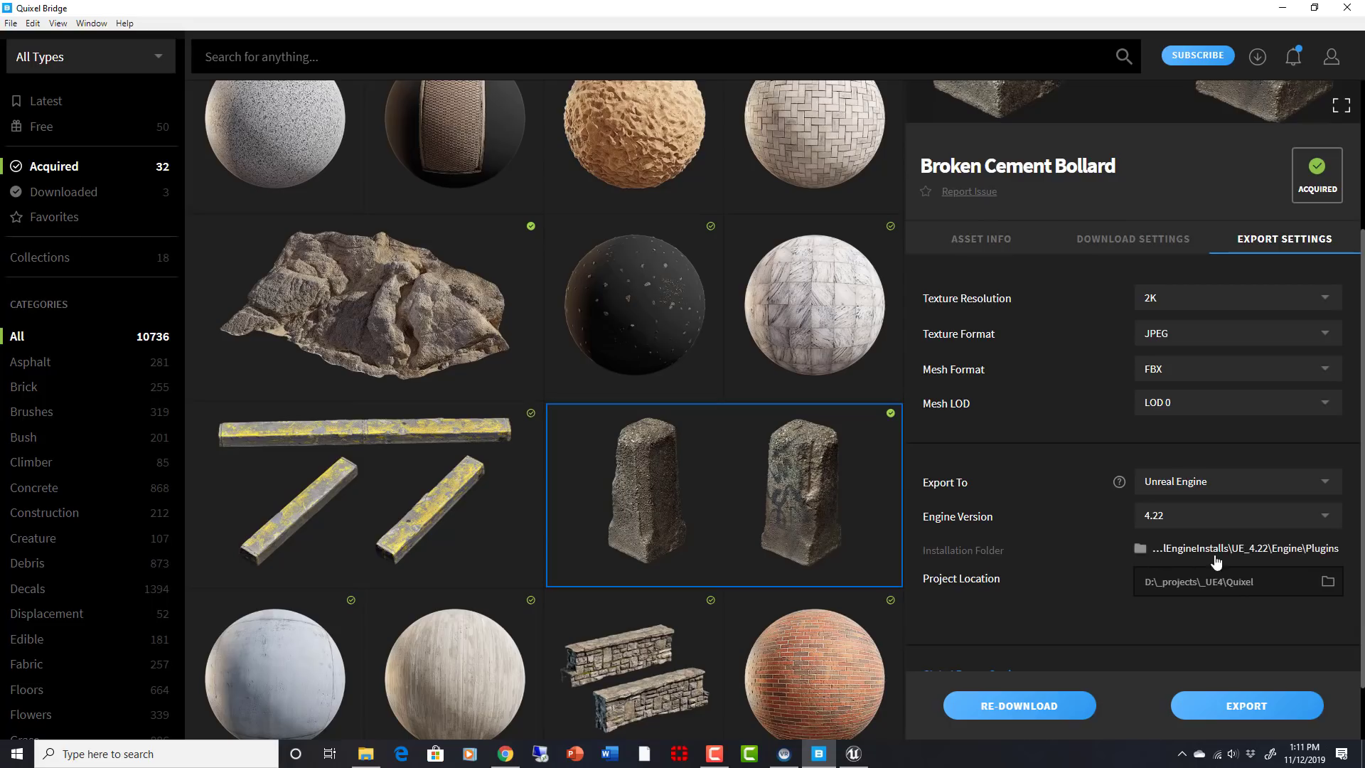
mouse_move(1156, 559)
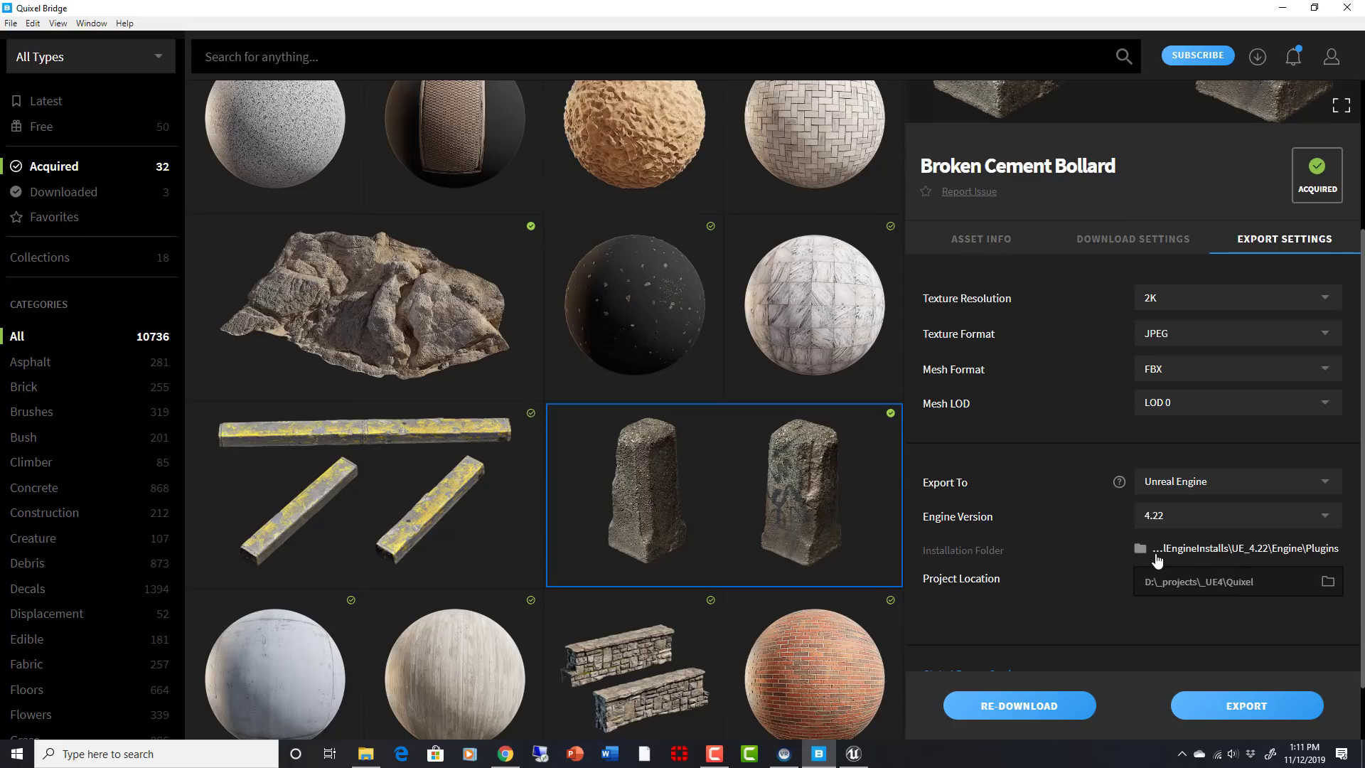
mouse_move(1170, 558)
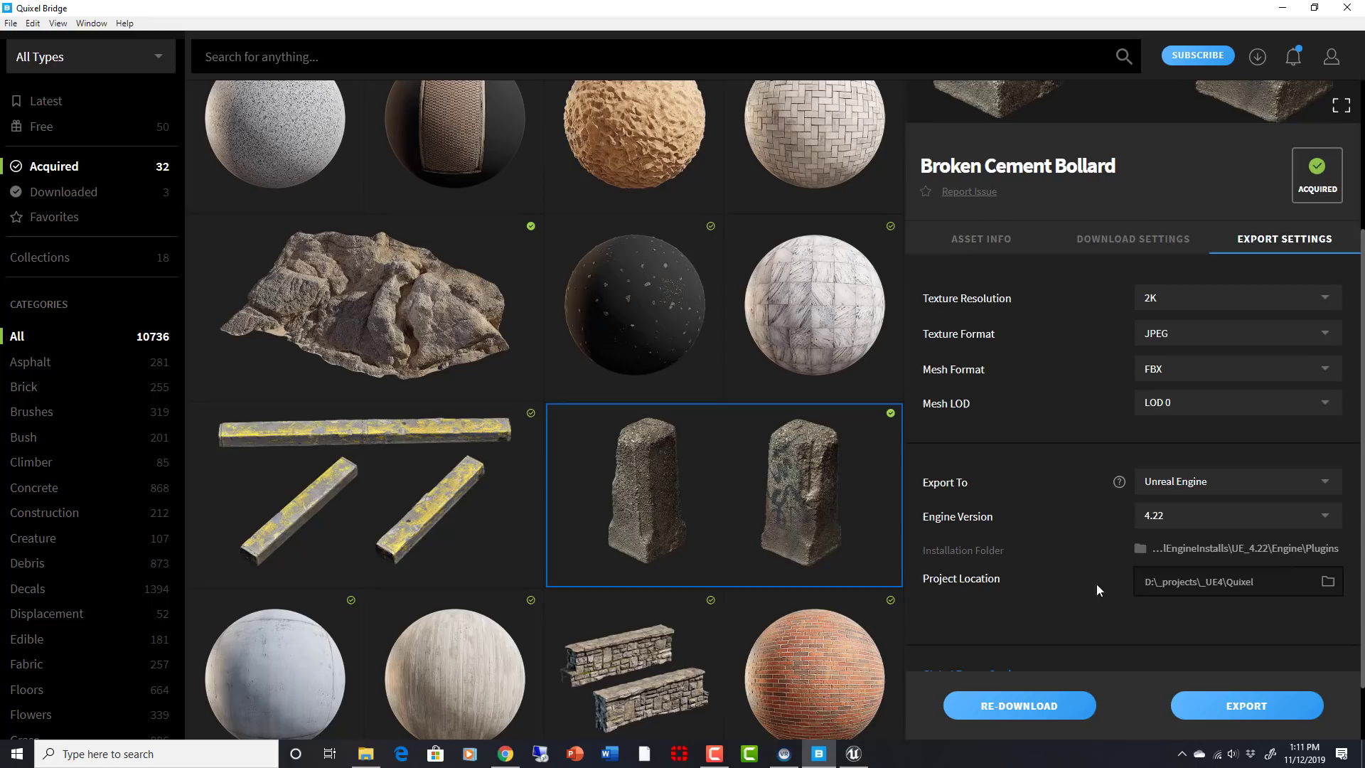
mouse_move(1135, 545)
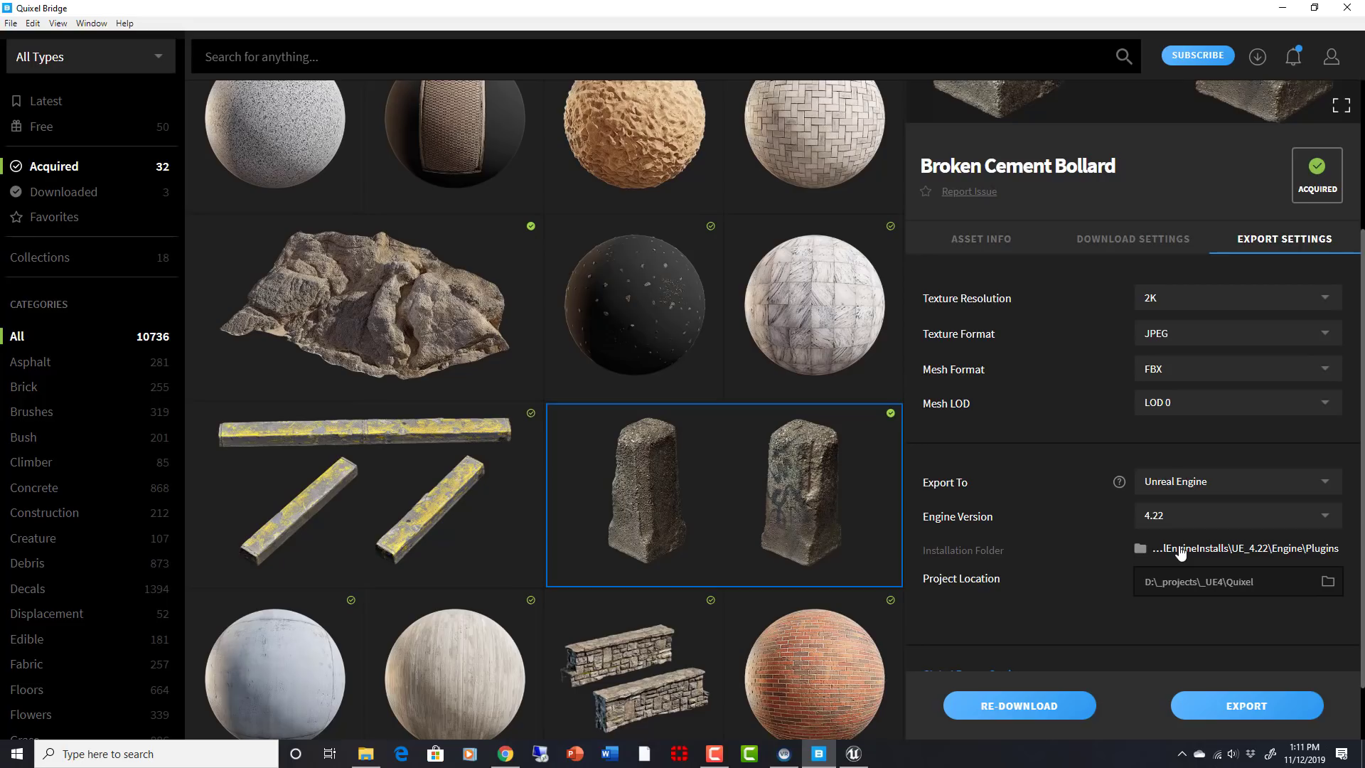
mouse_move(985, 661)
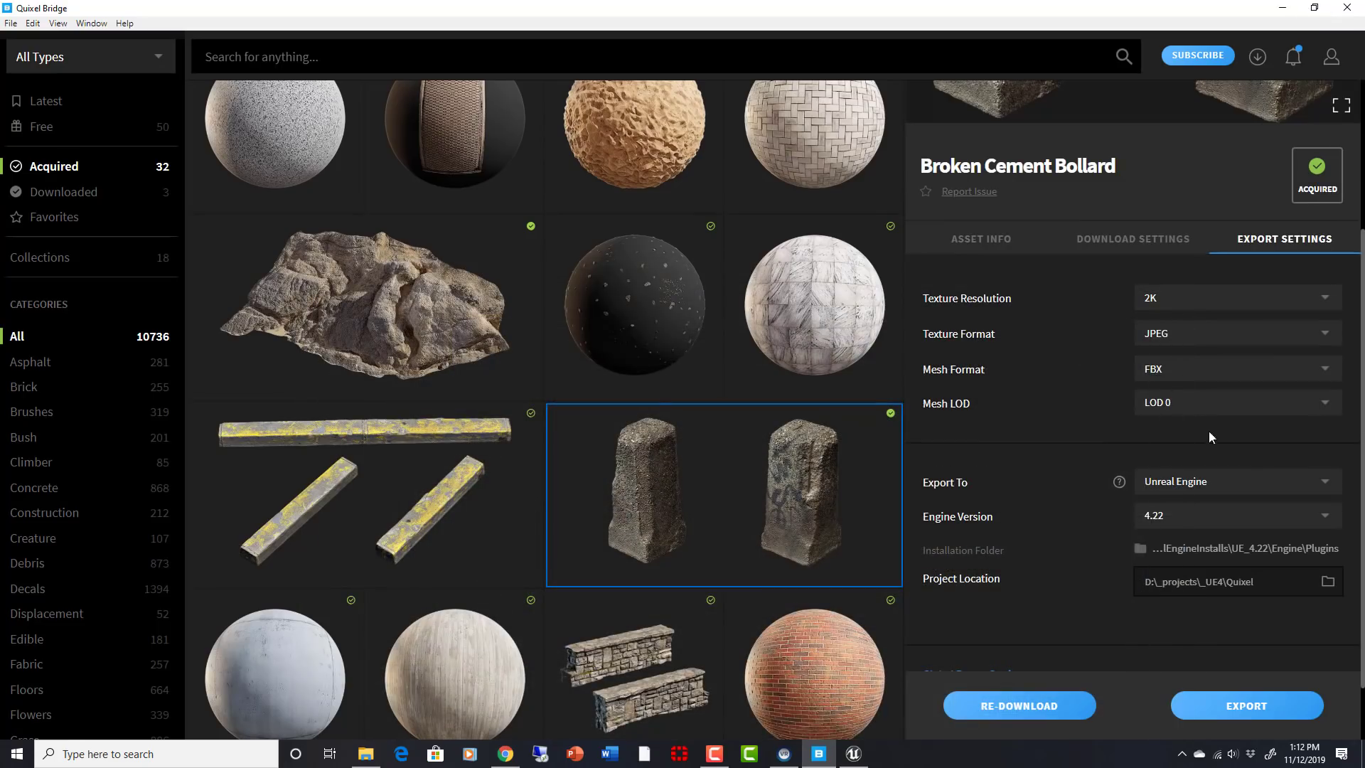
mouse_move(1217, 556)
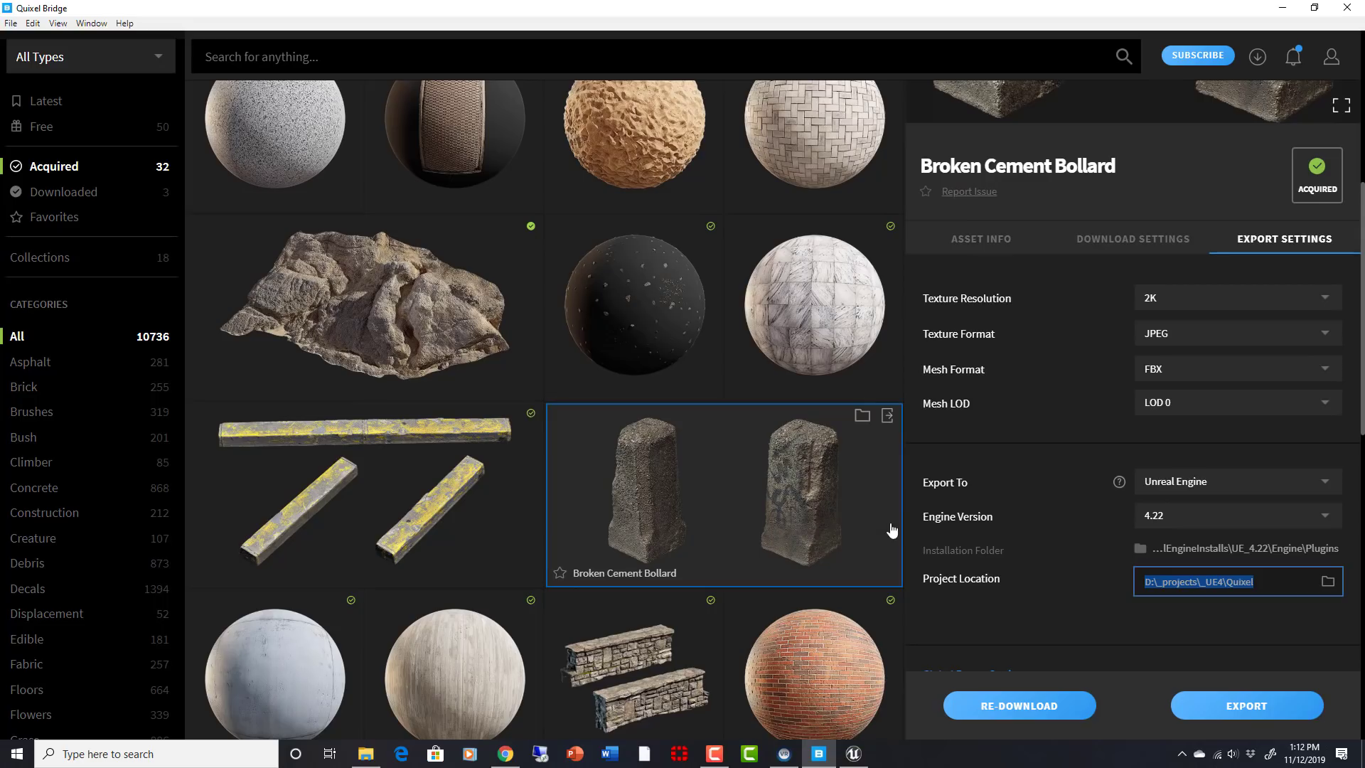
mouse_move(887, 450)
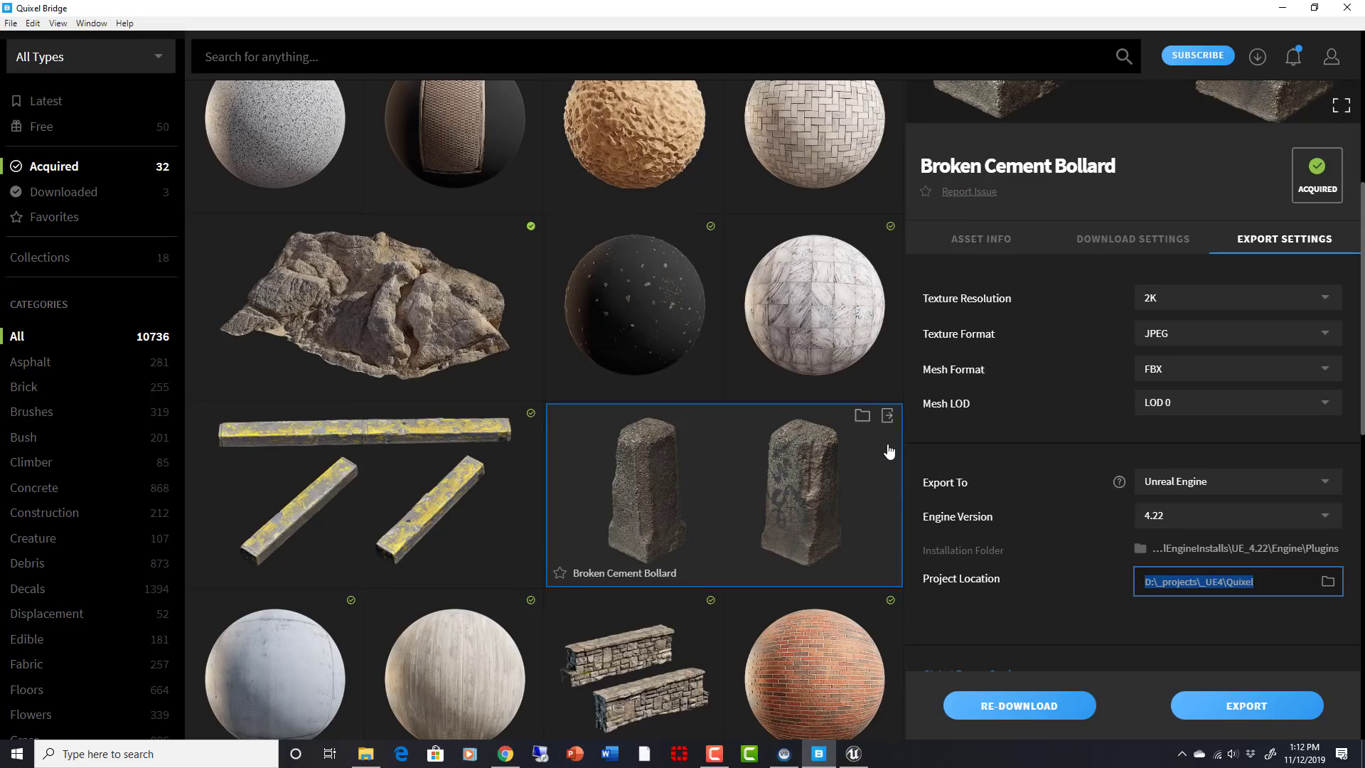
- Check the Mesh LOD dropdown options and leave the level of detail unchanged
left_click(1234, 403)
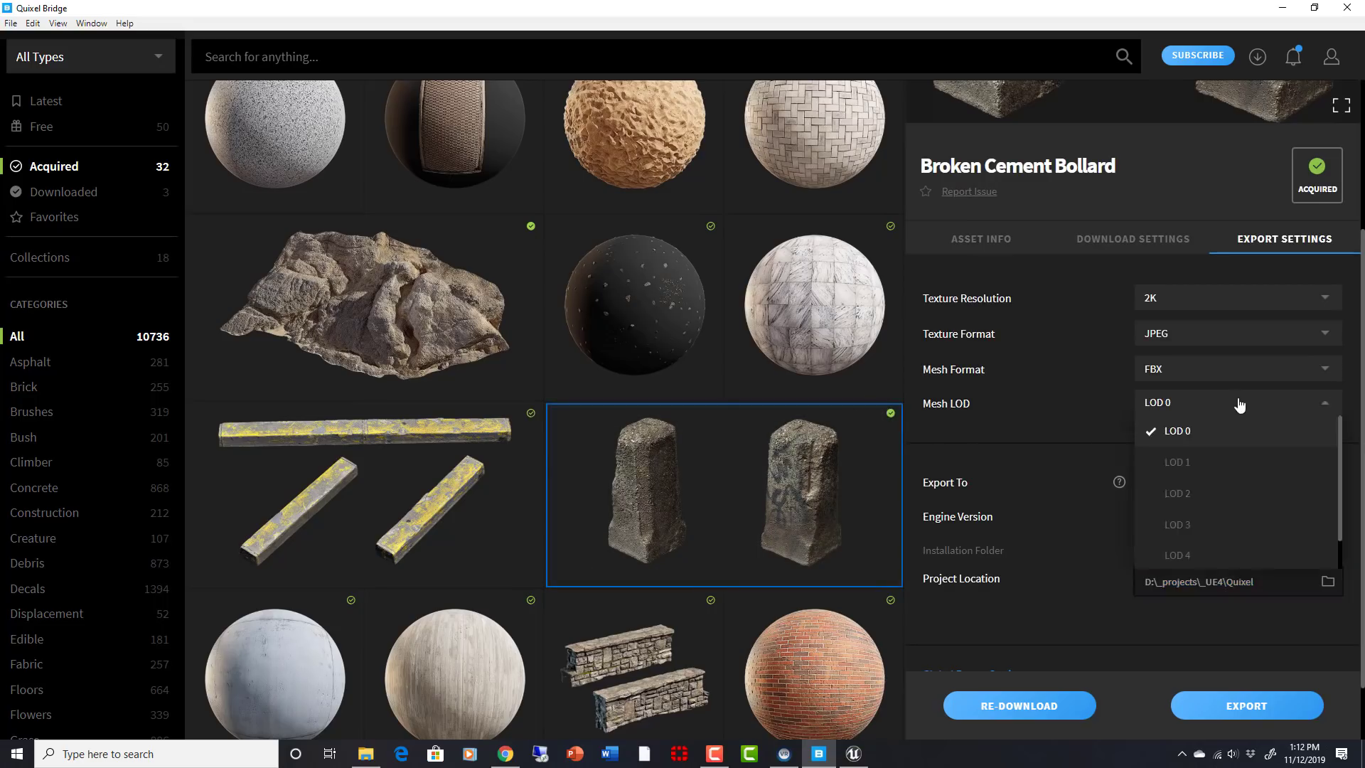
mouse_move(1195, 565)
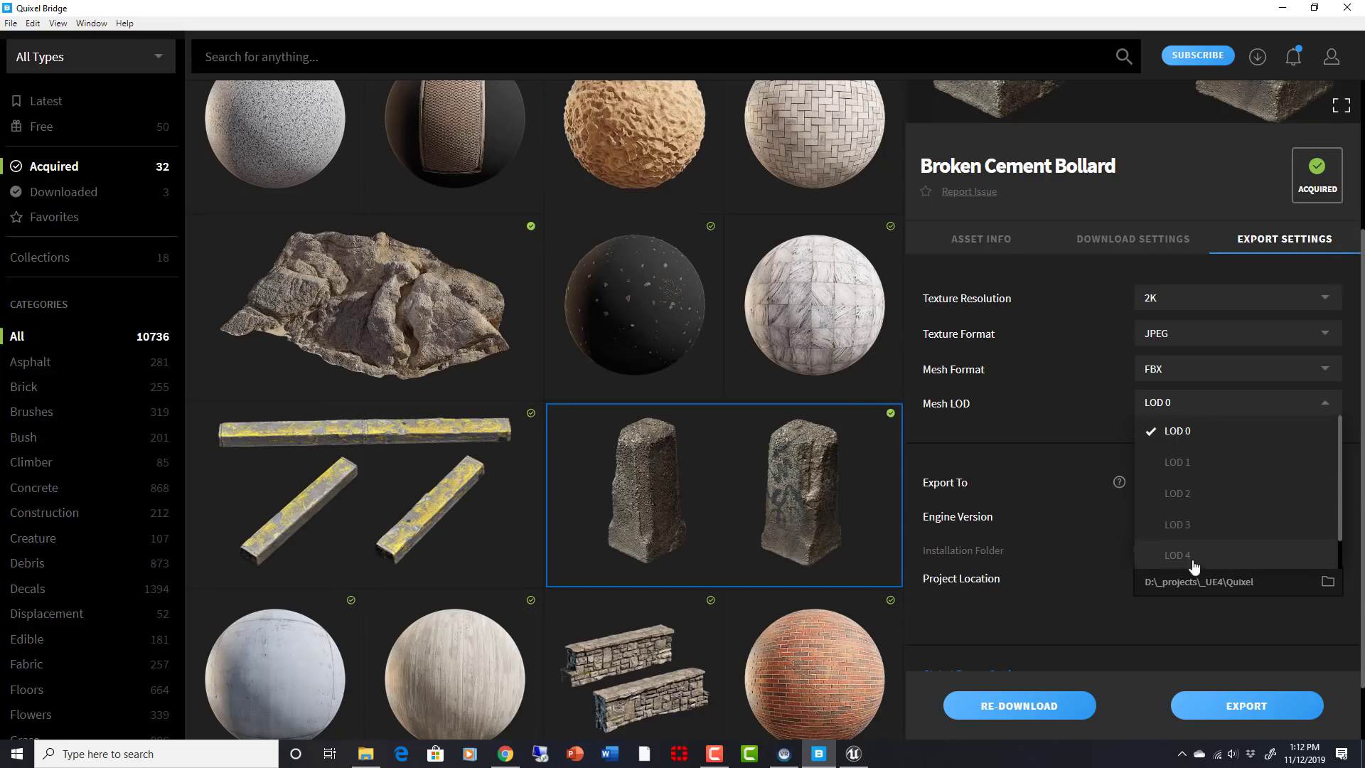
left_click(1176, 430)
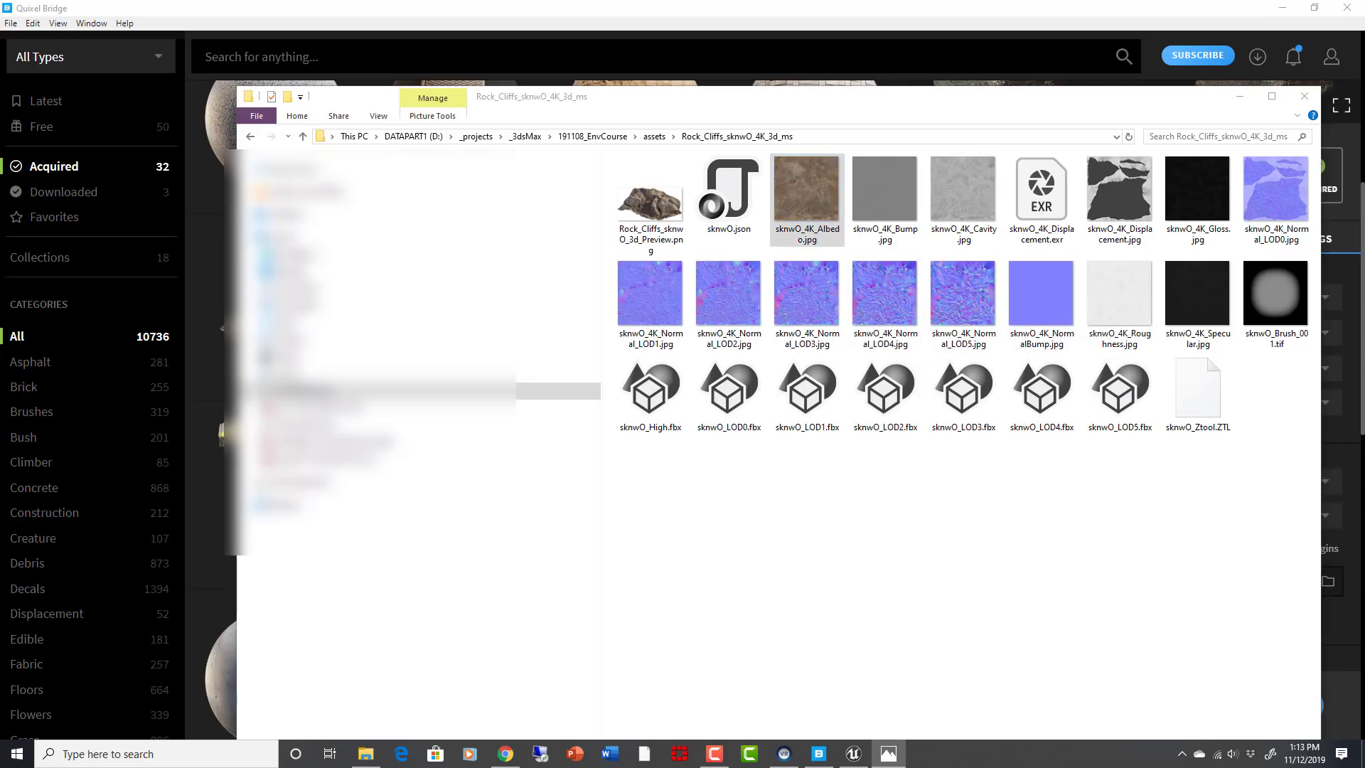
- Preview sknwO_4K_Albedo.jpg in Photos, then close Photos and the File Explorer window
double_click(805, 188)
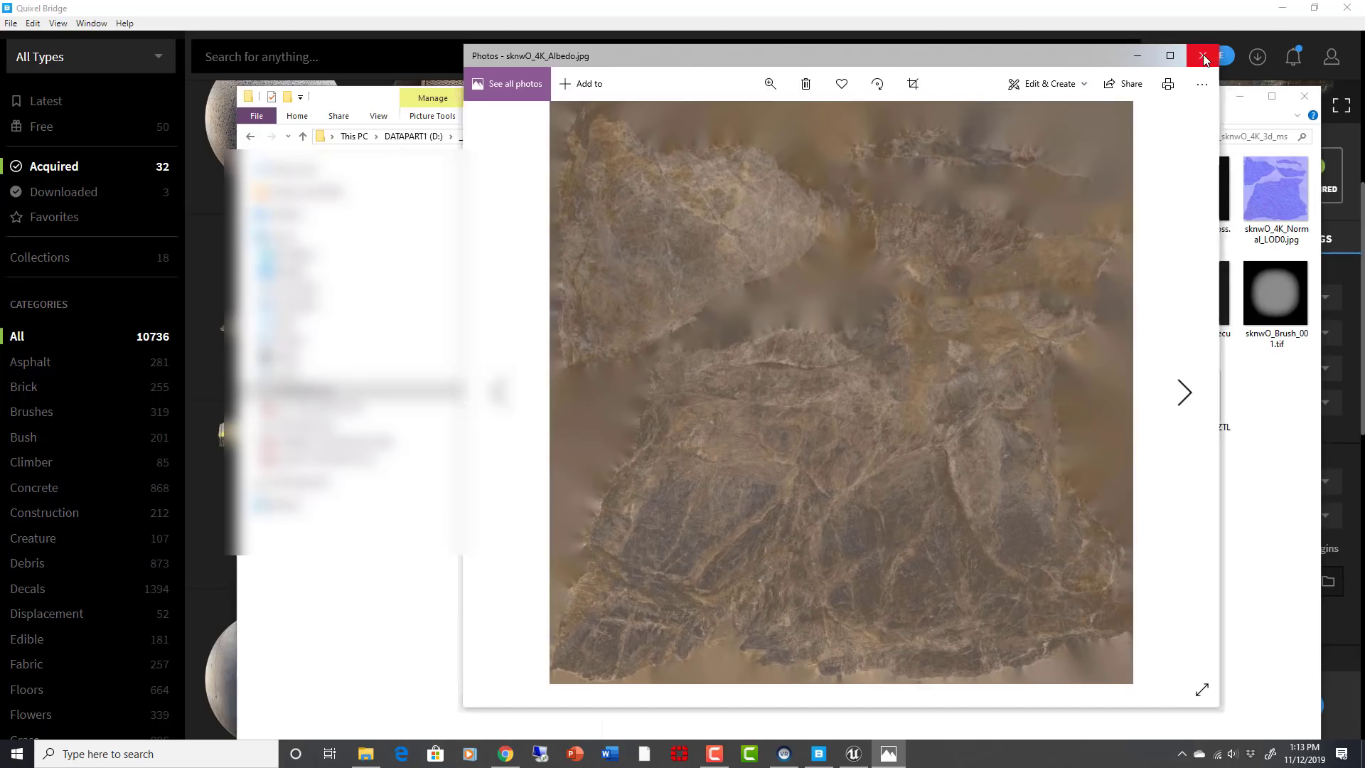
left_click(1204, 56)
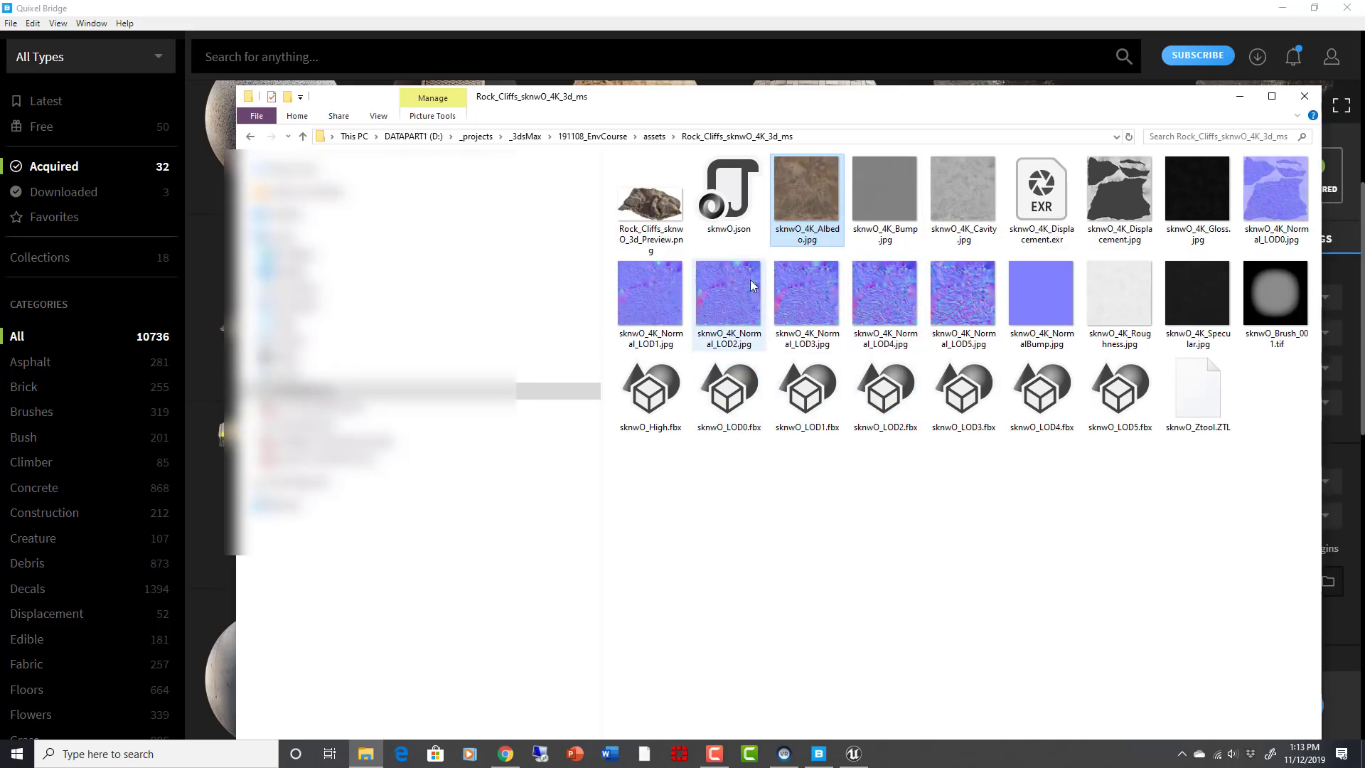
mouse_move(817, 318)
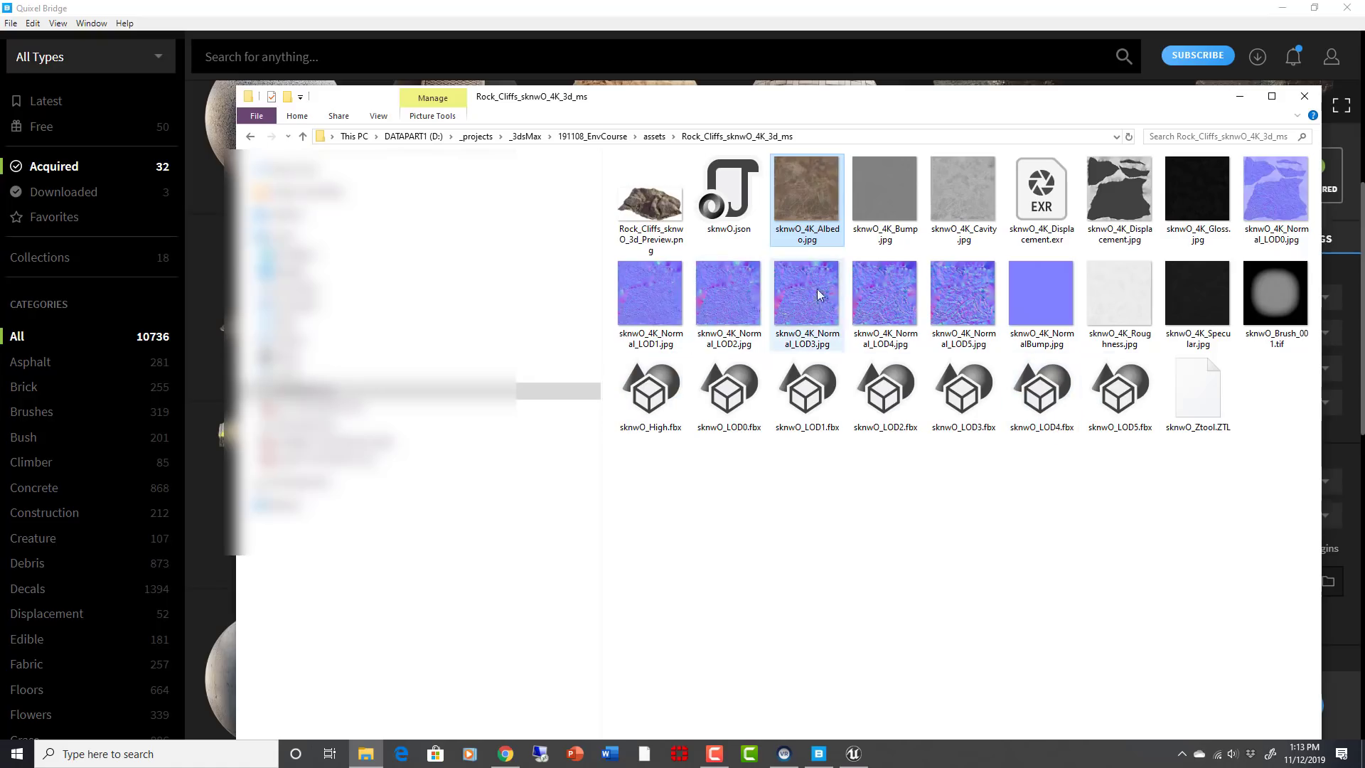
mouse_move(944, 196)
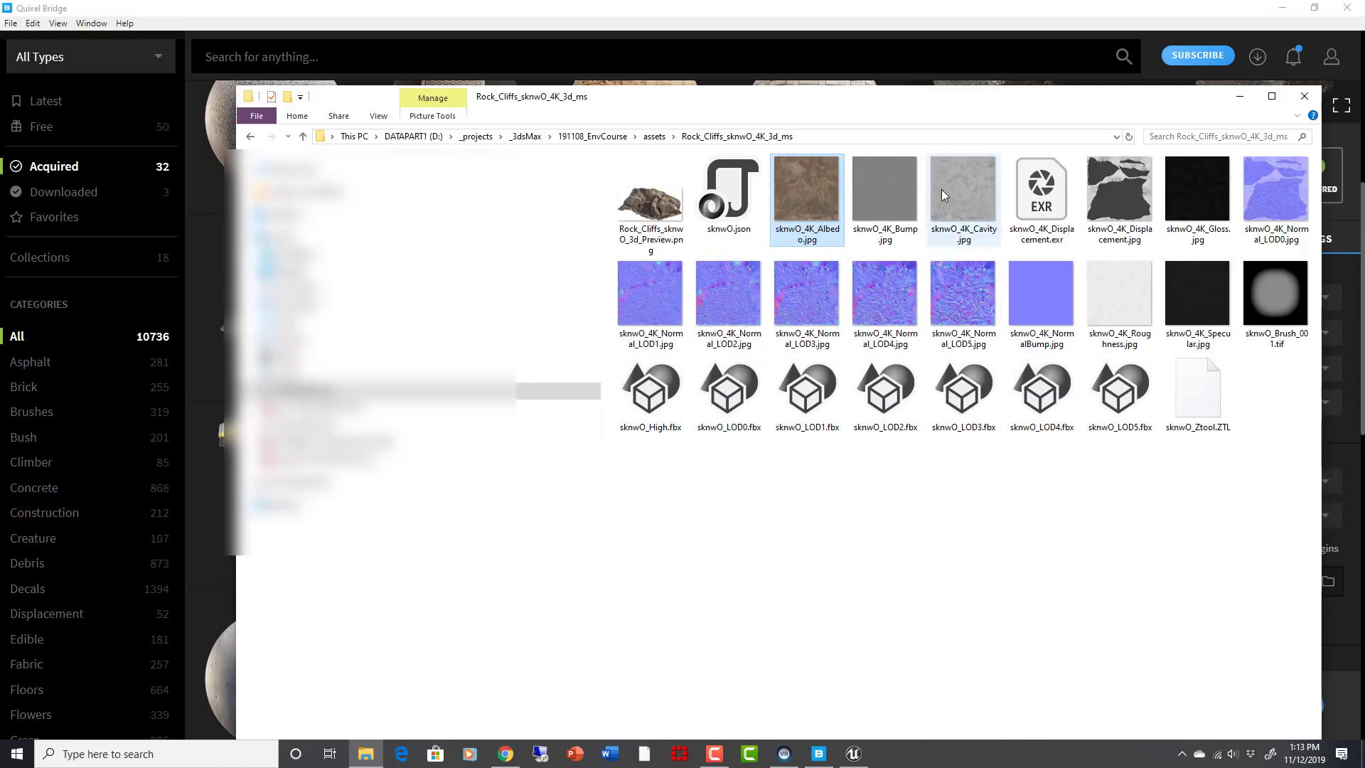
mouse_move(1281, 109)
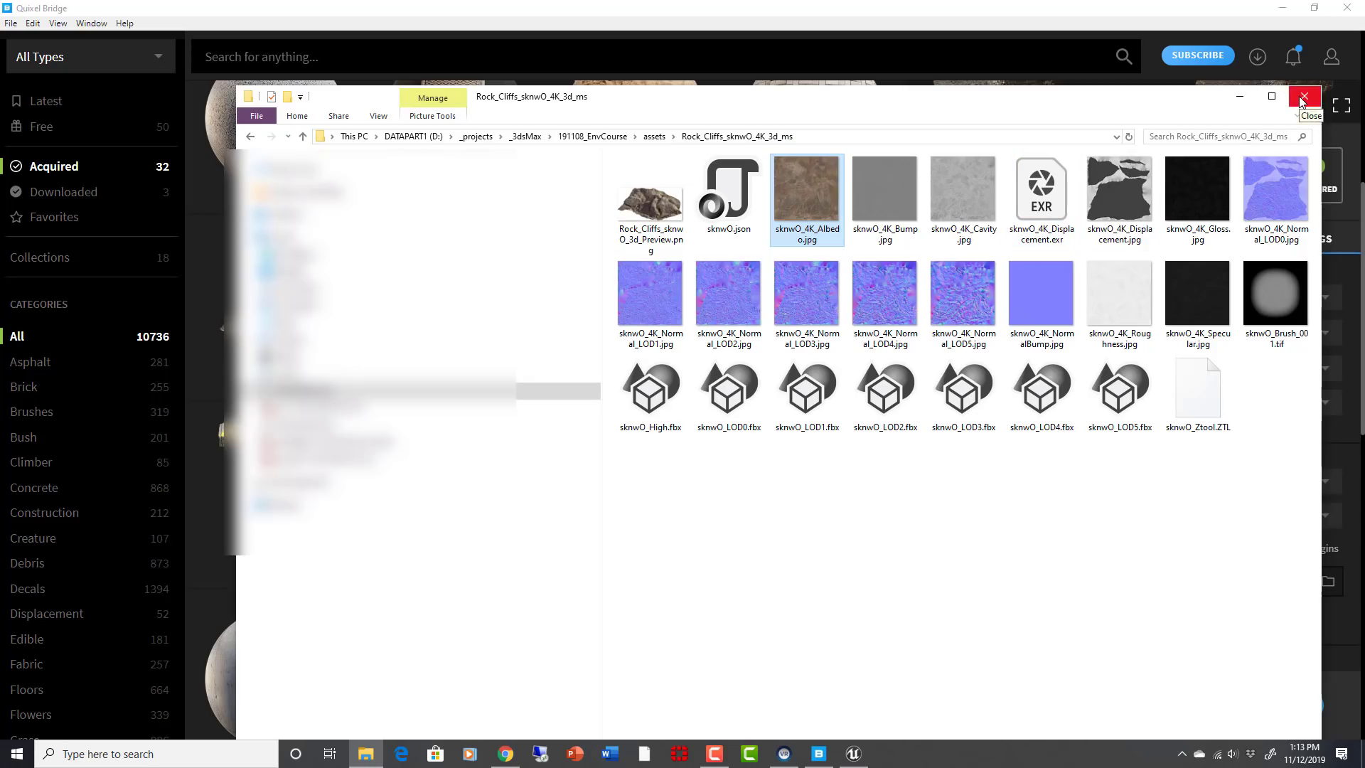
left_click(1302, 97)
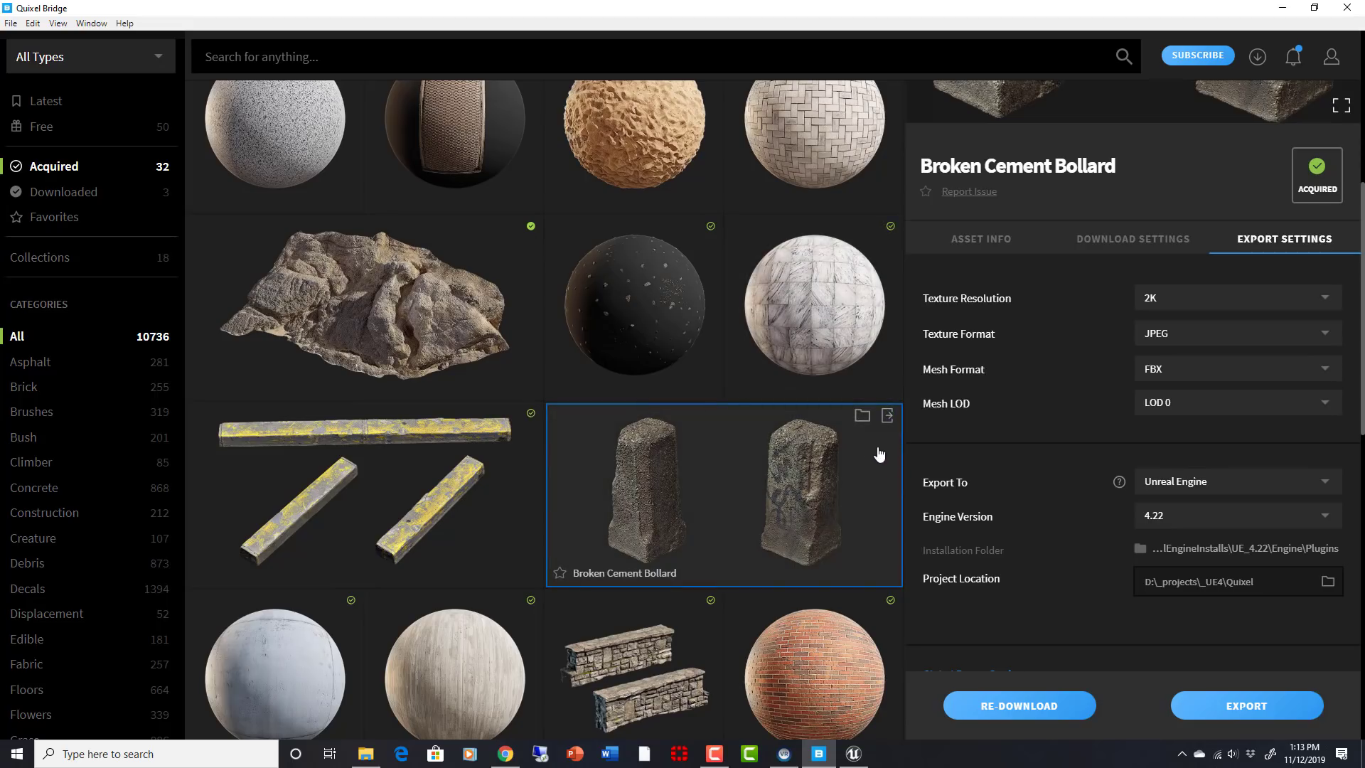
mouse_move(1110, 657)
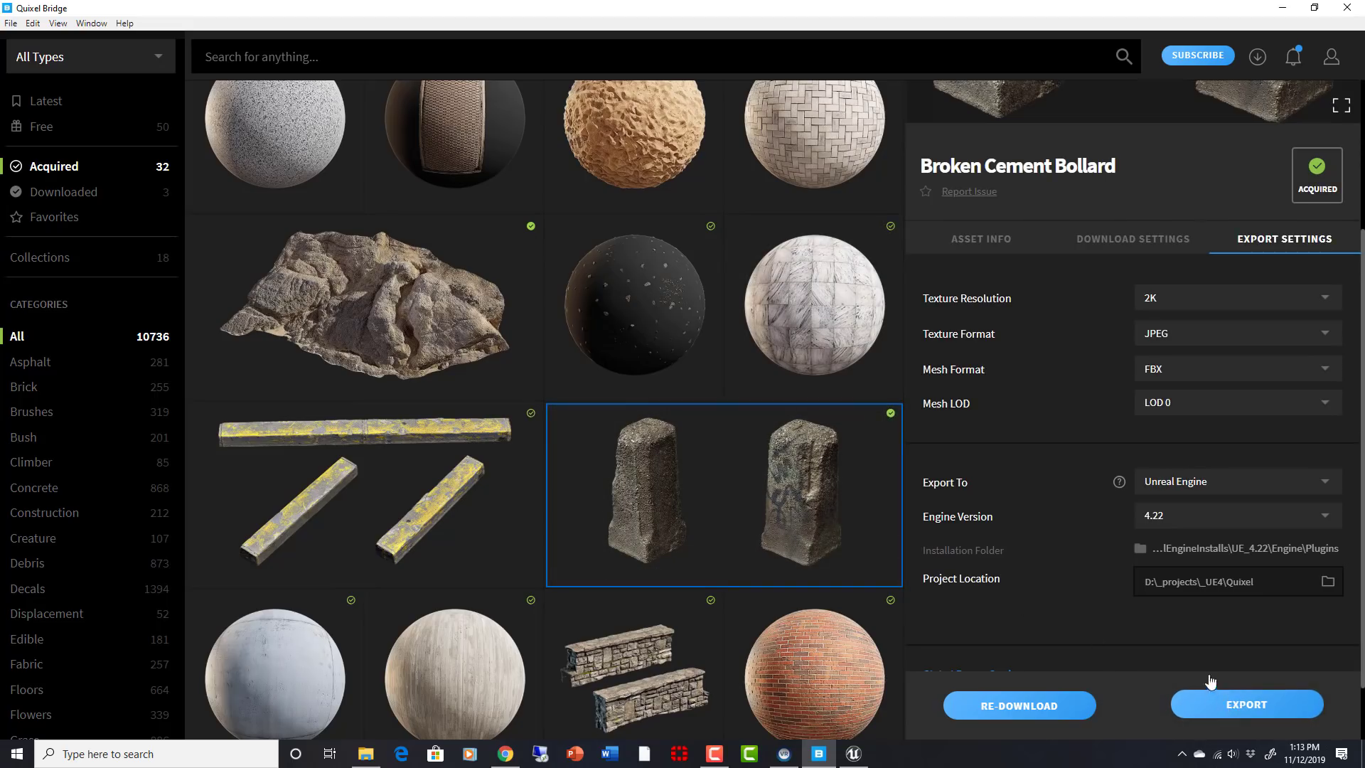
- Export the Broken Cement Bollard to Unreal Engine 4.22 and bring up the Unreal Editor
left_click(1245, 705)
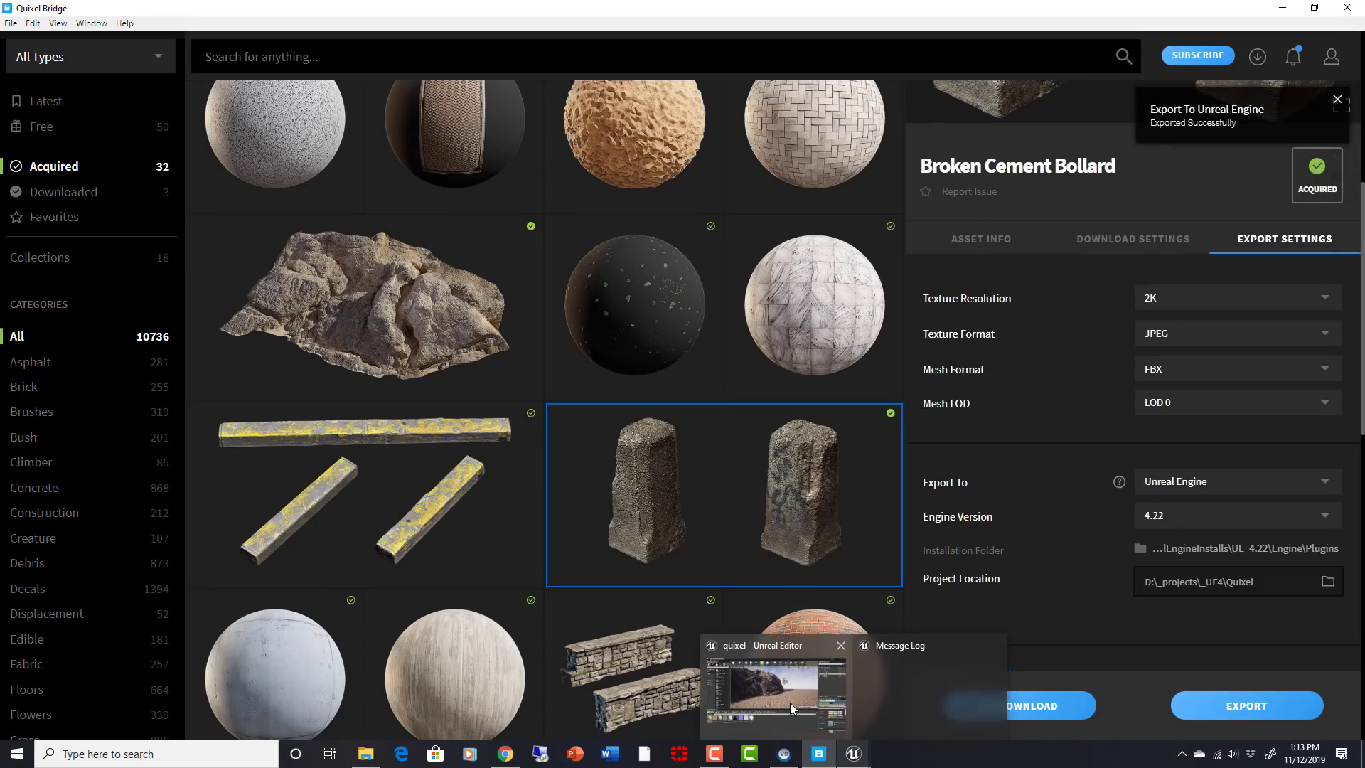
left_click(774, 692)
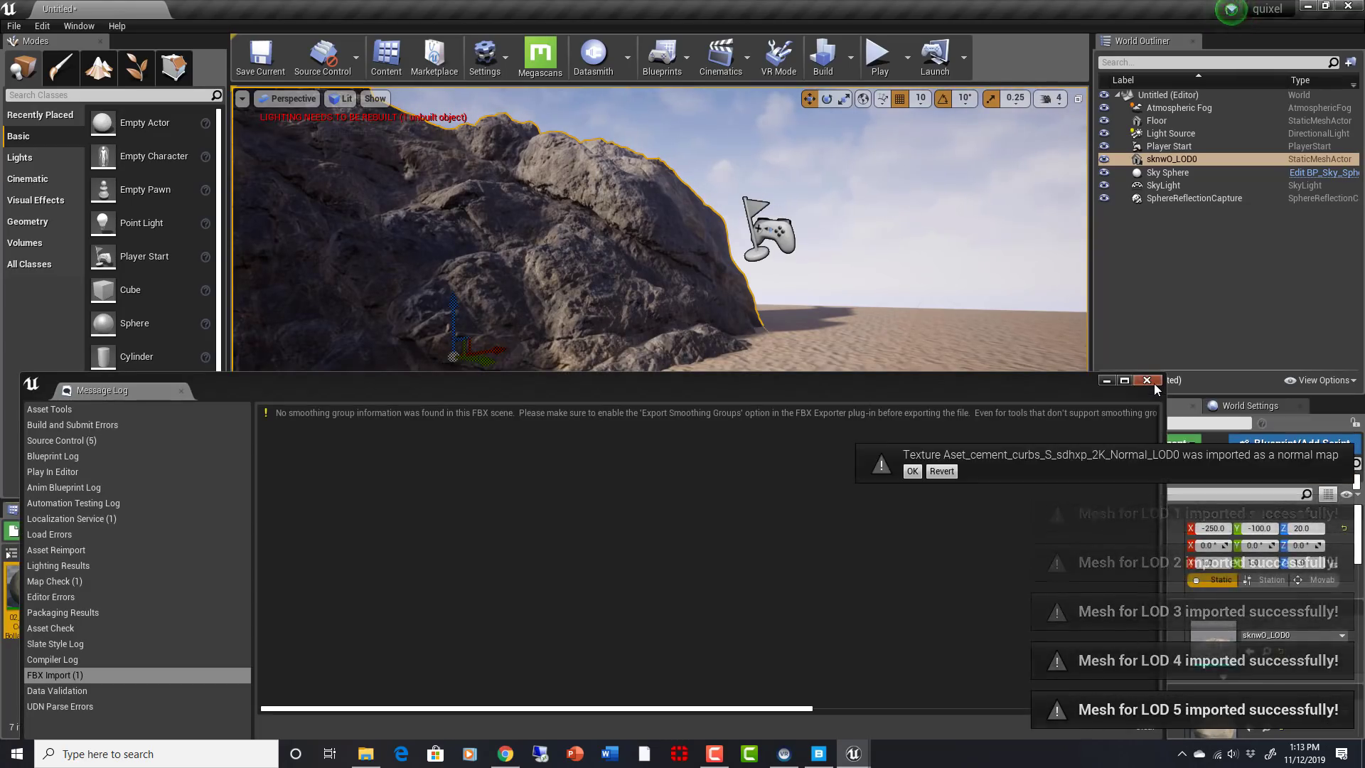
- Dismiss the Message Log and navigate to Megascans > 3D_Asset > 02_Broken_Cement_Bollard_sdhxp
left_click(1146, 379)
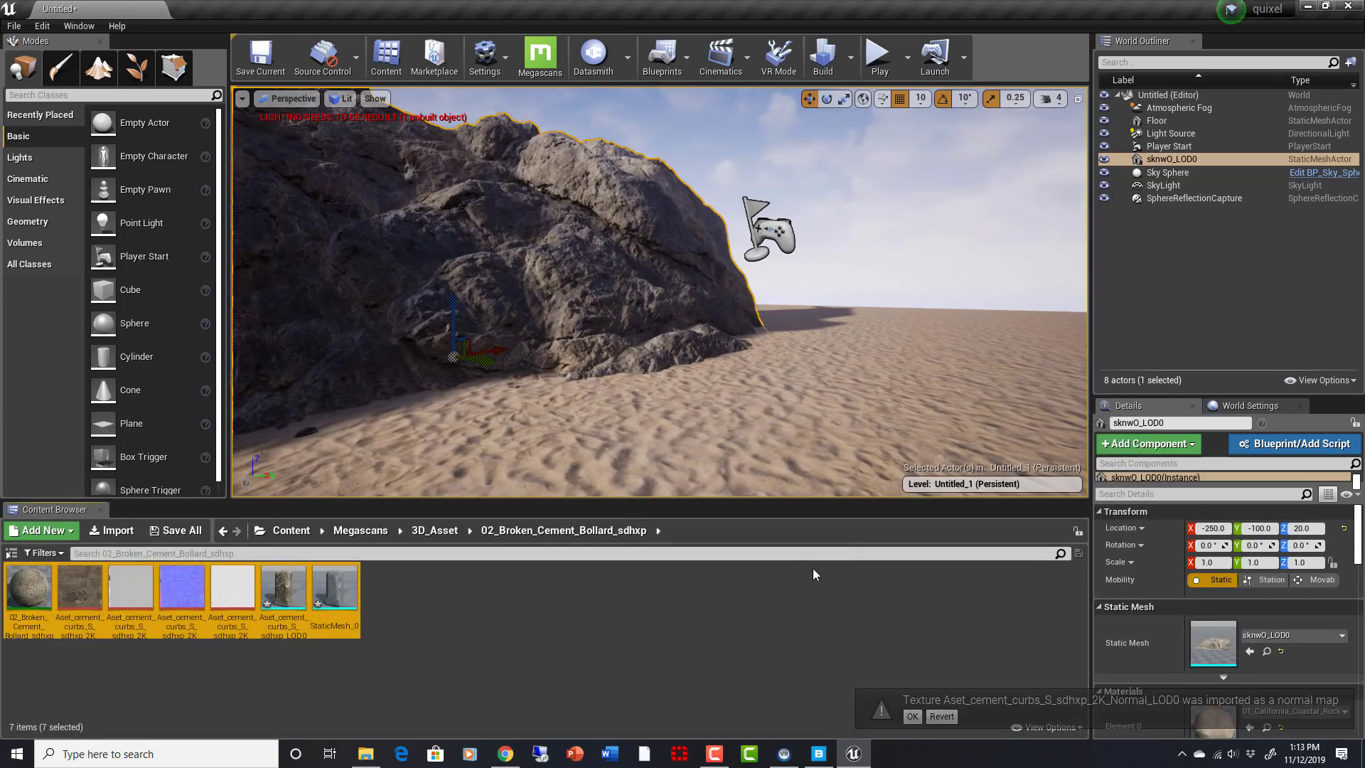
left_click(911, 715)
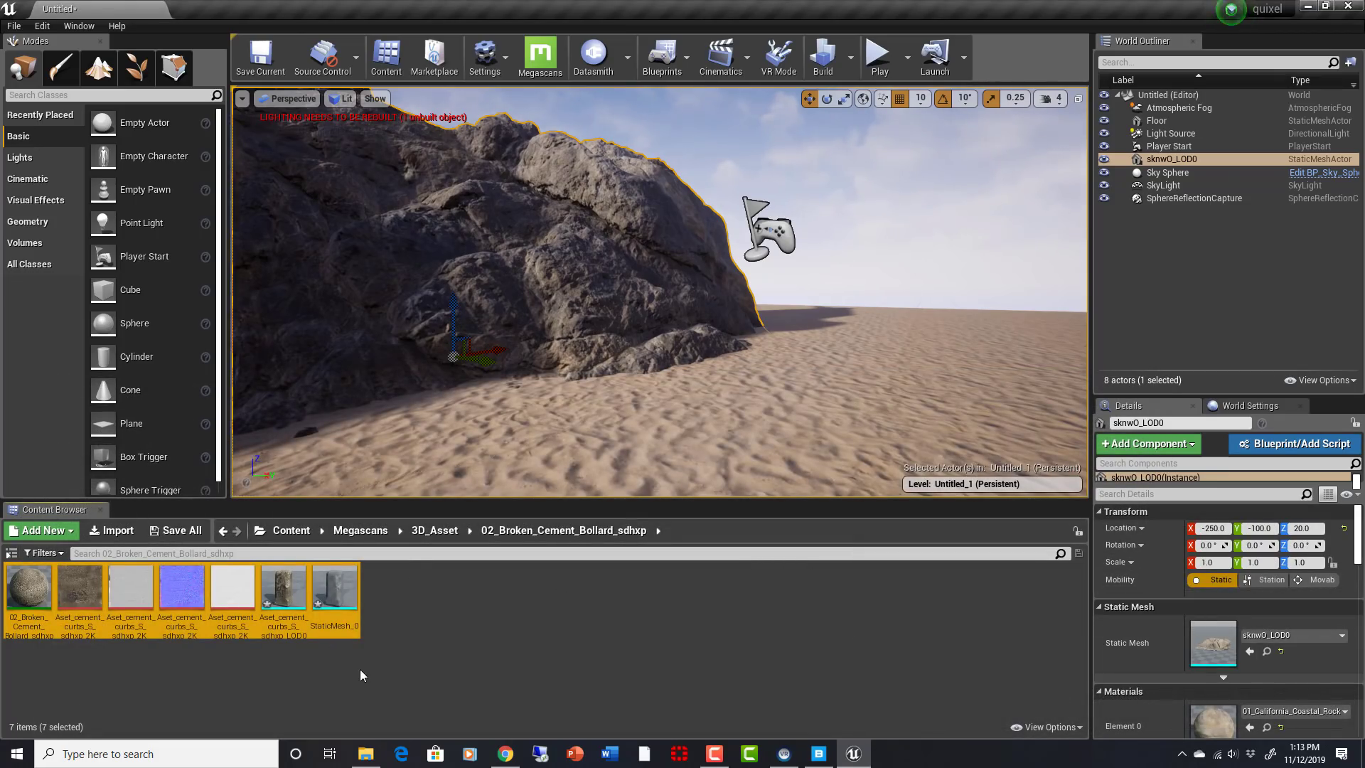
mouse_move(281, 587)
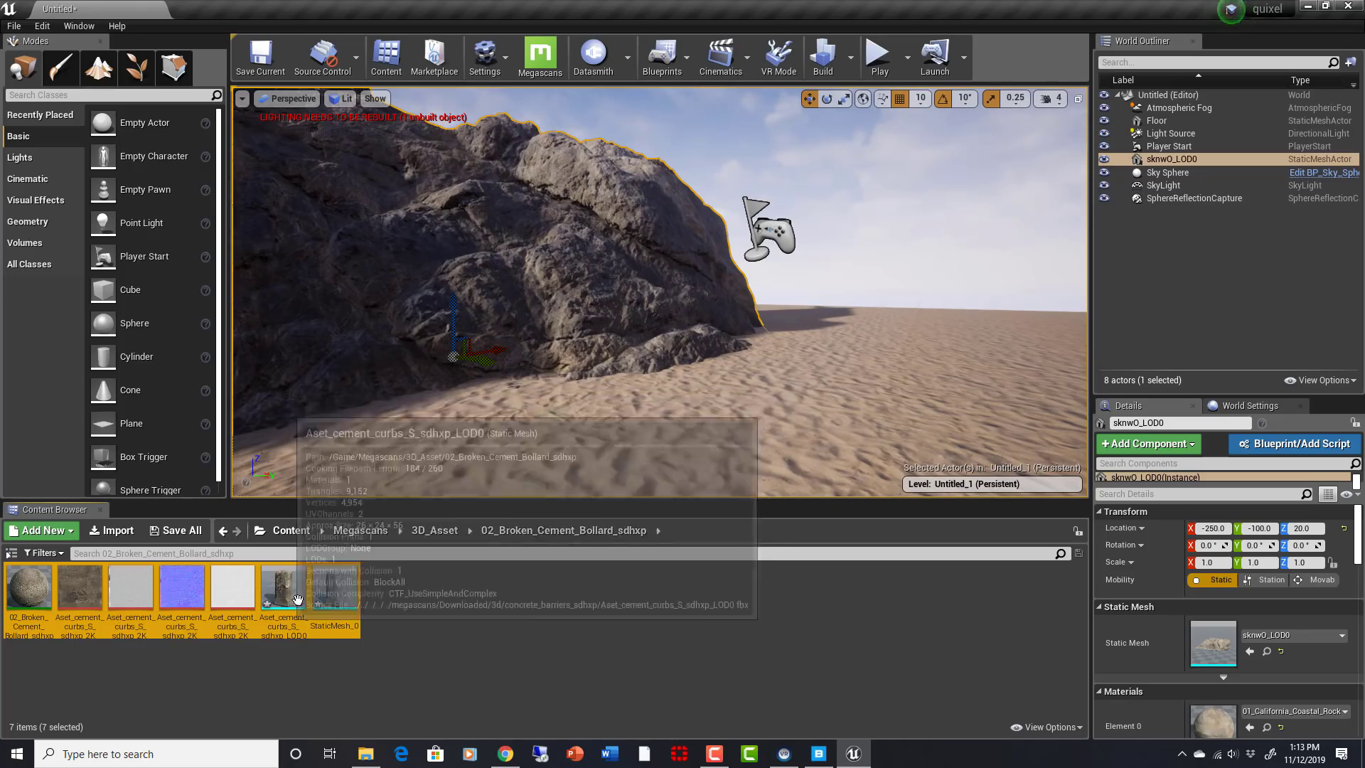
left_click(290, 530)
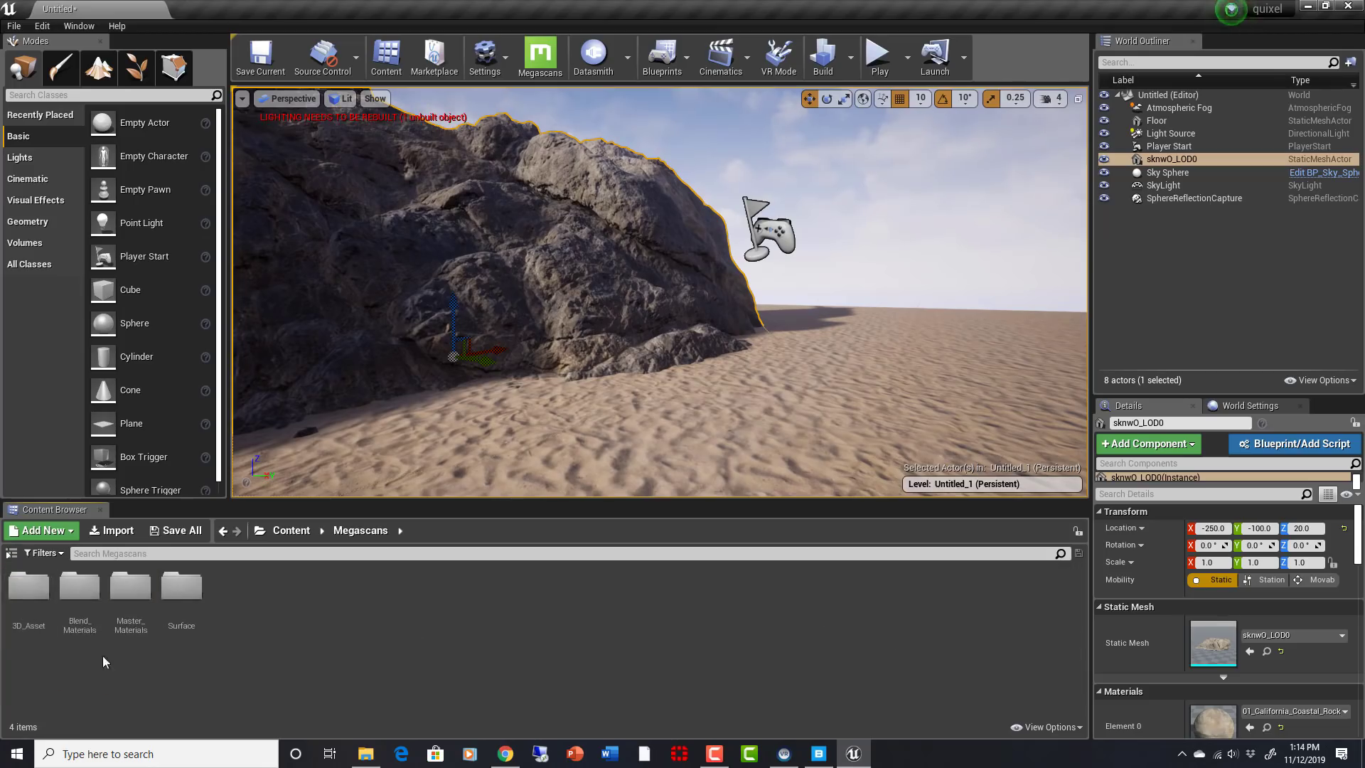
double_click(28, 584)
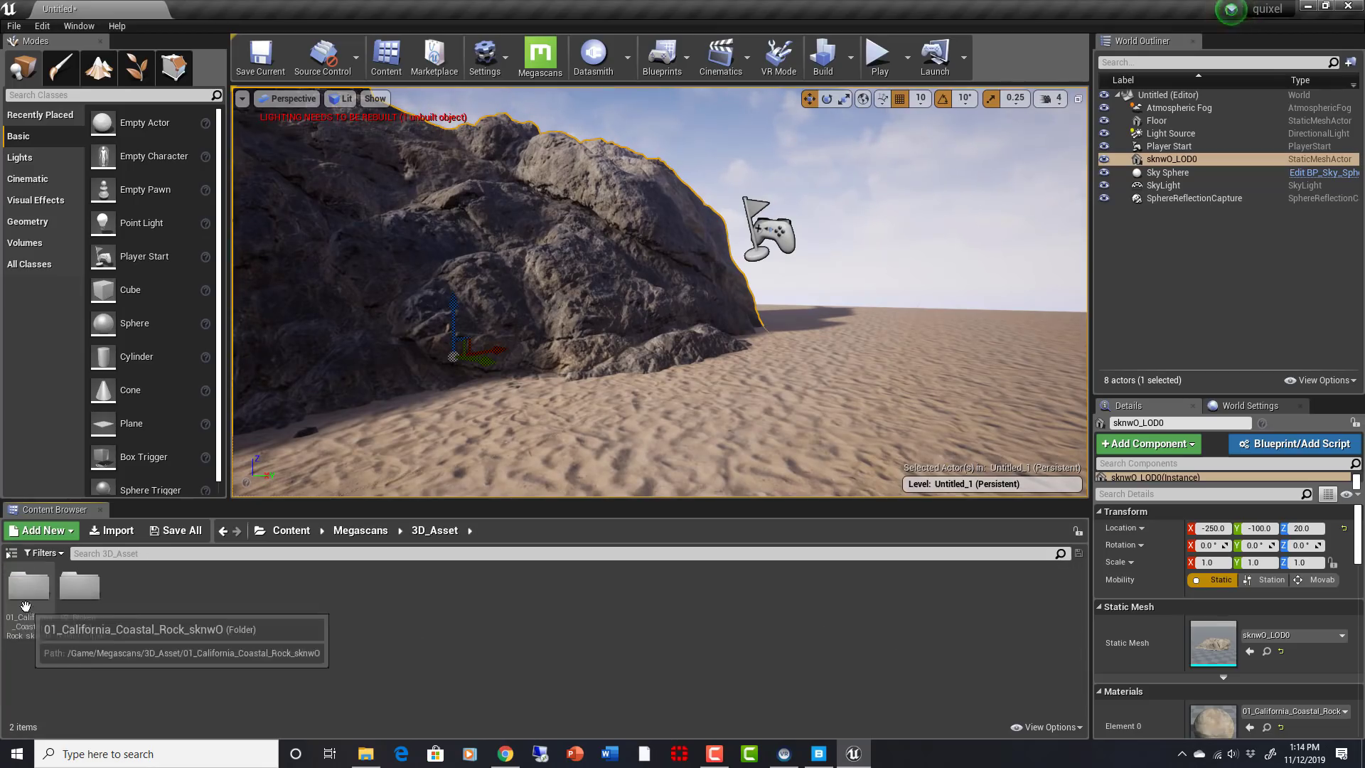
mouse_move(78, 587)
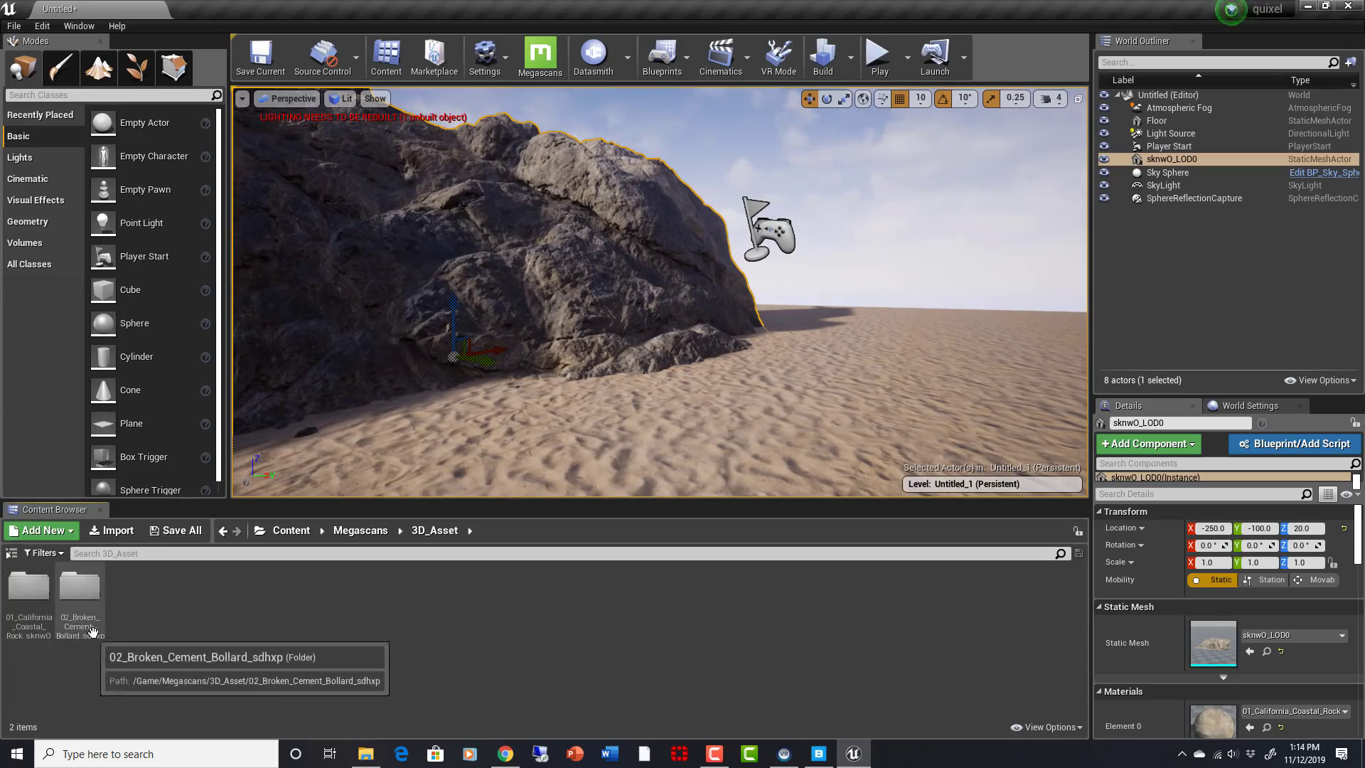
double_click(78, 584)
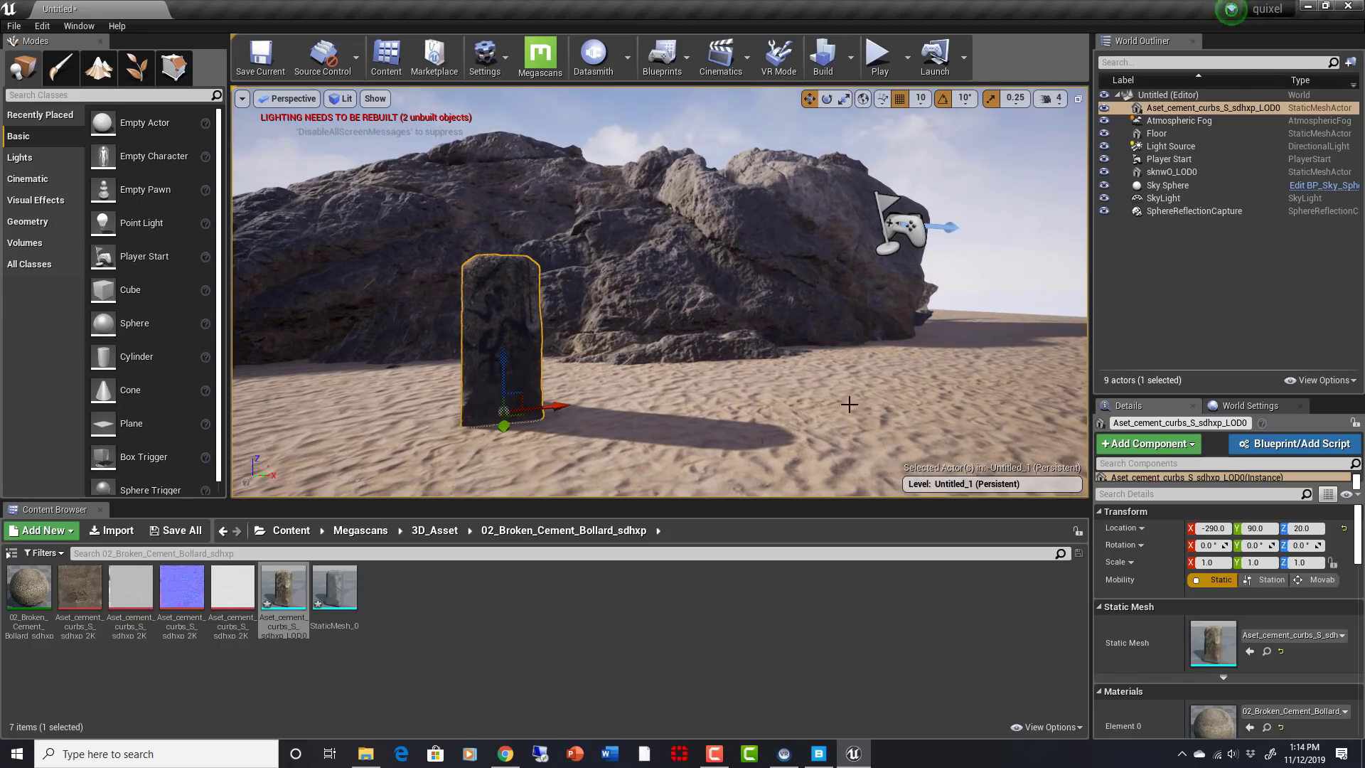
mouse_move(644, 403)
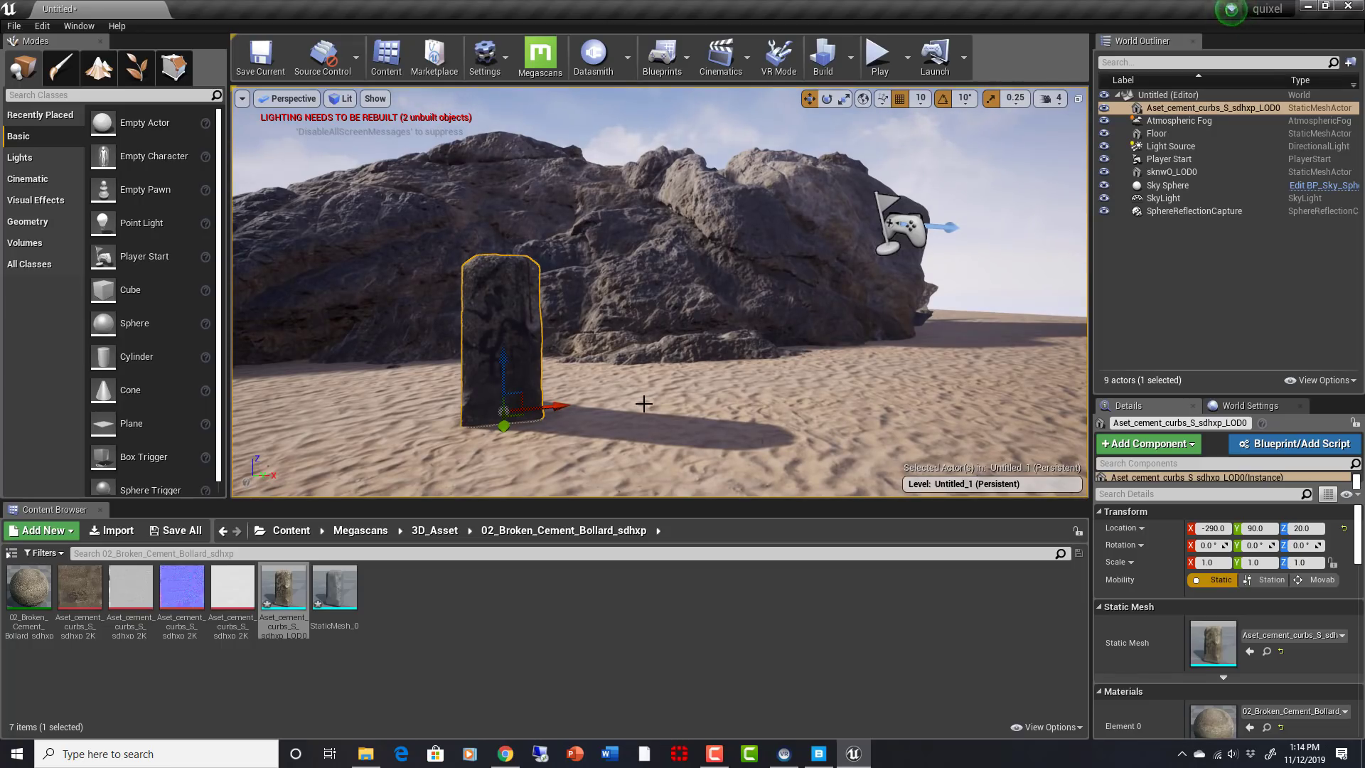
mouse_move(664, 385)
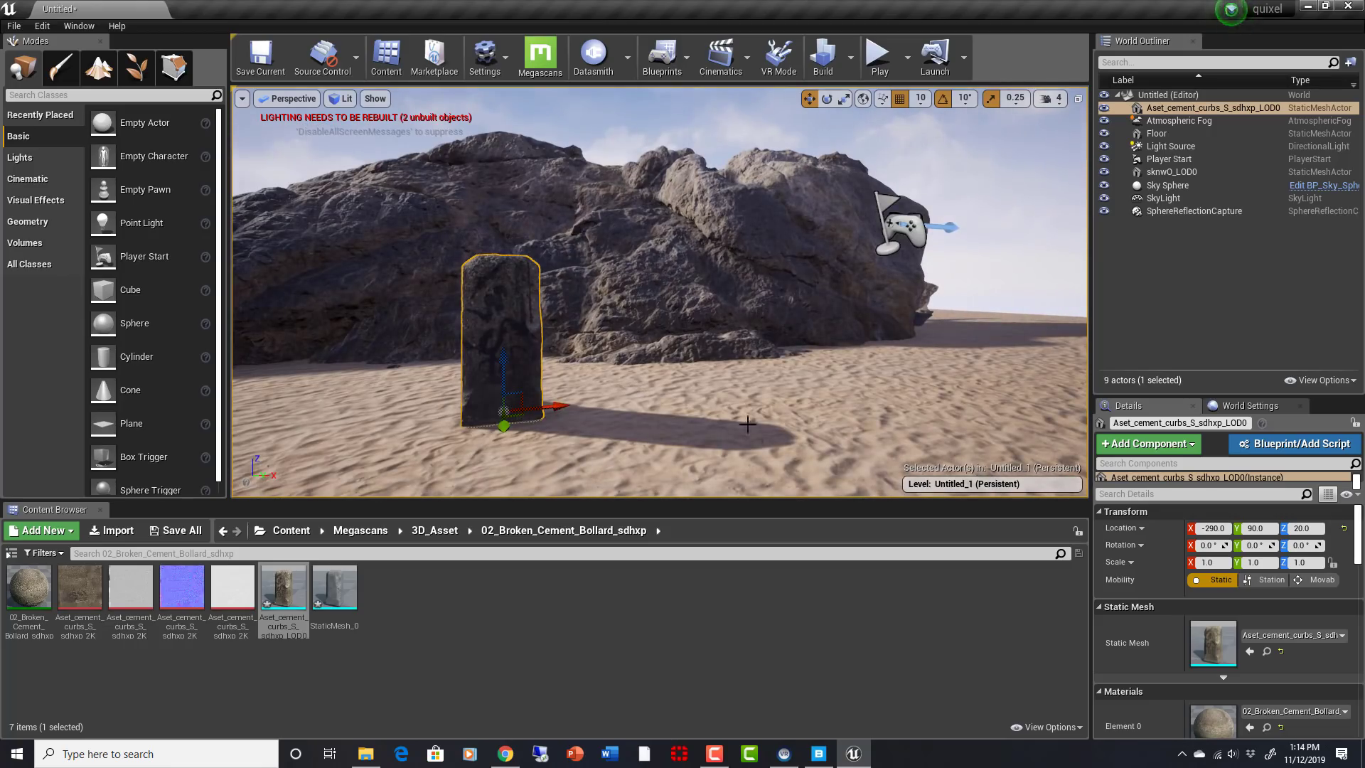
- Select the sand floor after placing the bollard mesh in front of the rock
left_click(1157, 133)
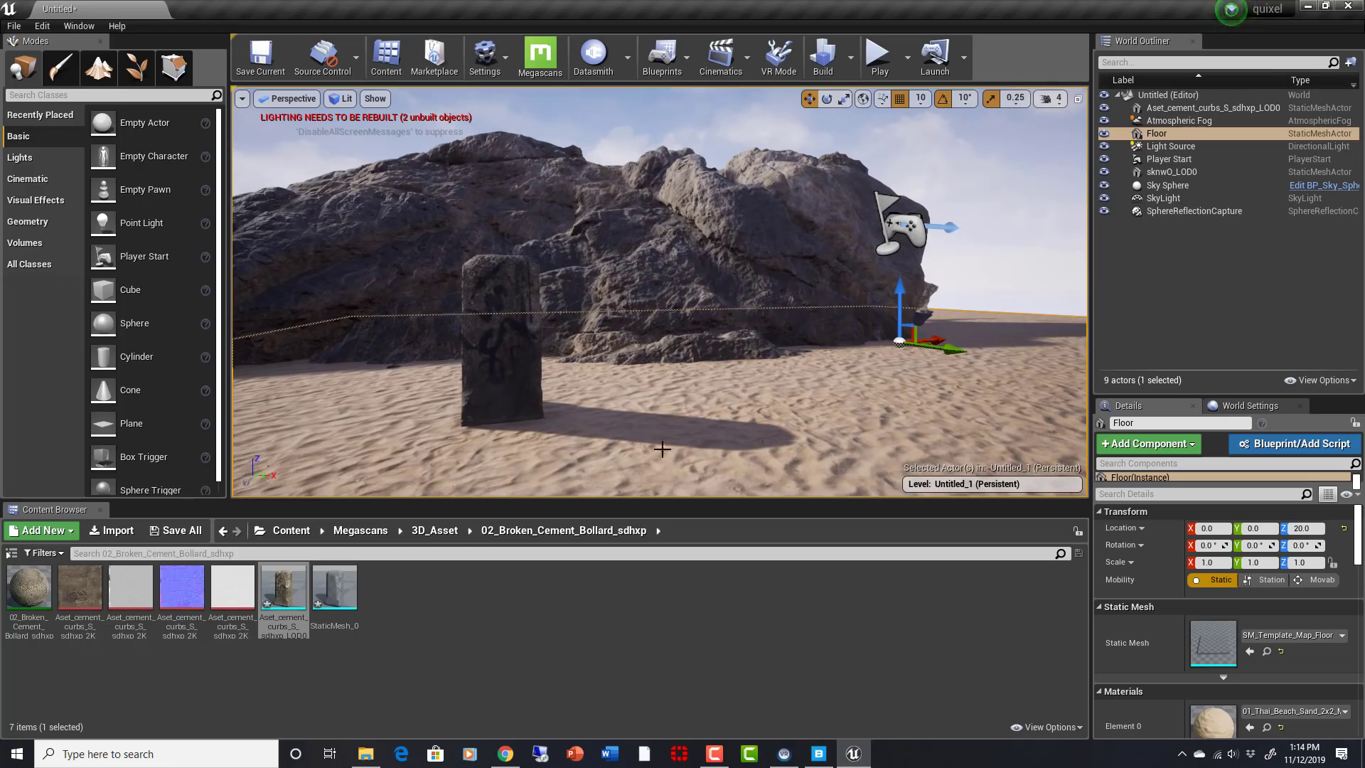
mouse_move(809, 442)
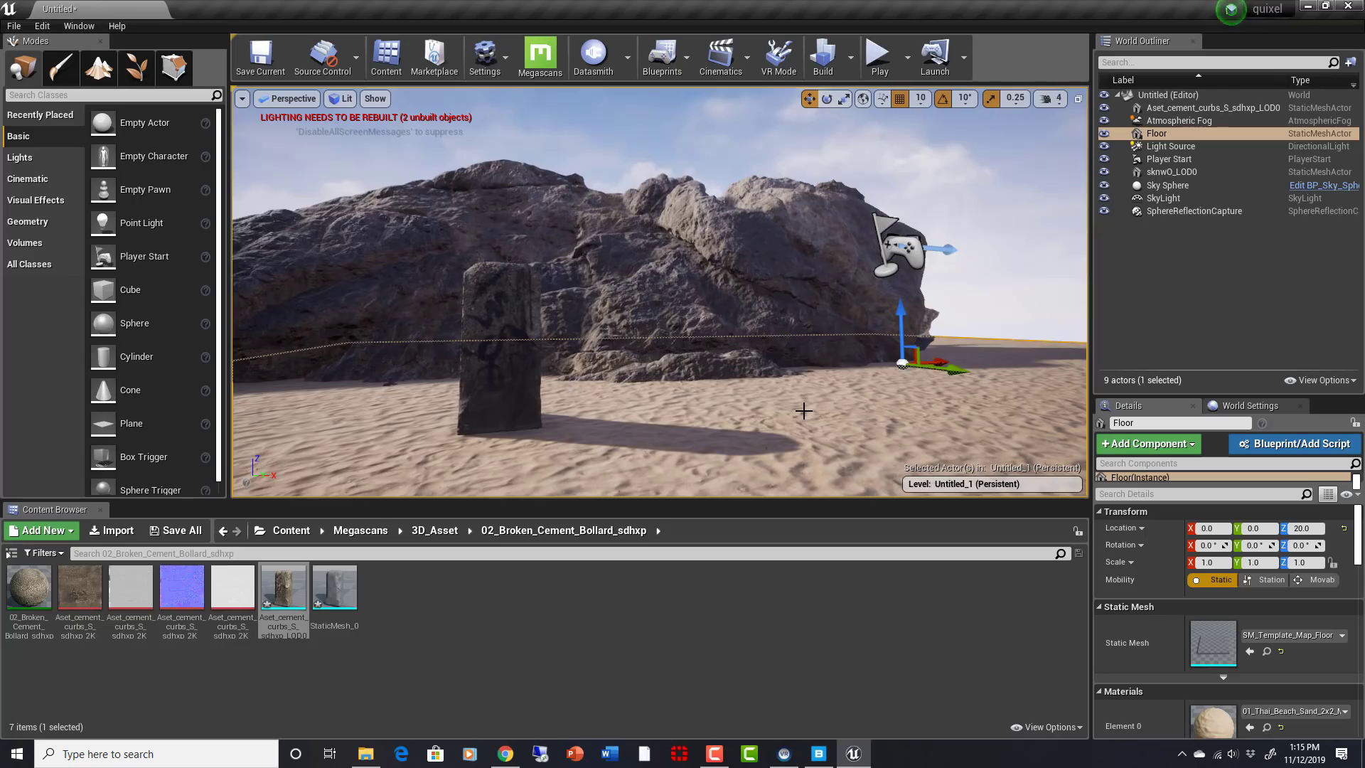
mouse_move(866, 375)
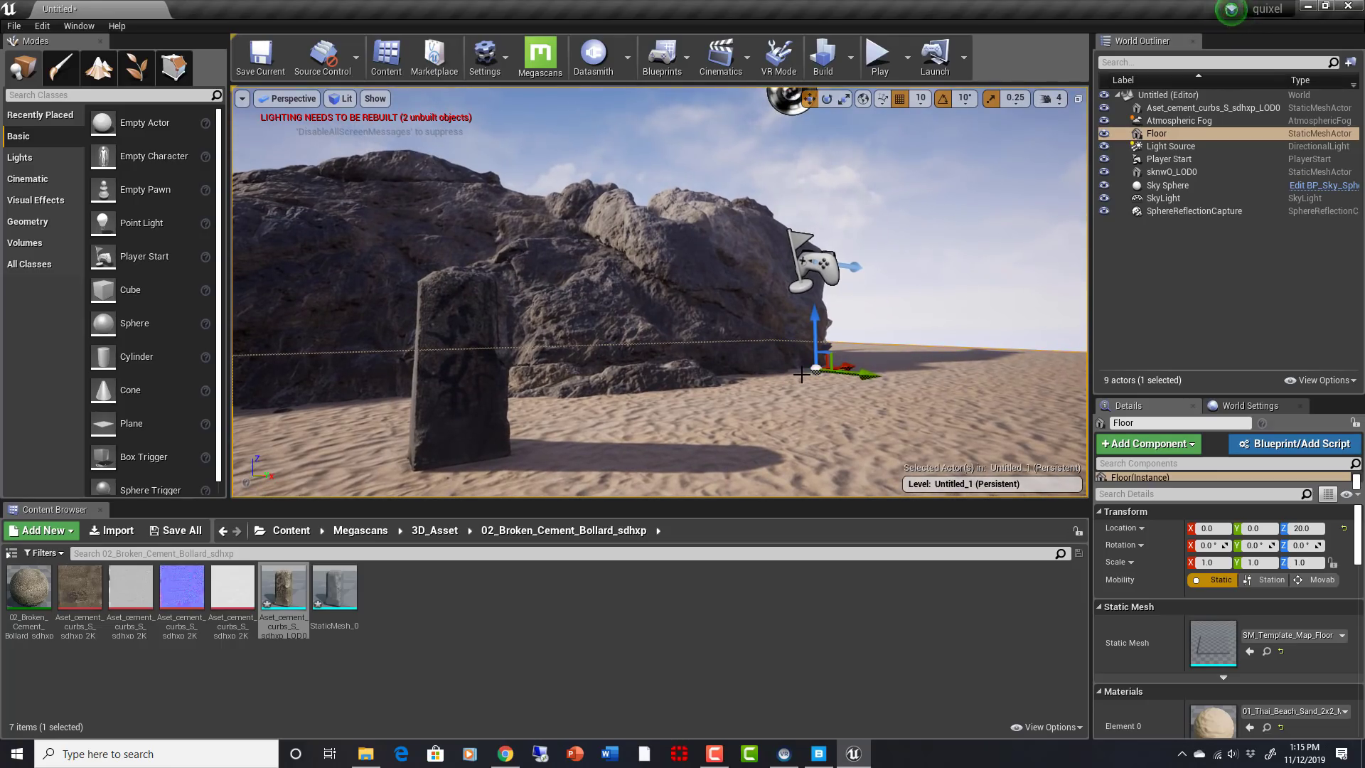
mouse_move(746, 375)
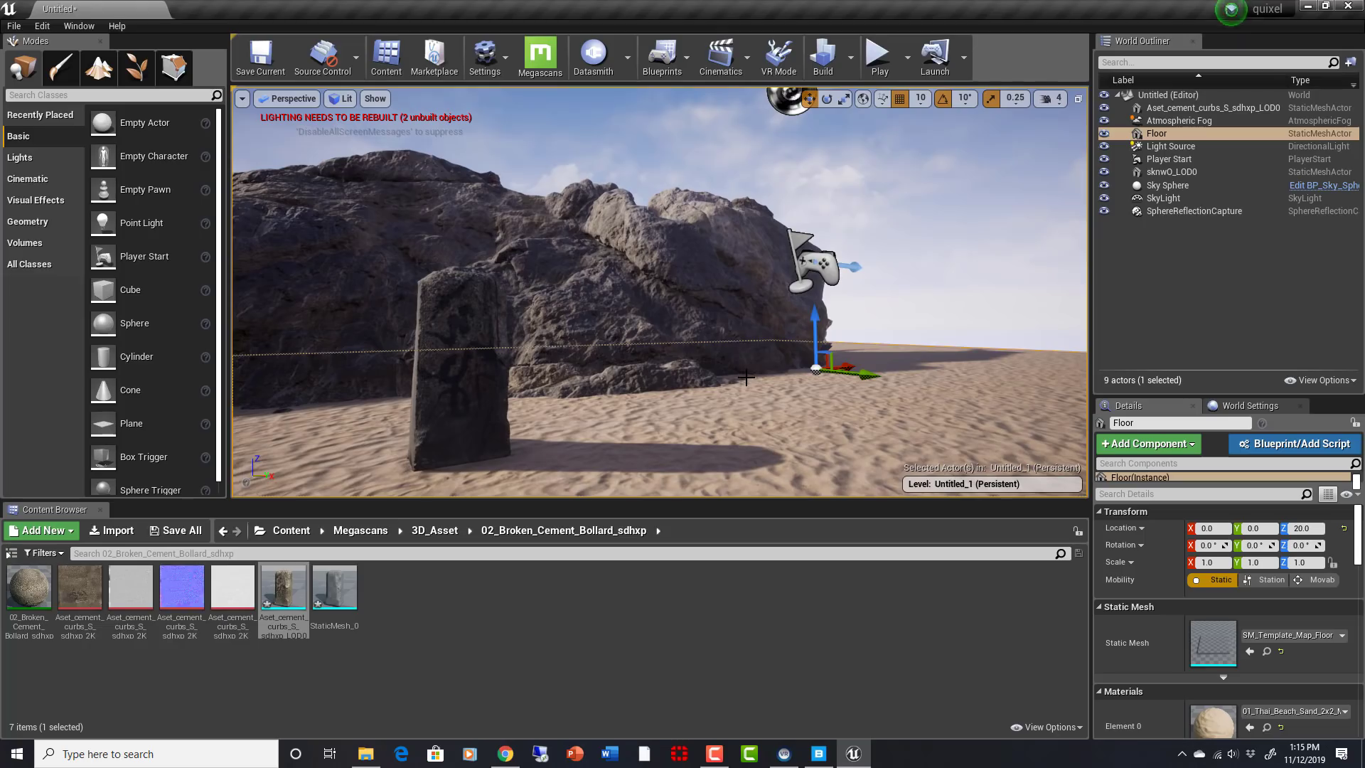
mouse_move(746, 407)
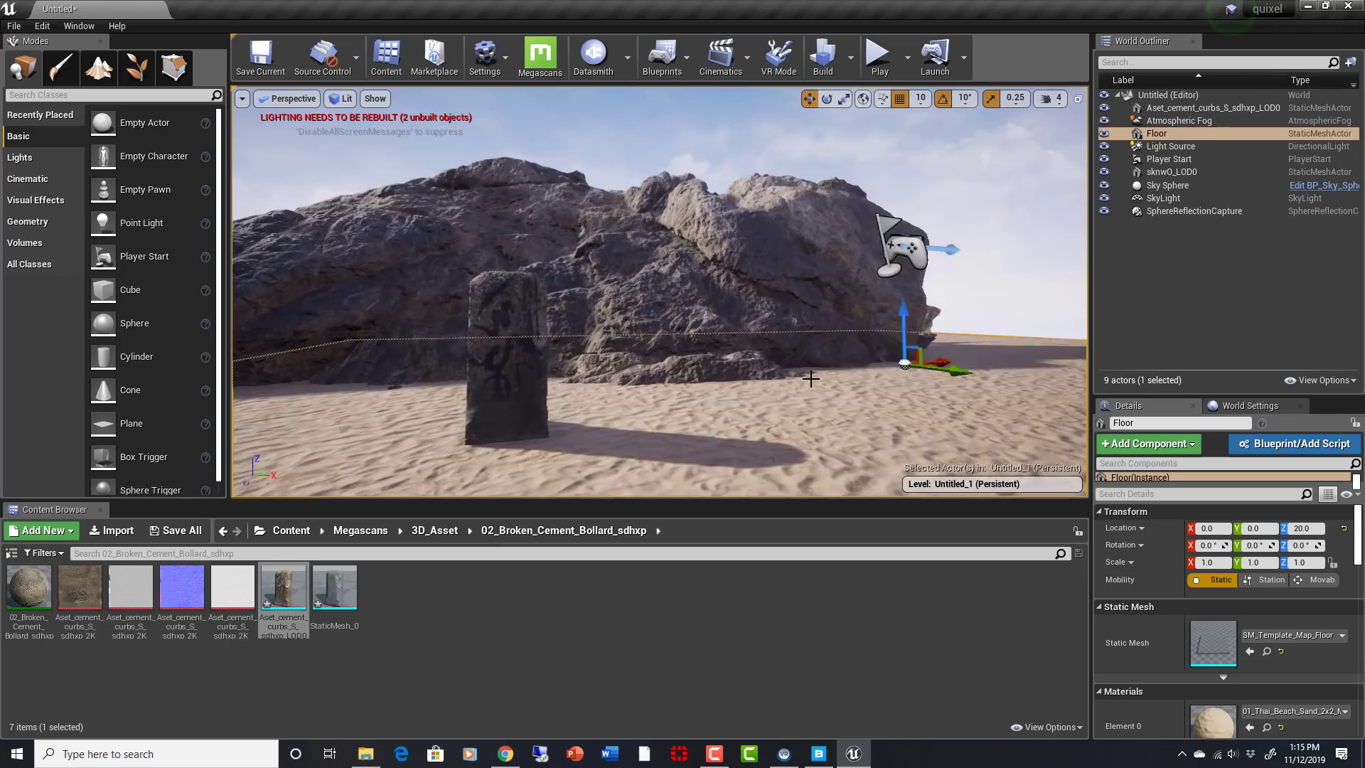
mouse_move(780, 373)
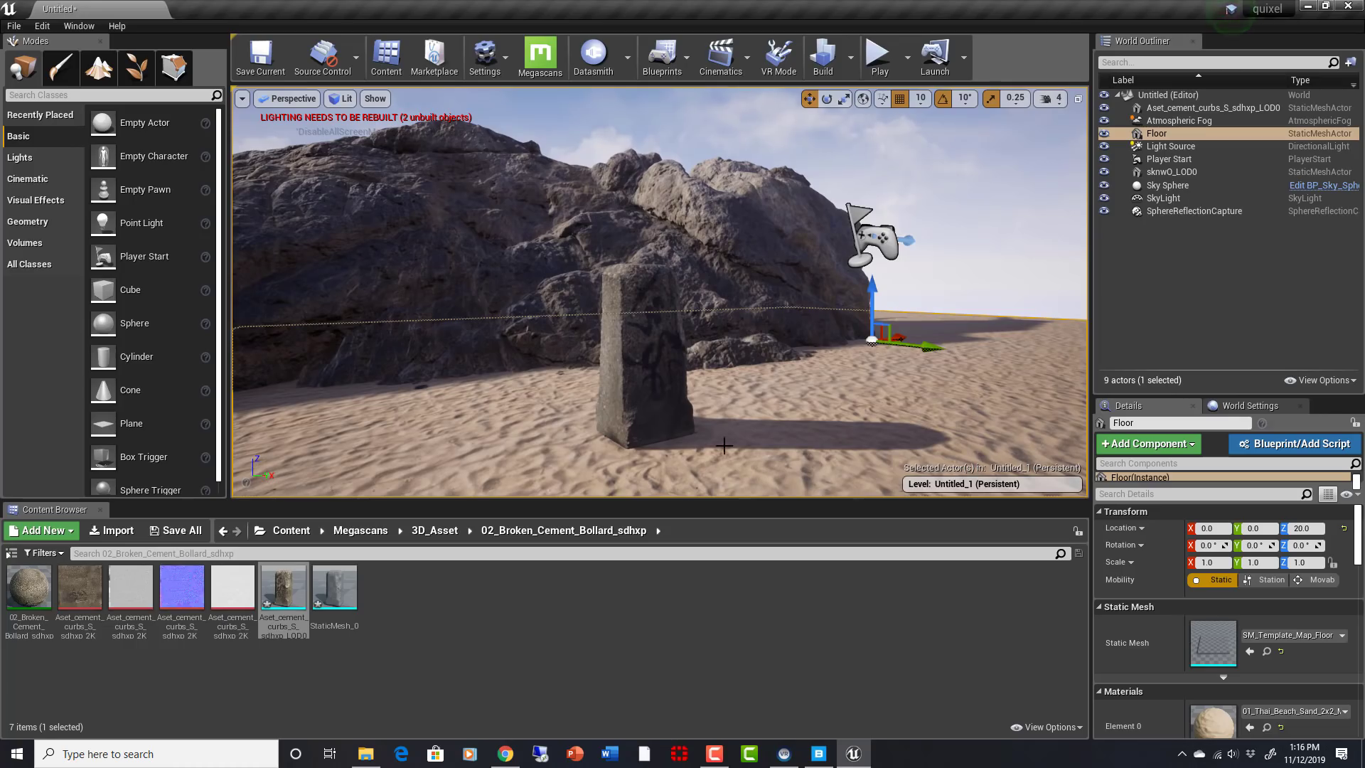
mouse_move(806, 452)
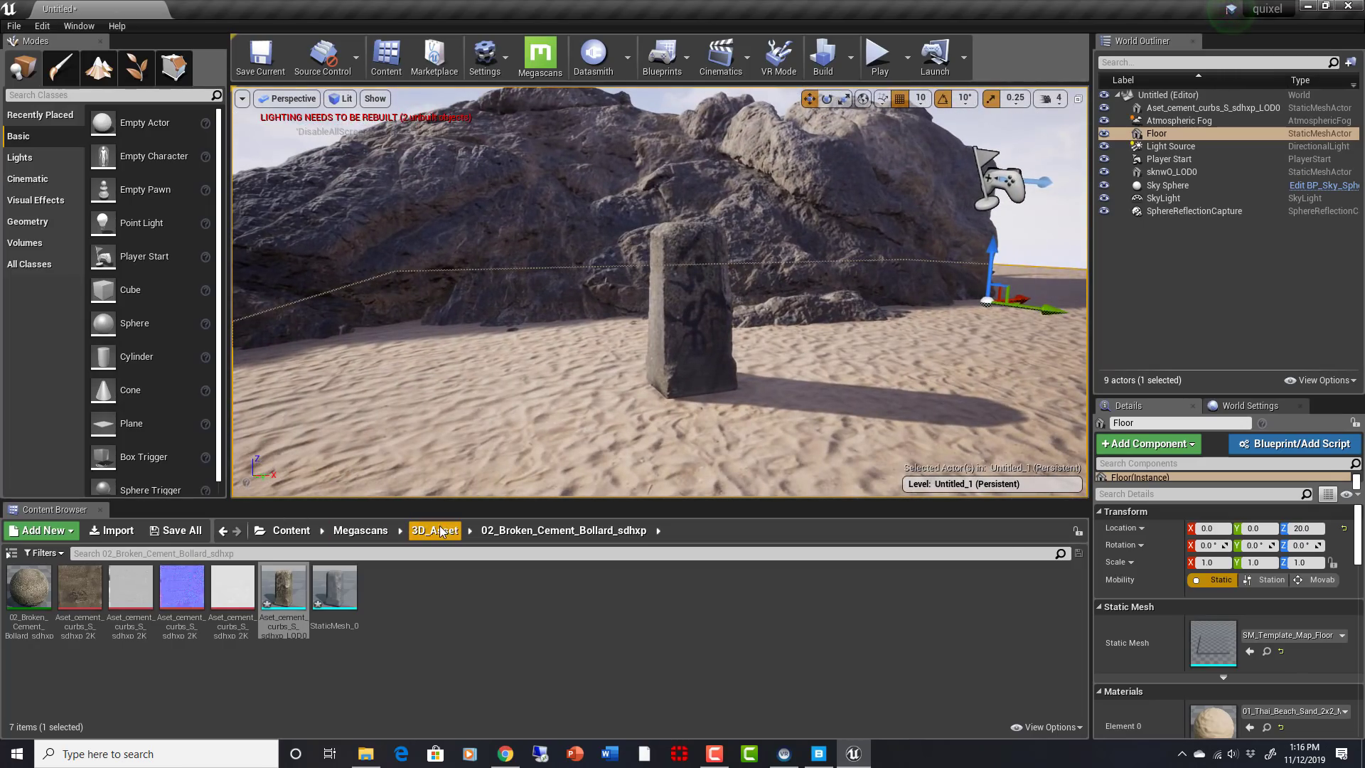
- Navigate to Megascans > Surface > 01_Thai_Beach_Sand_2x2_M_tdsmeeko
left_click(360, 531)
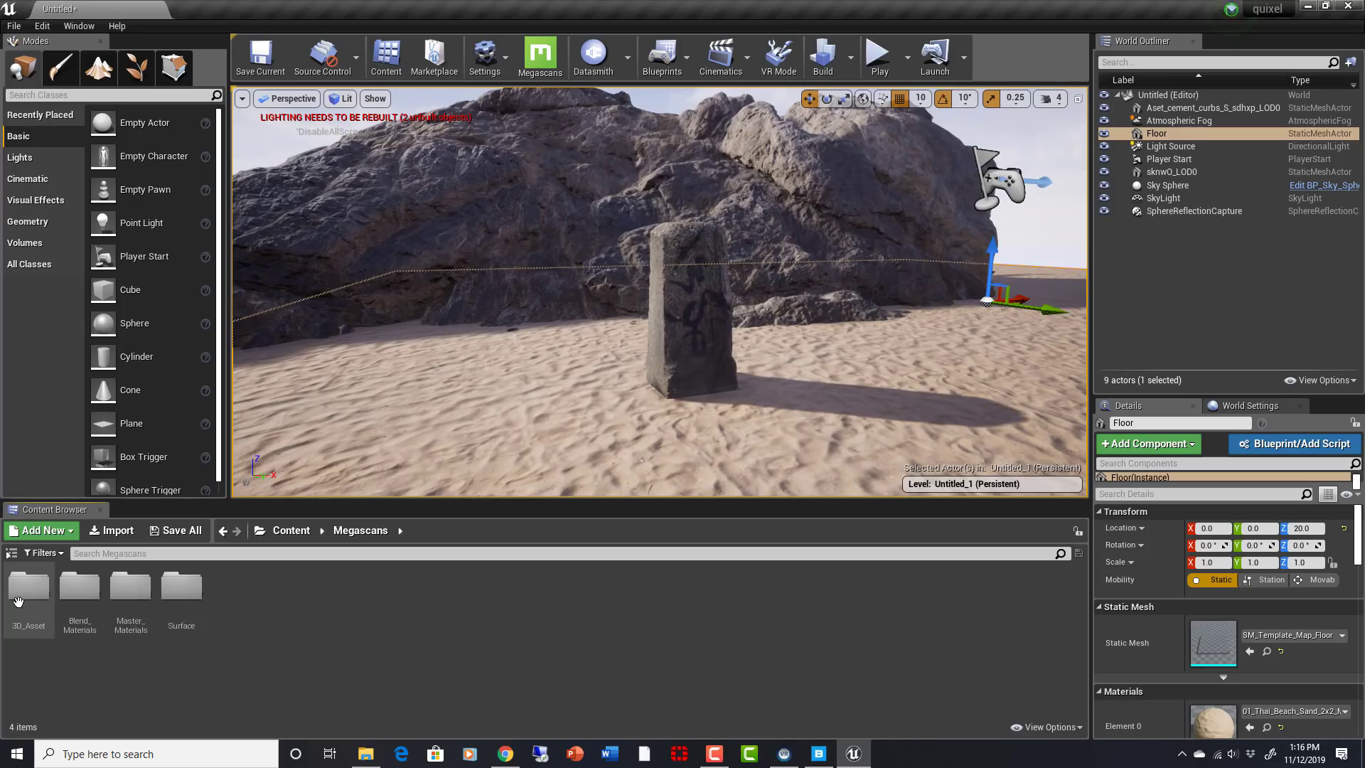
mouse_move(181, 587)
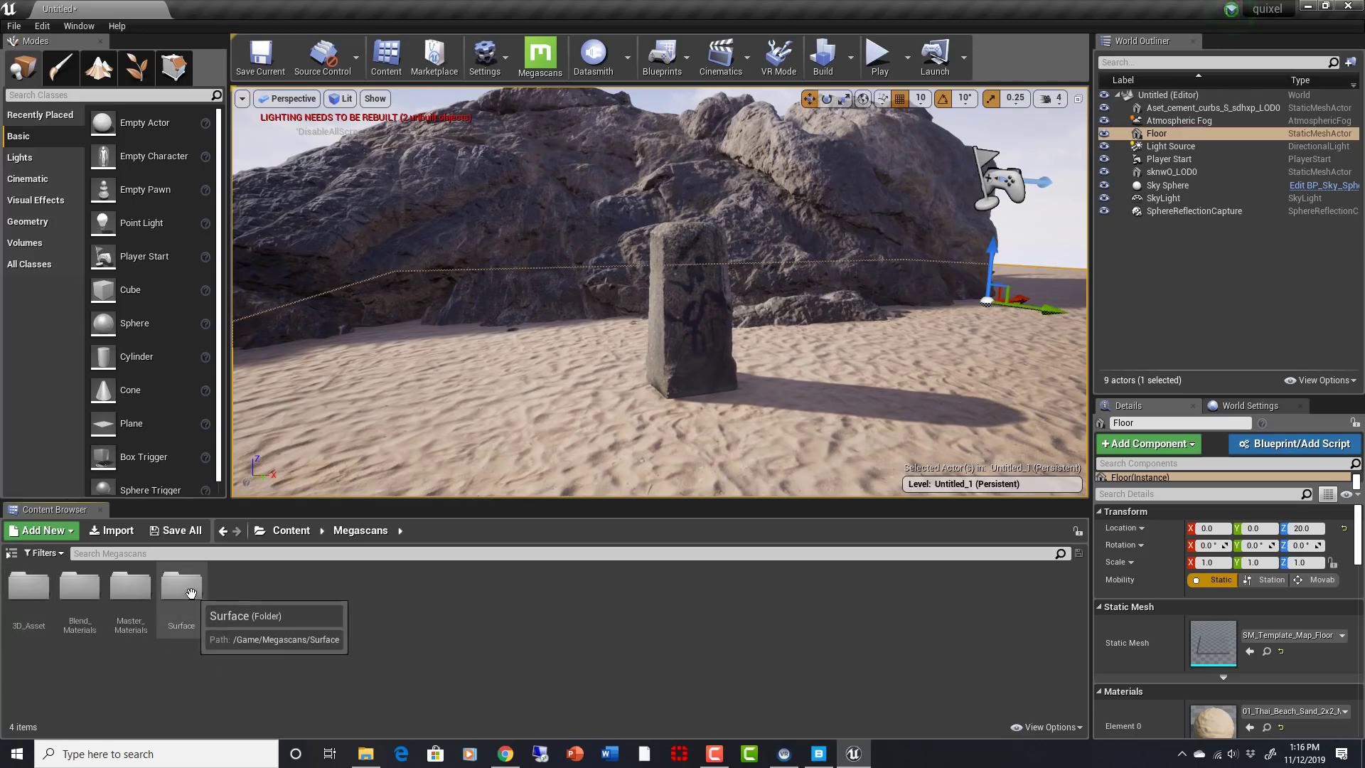
double_click(180, 583)
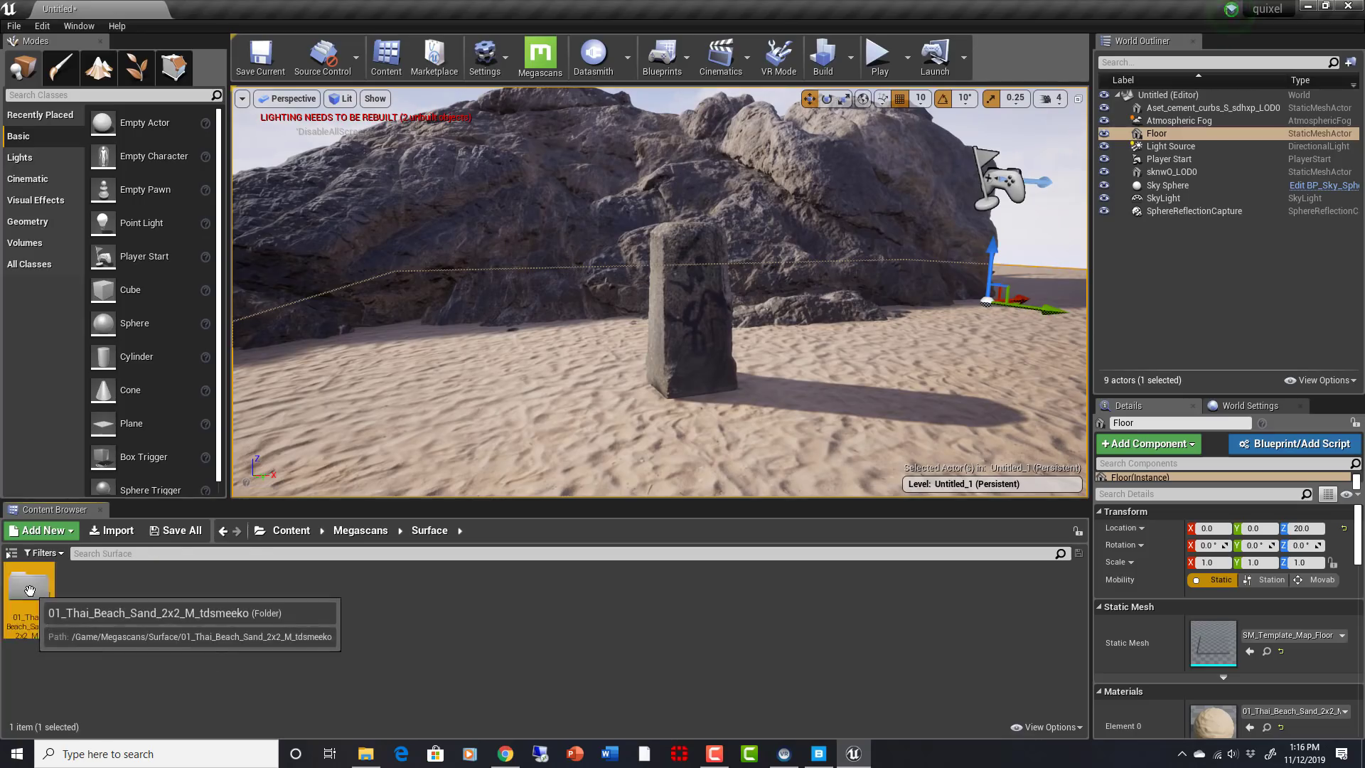
double_click(29, 583)
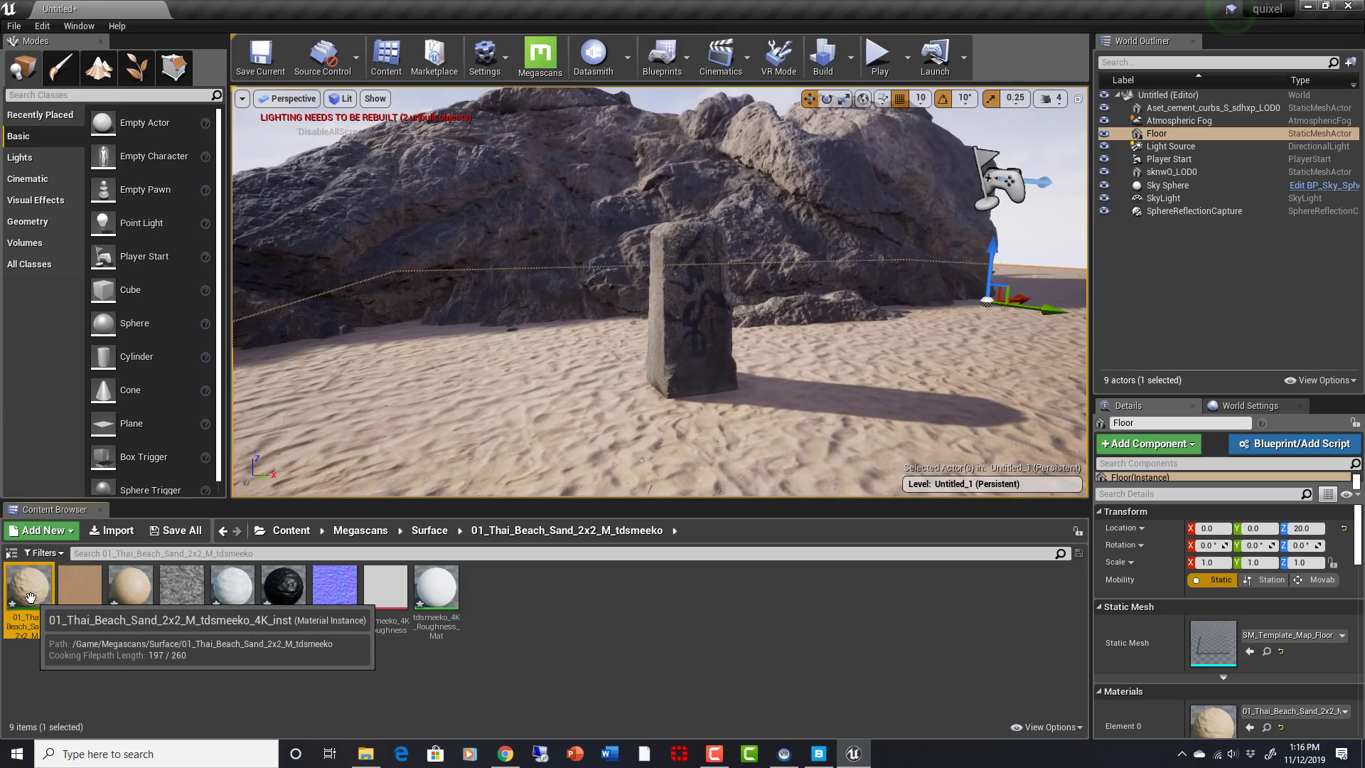
double_click(28, 583)
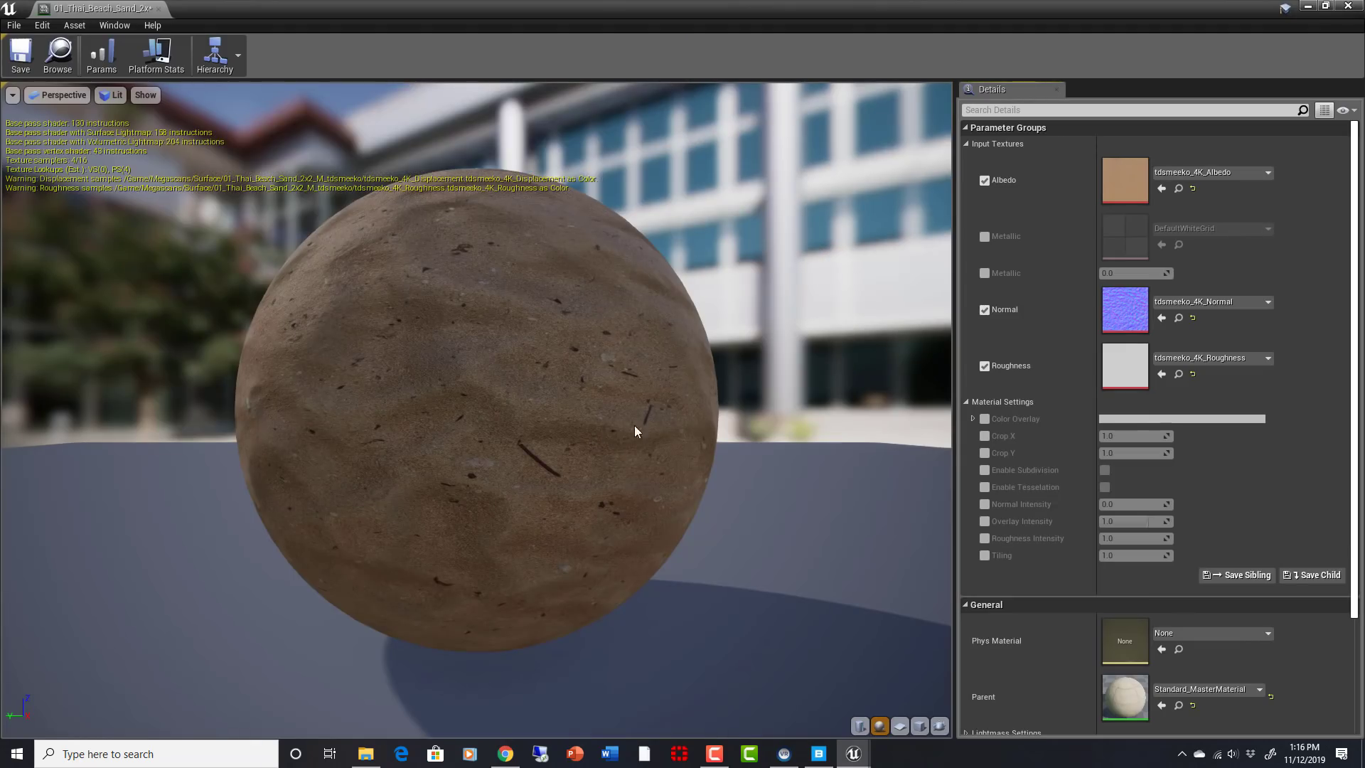
mouse_move(1123, 365)
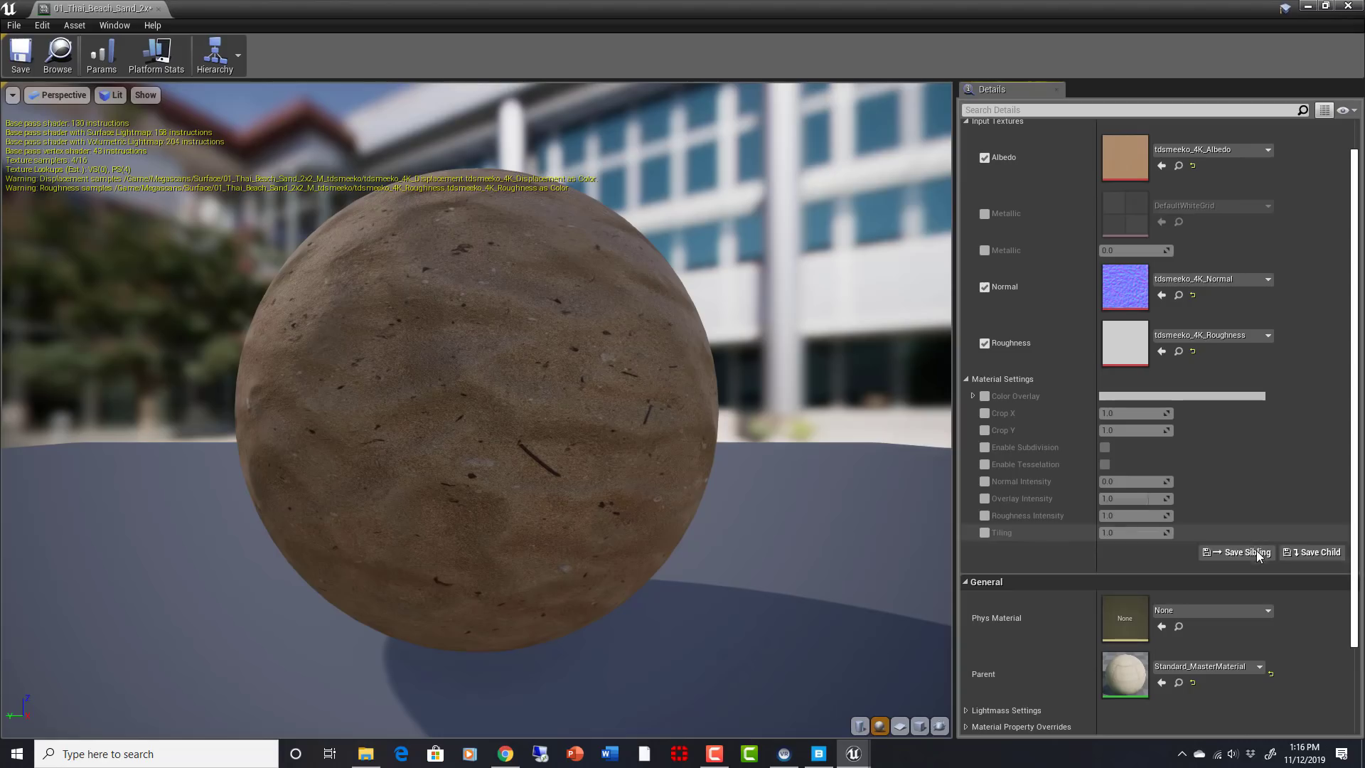
mouse_move(1296, 546)
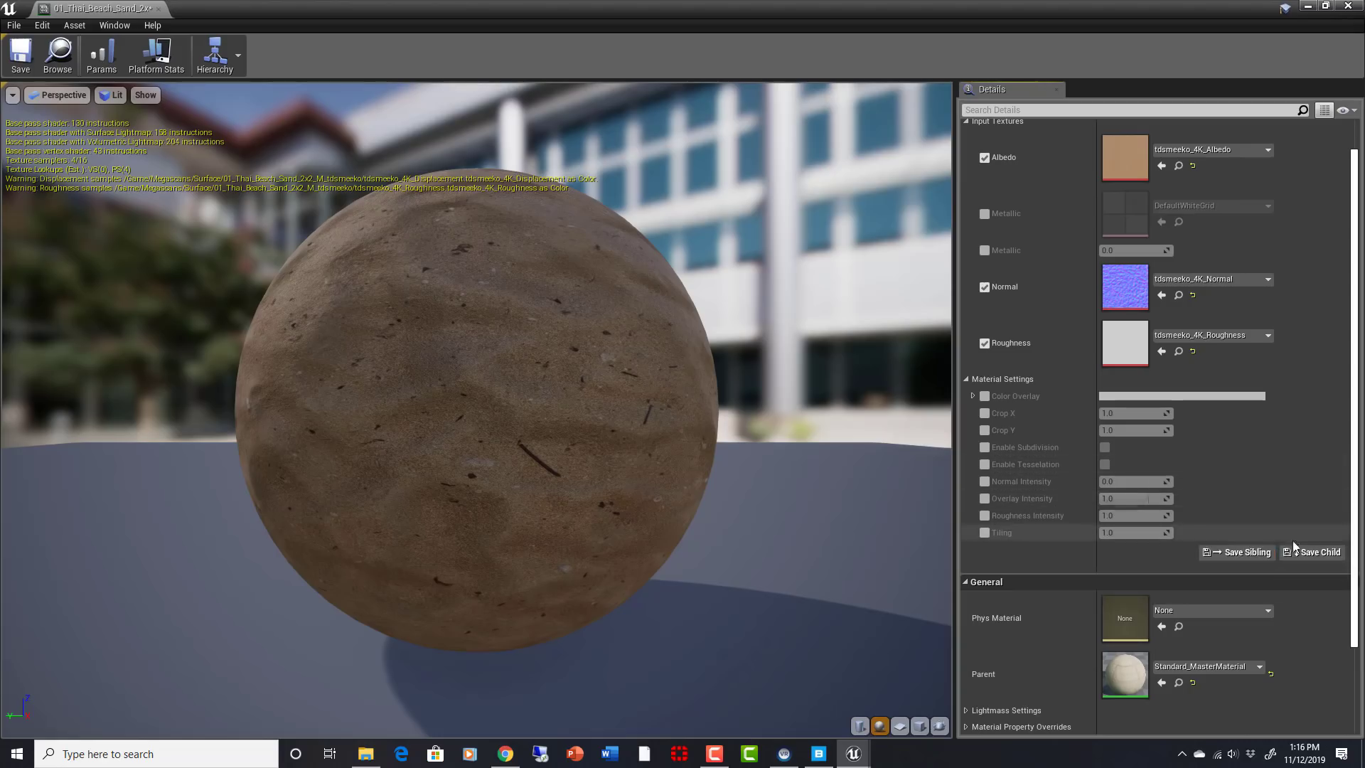
scroll("up", 3)
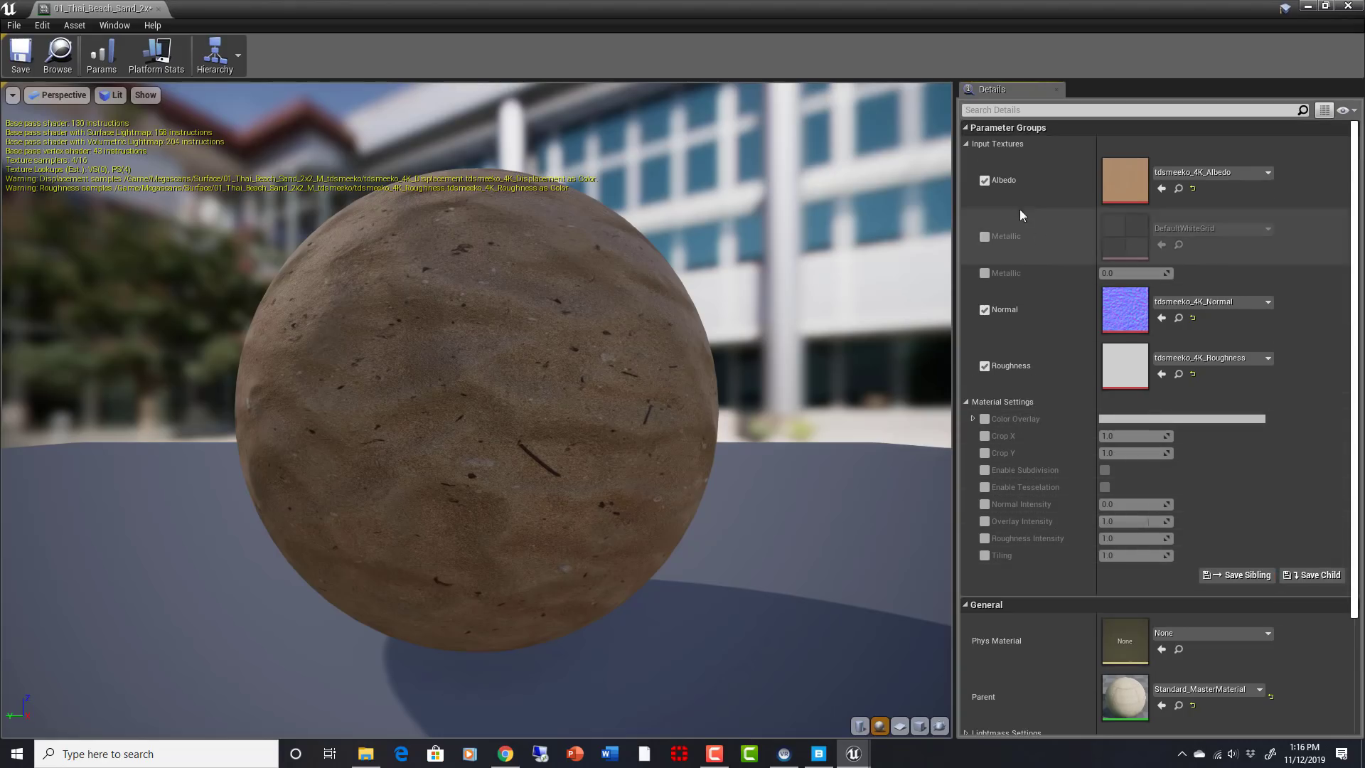
mouse_move(1075, 243)
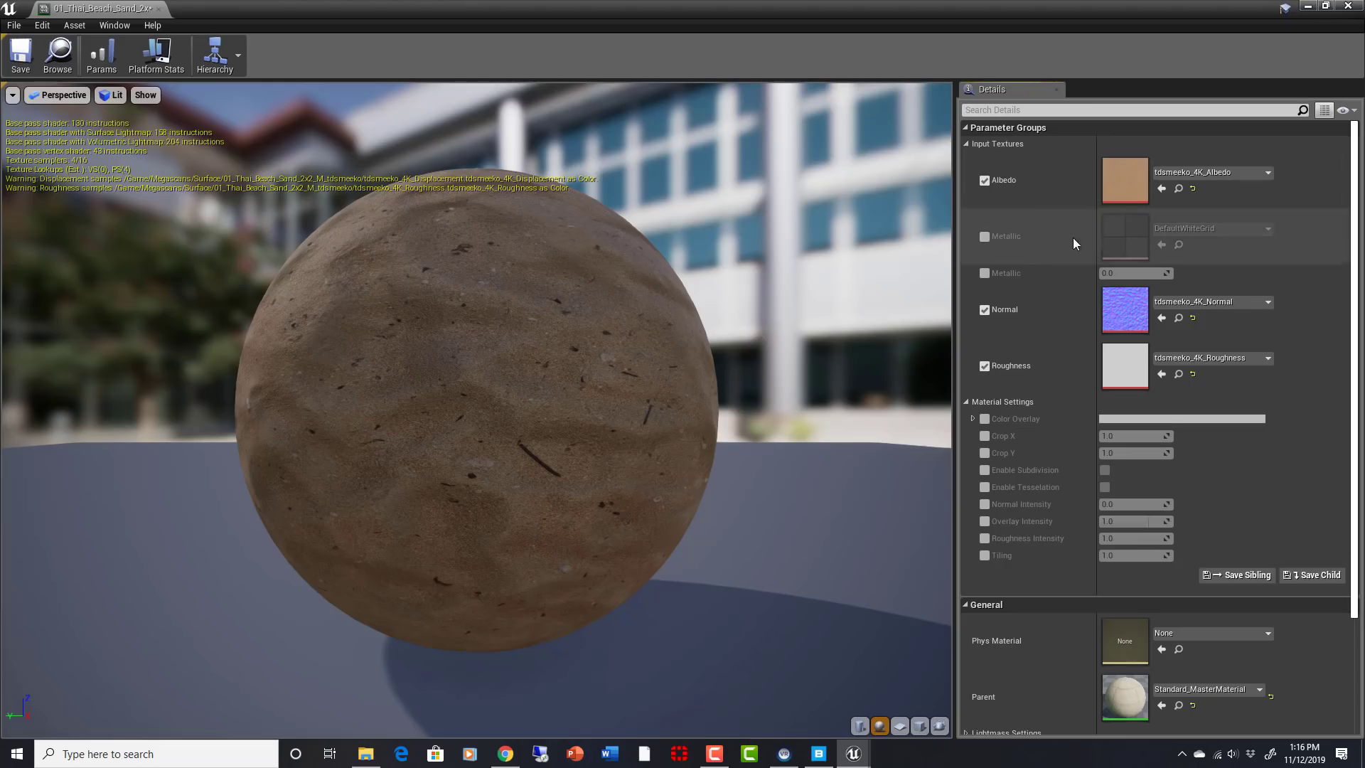
mouse_move(1126, 331)
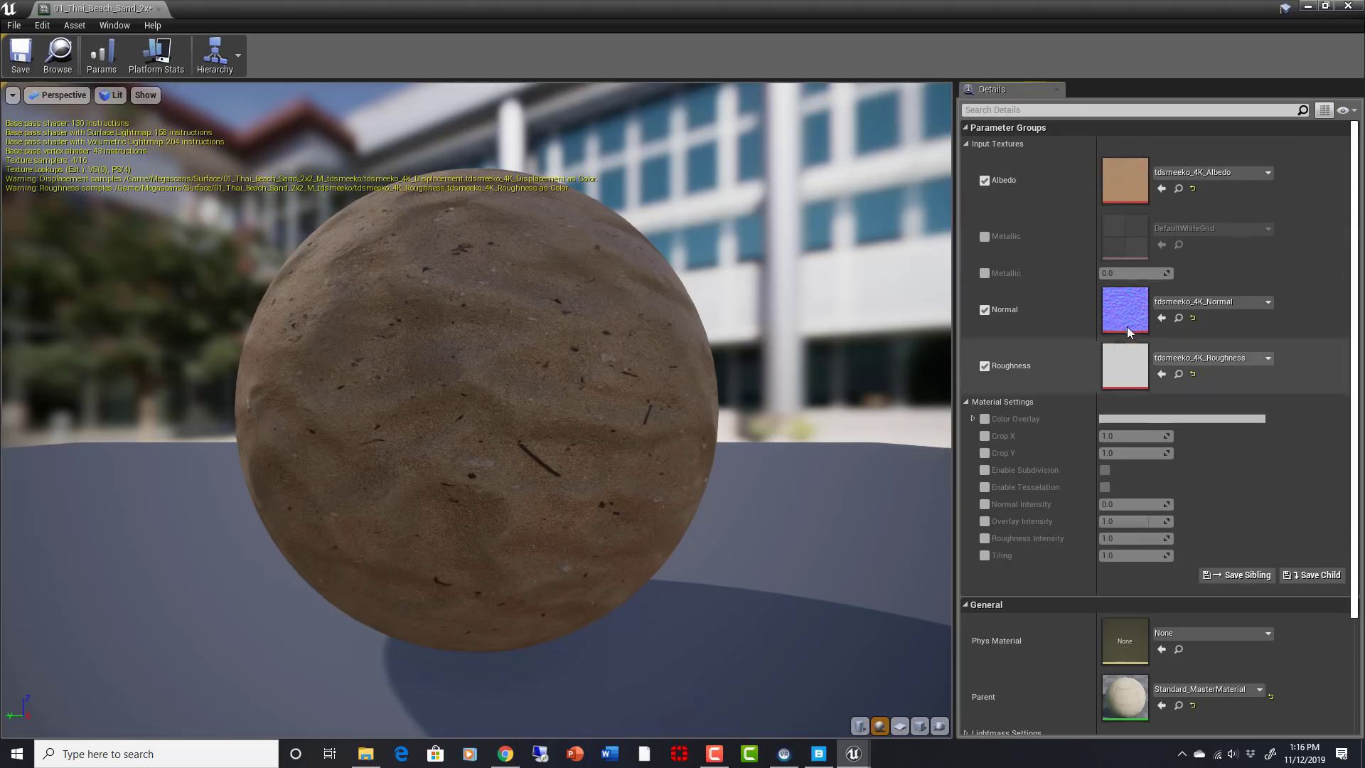
mouse_move(1133, 375)
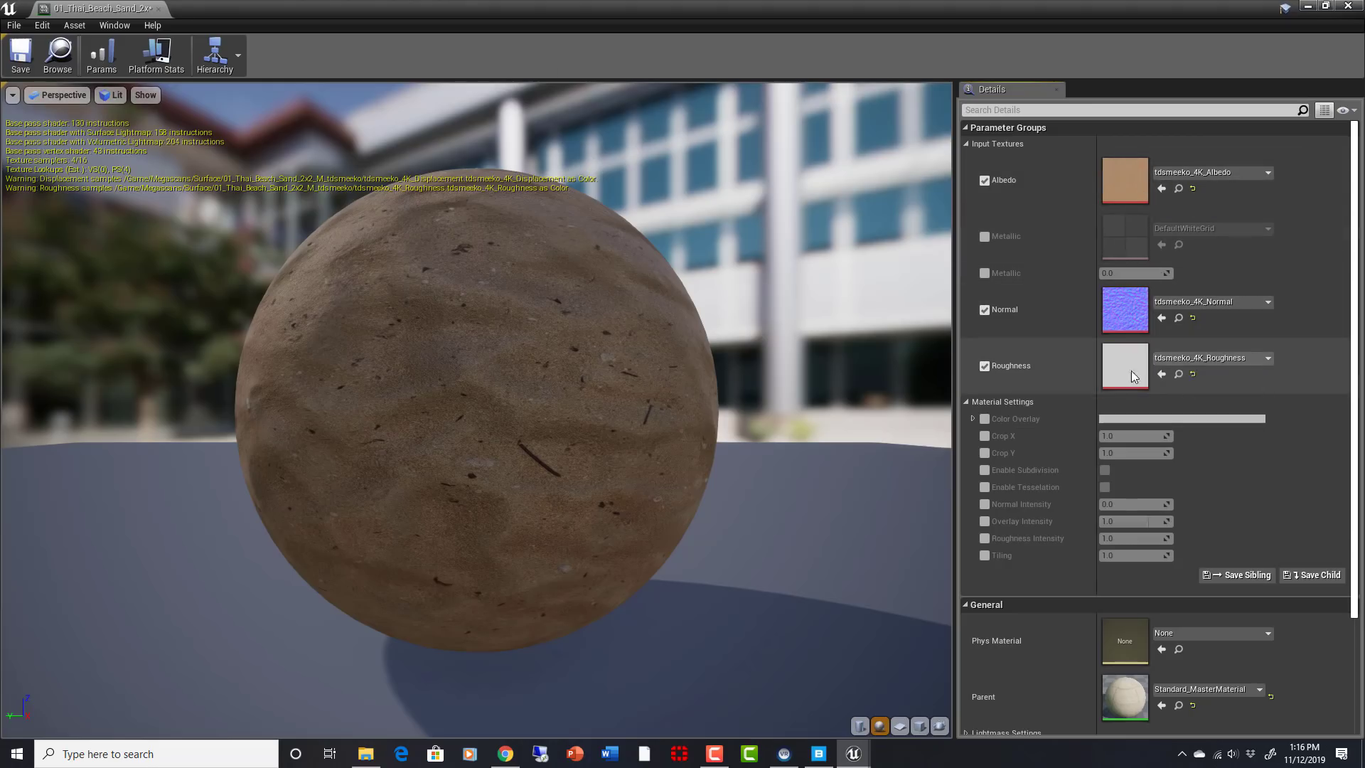
mouse_move(1133, 602)
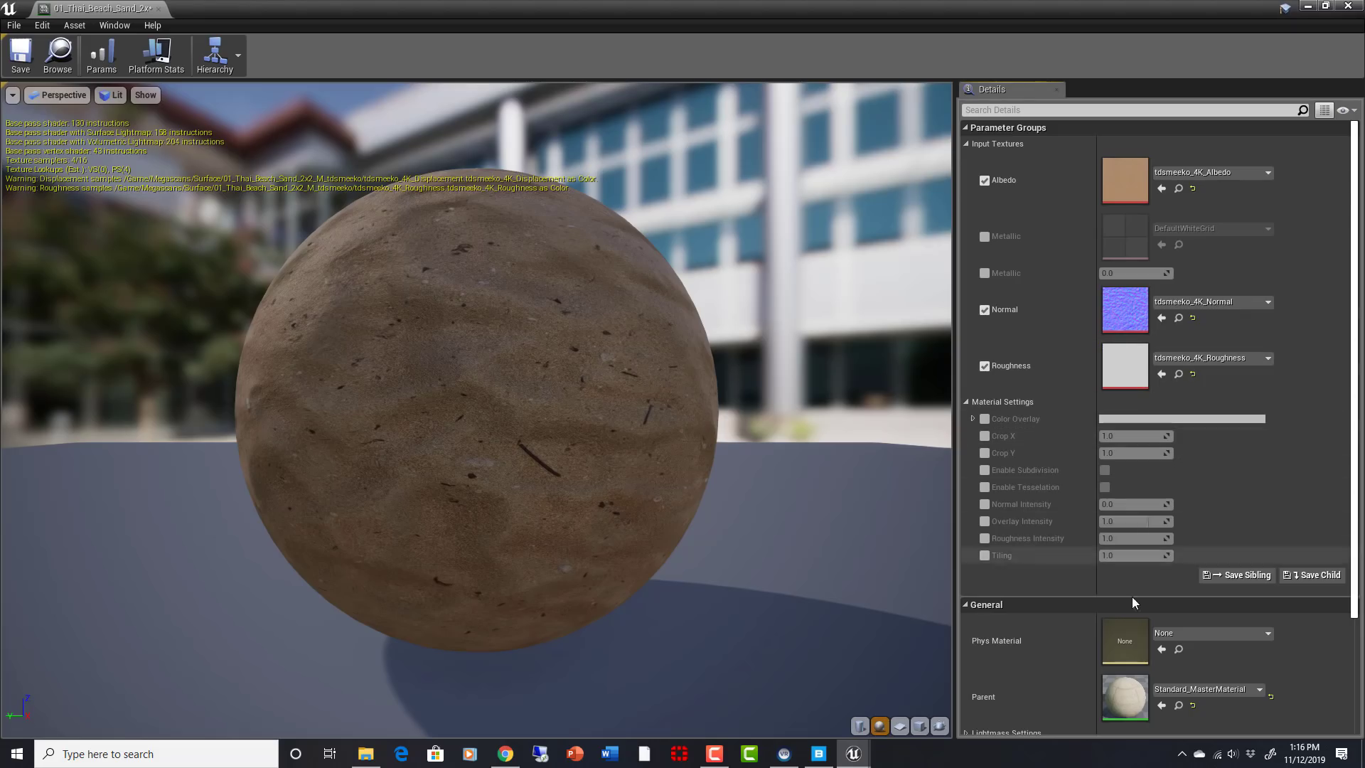
- Open Standard_MasterMaterial from the Parent thumbnail and select its Albedo Param2D node
double_click(1123, 696)
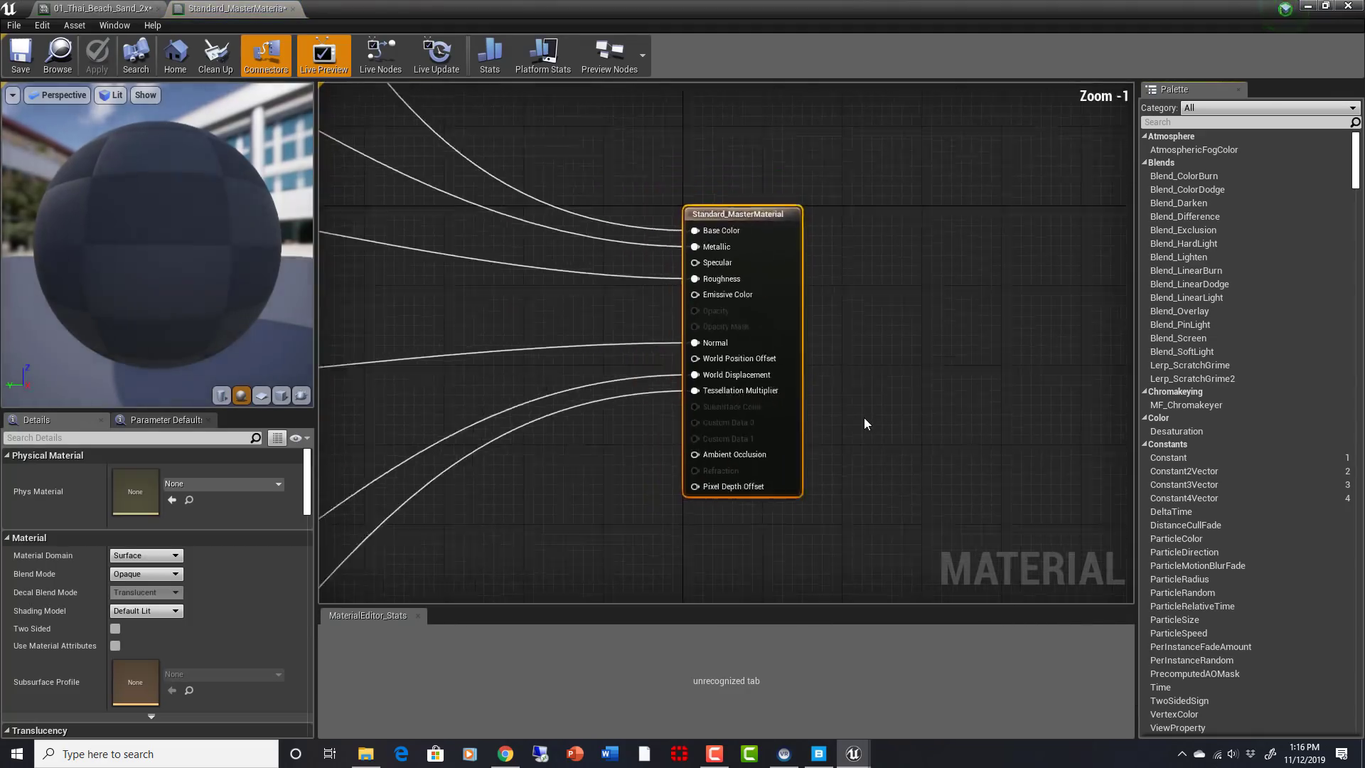
scroll("down", 3)
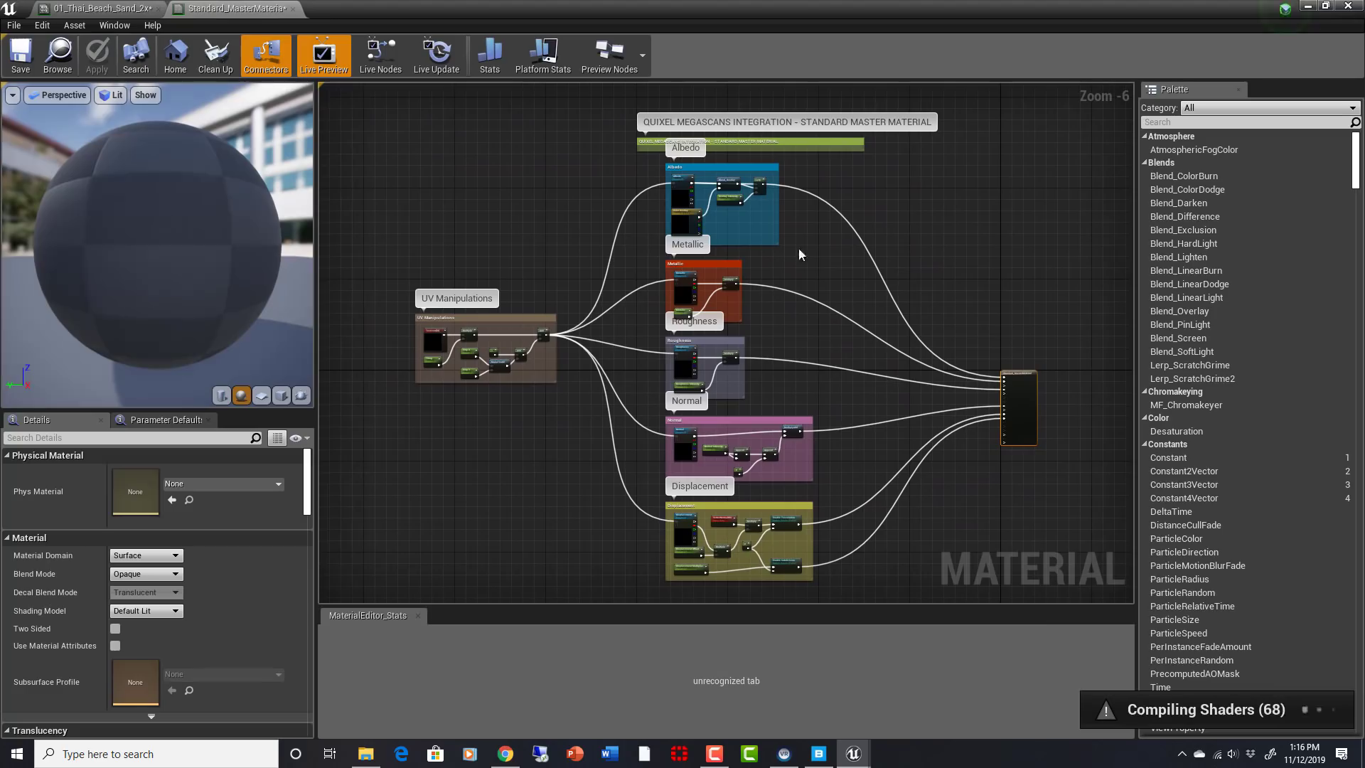
mouse_move(773, 348)
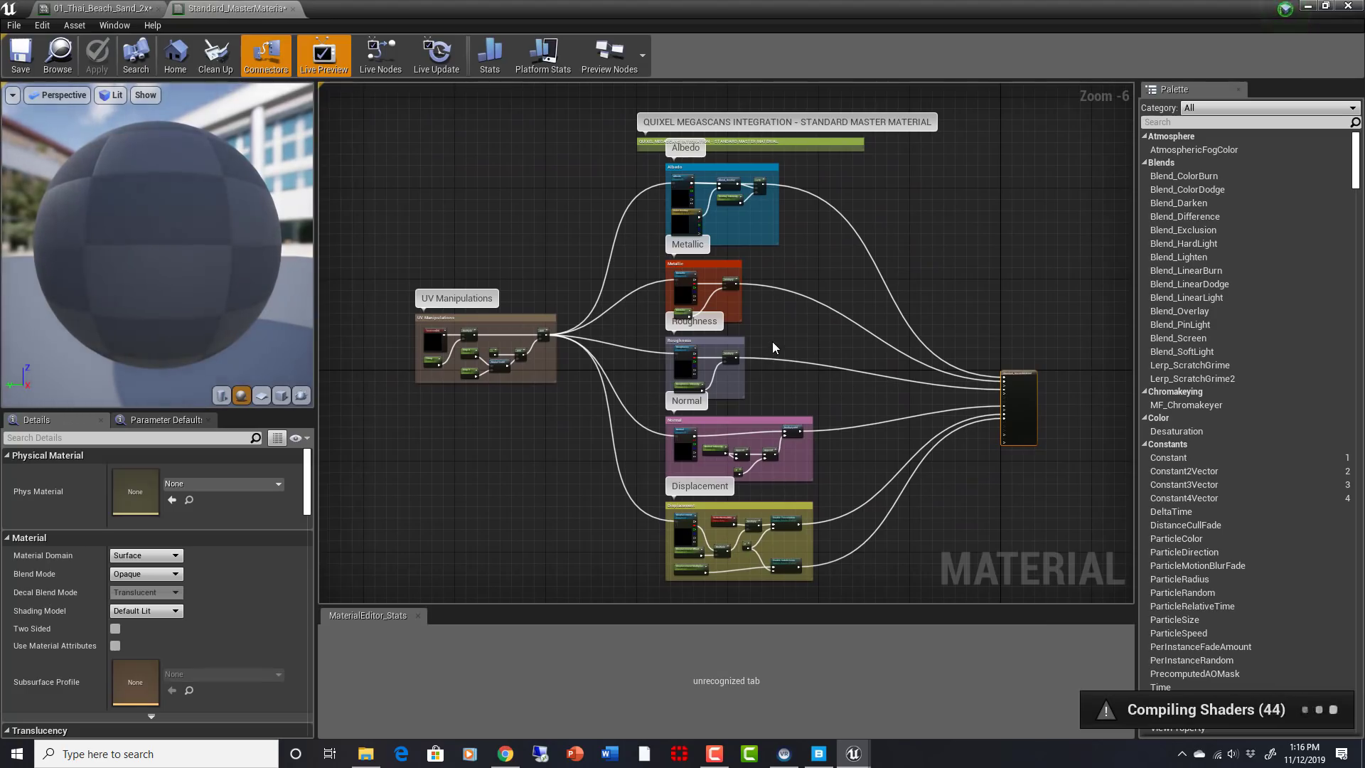
mouse_move(549, 406)
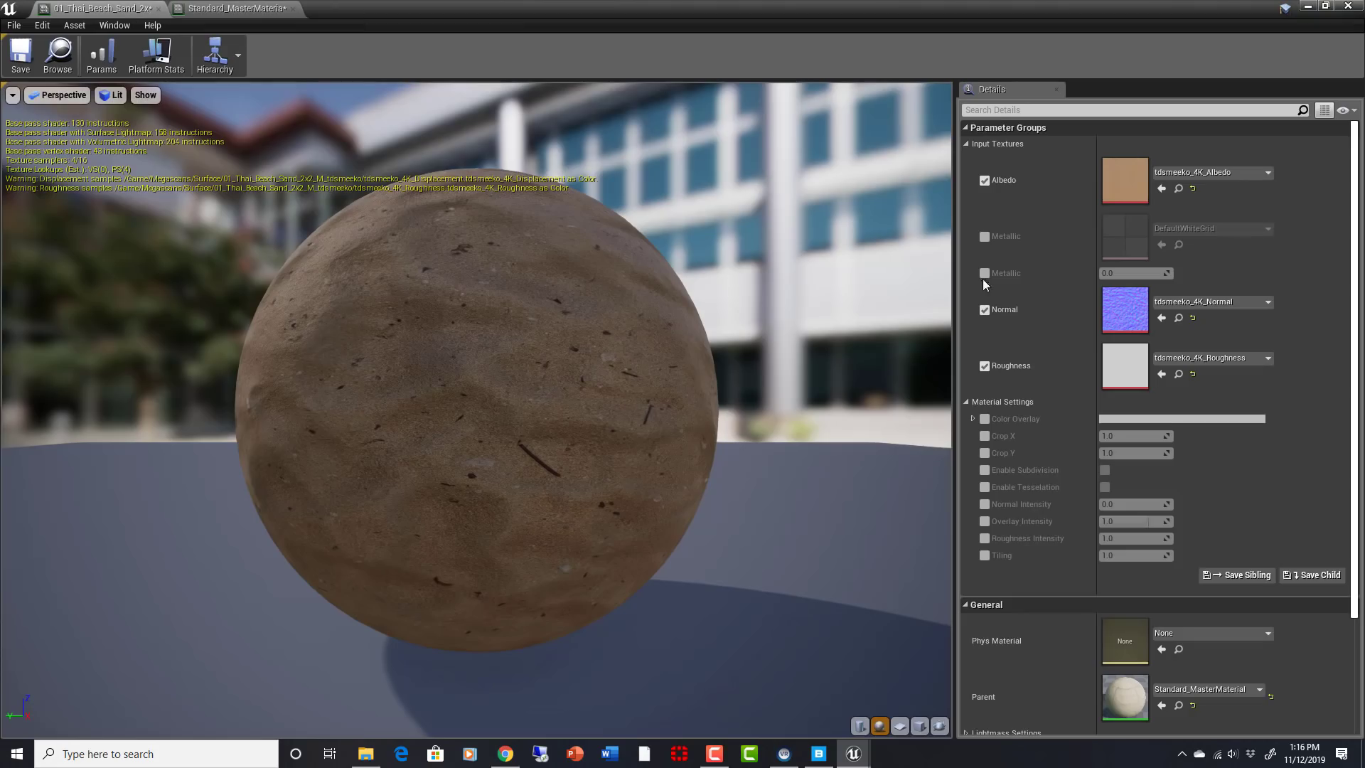
mouse_move(708, 254)
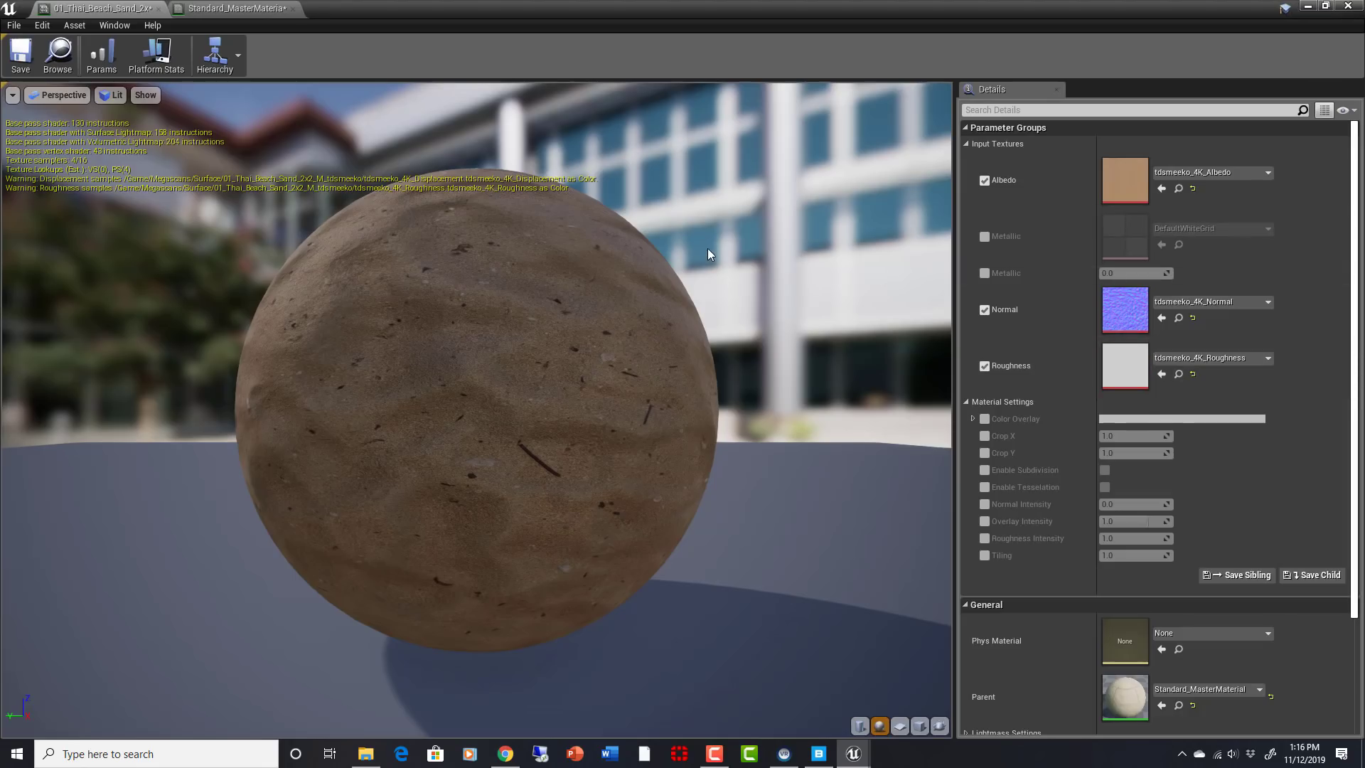
mouse_move(409, 467)
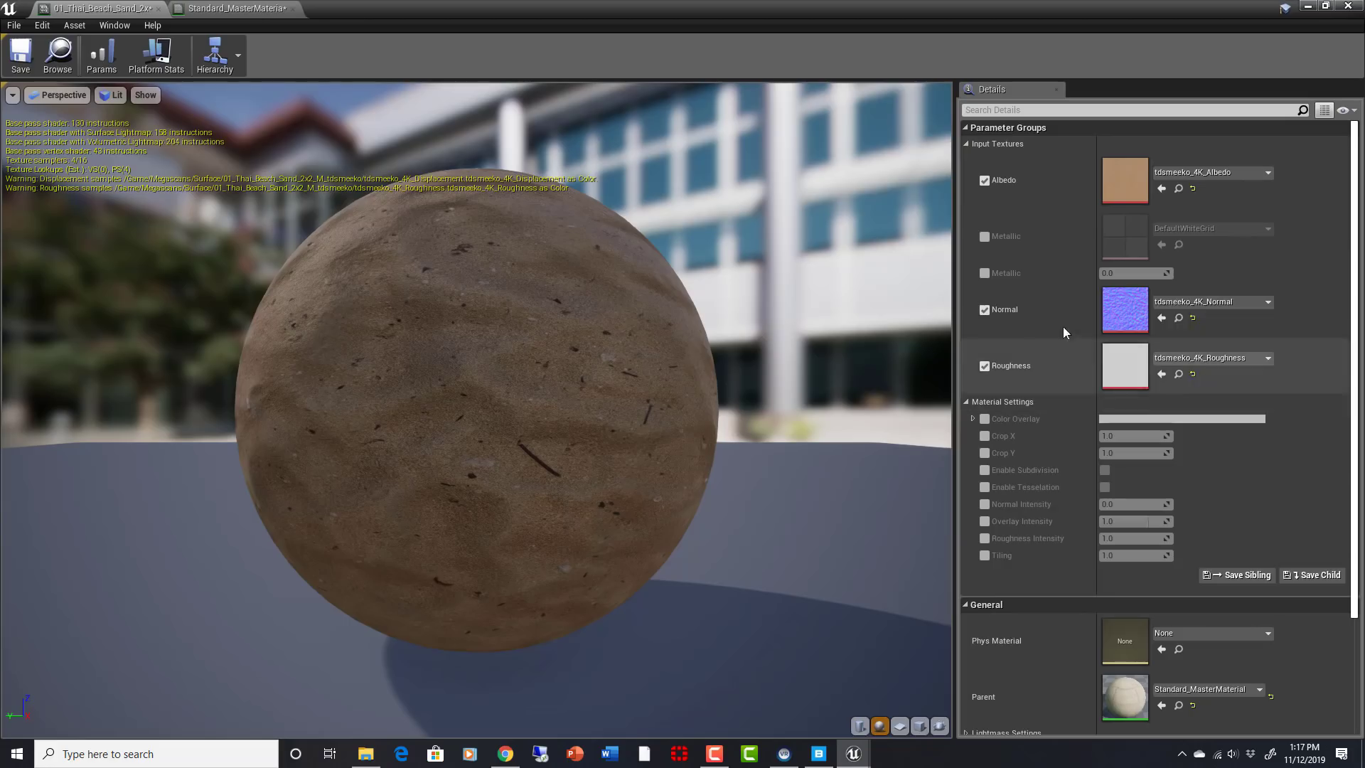
mouse_move(564, 250)
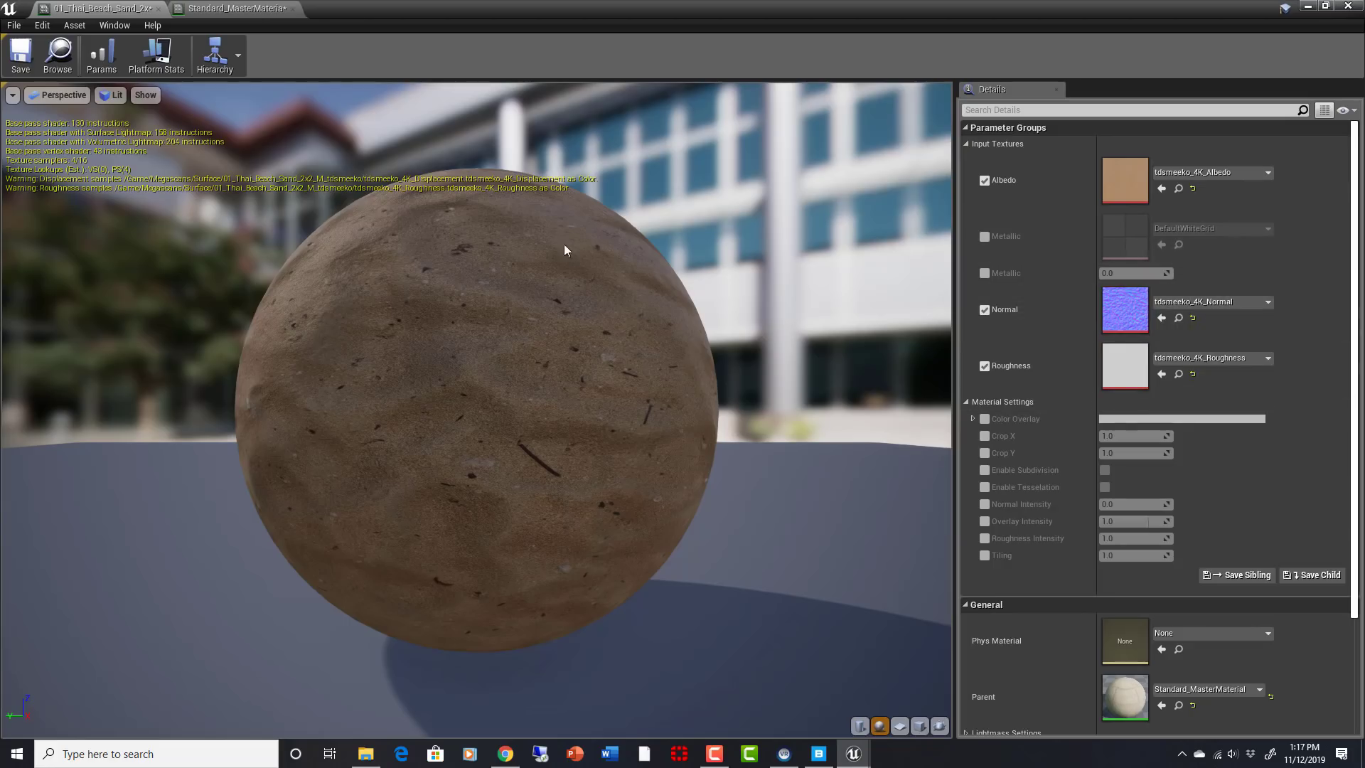
mouse_move(1127, 696)
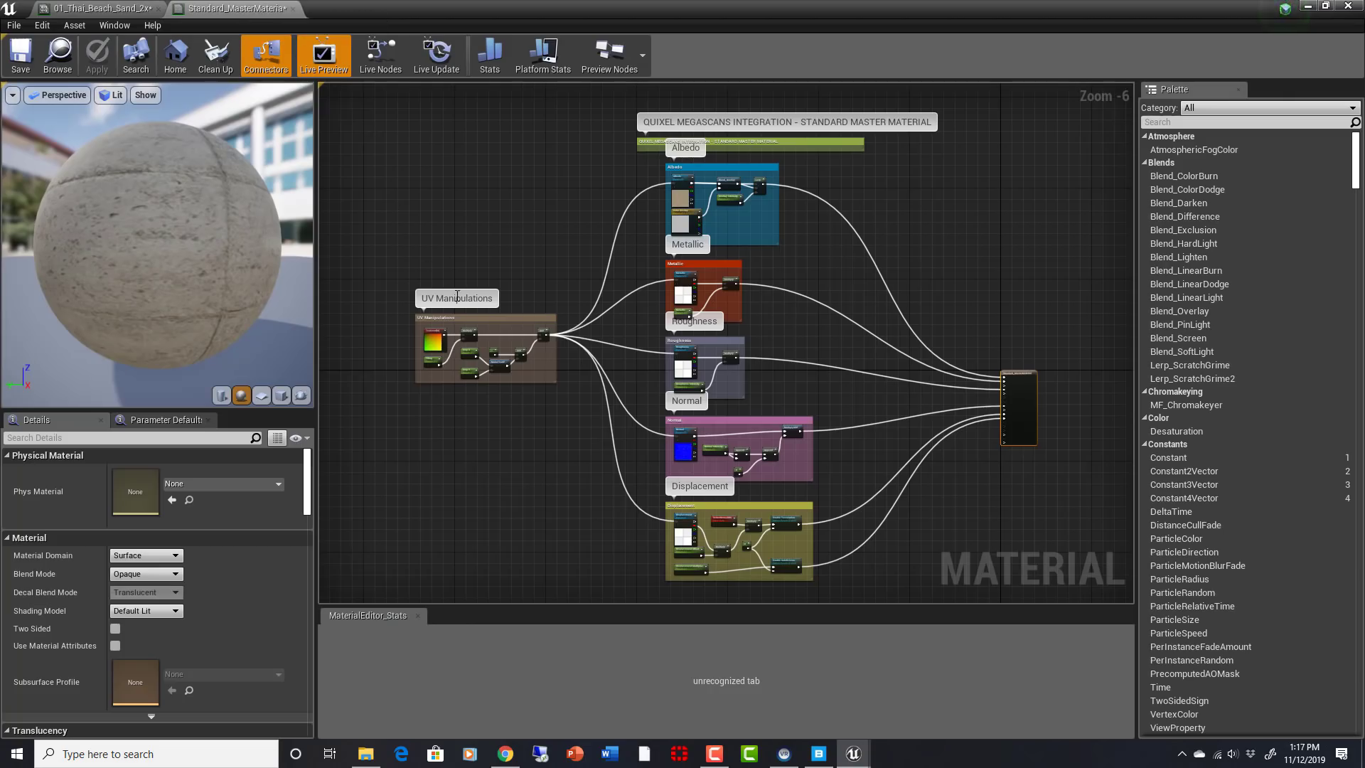
scroll("up", 3)
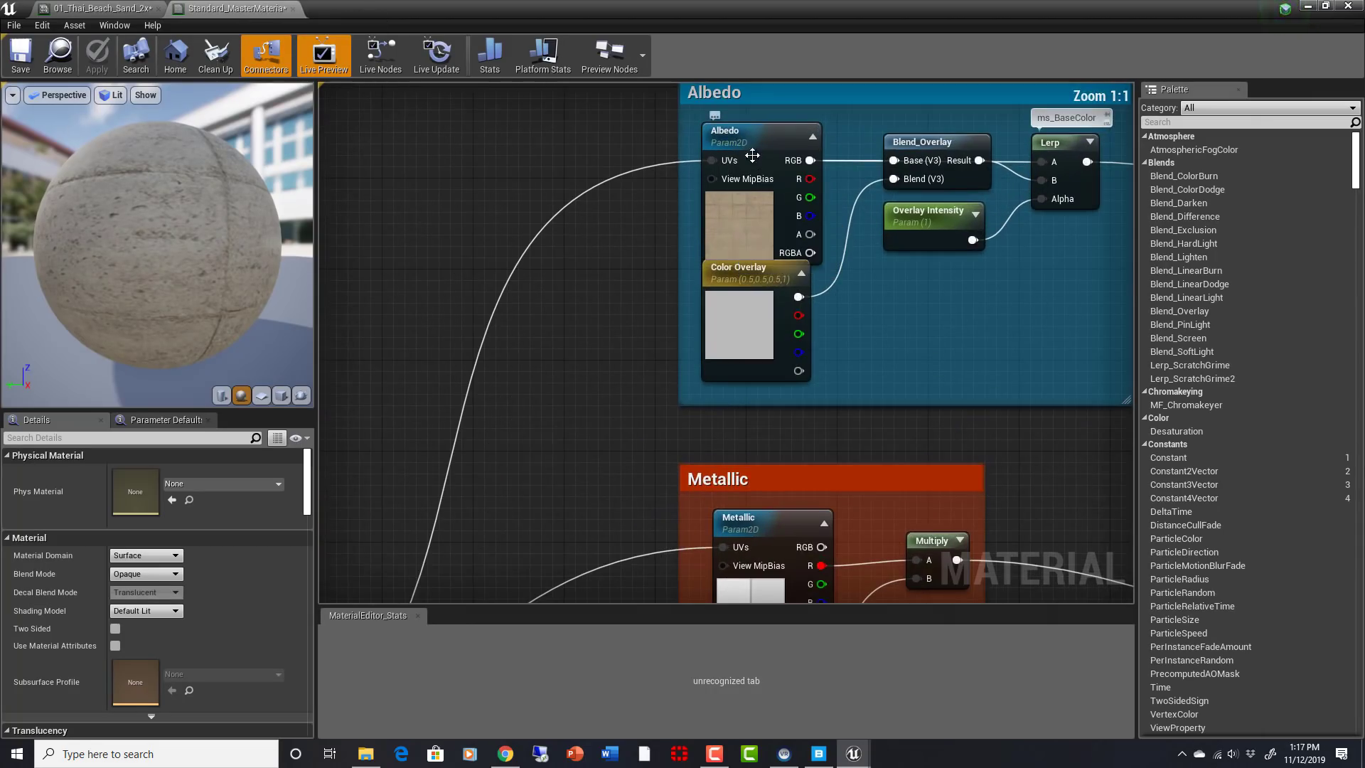
left_click(757, 135)
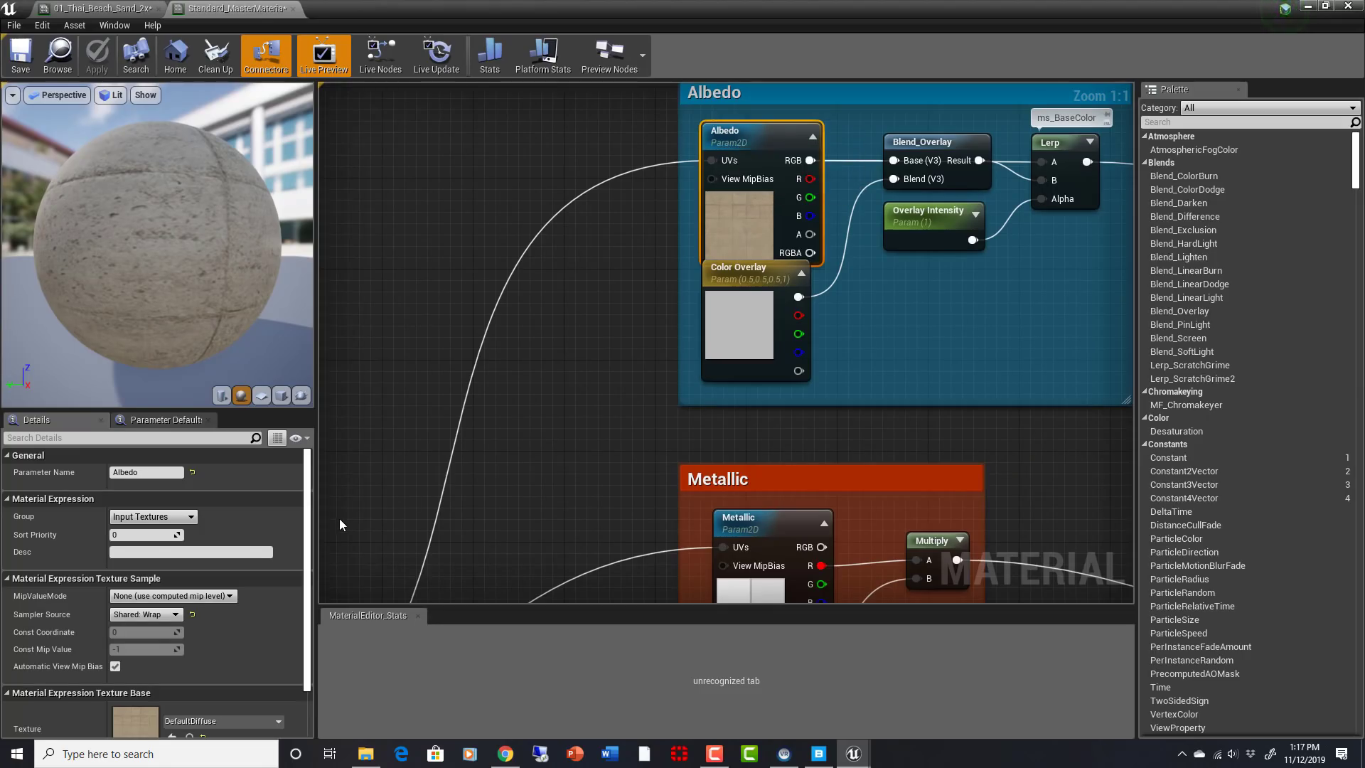
scroll("down", 3)
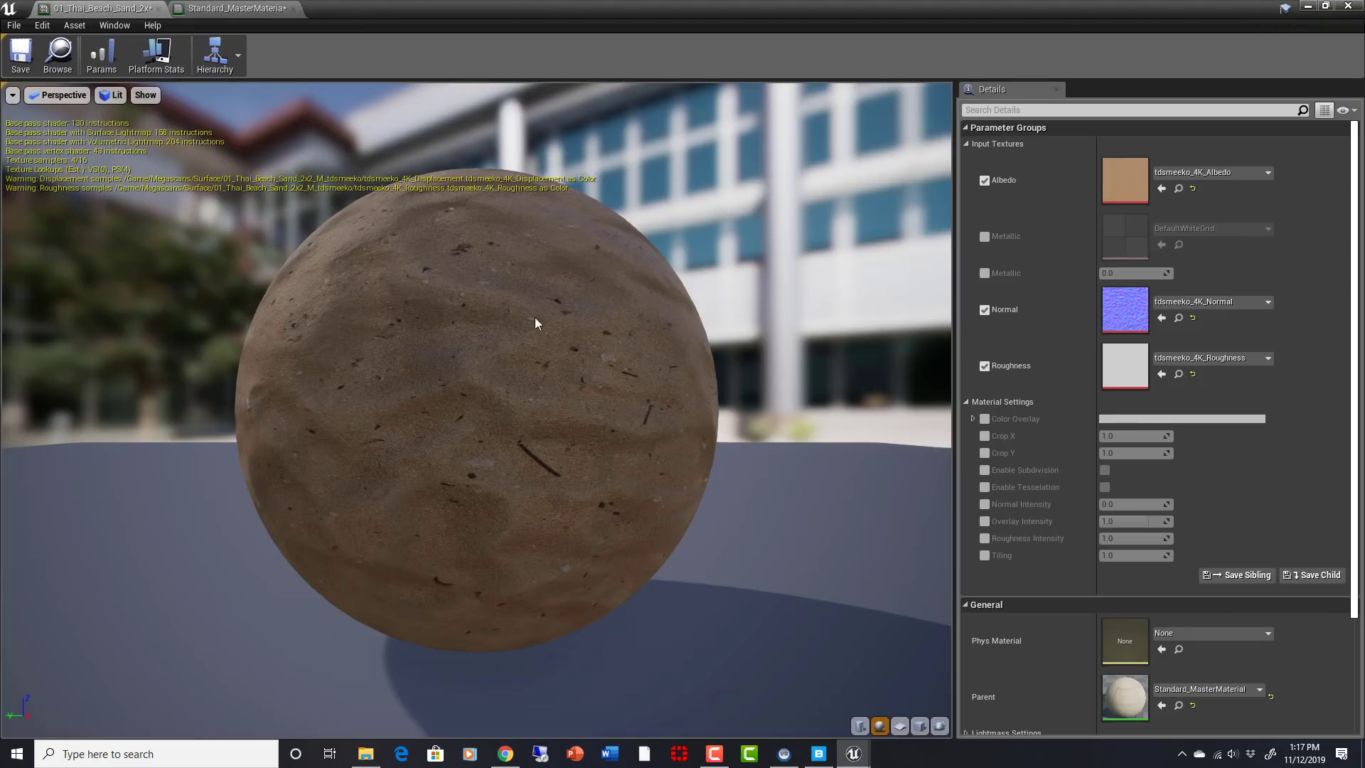
mouse_move(801, 552)
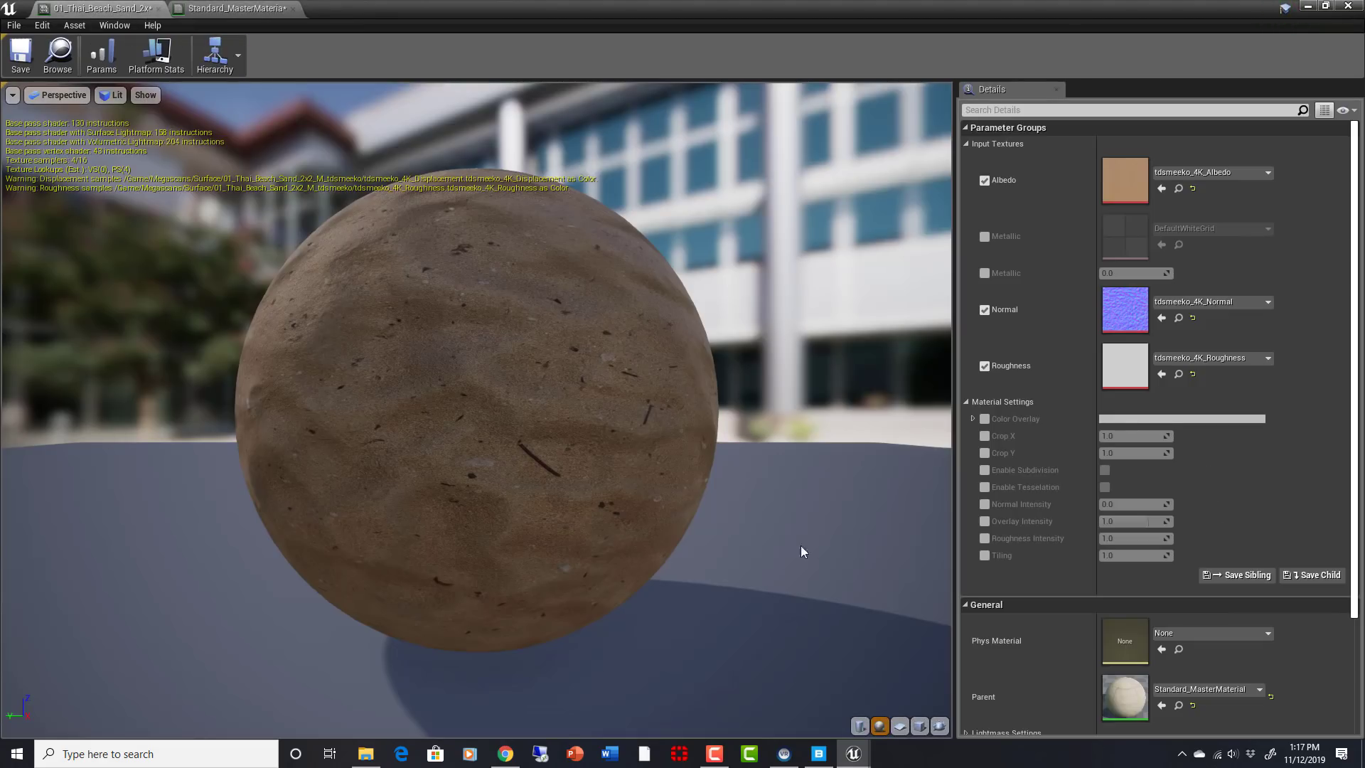
mouse_move(1210, 172)
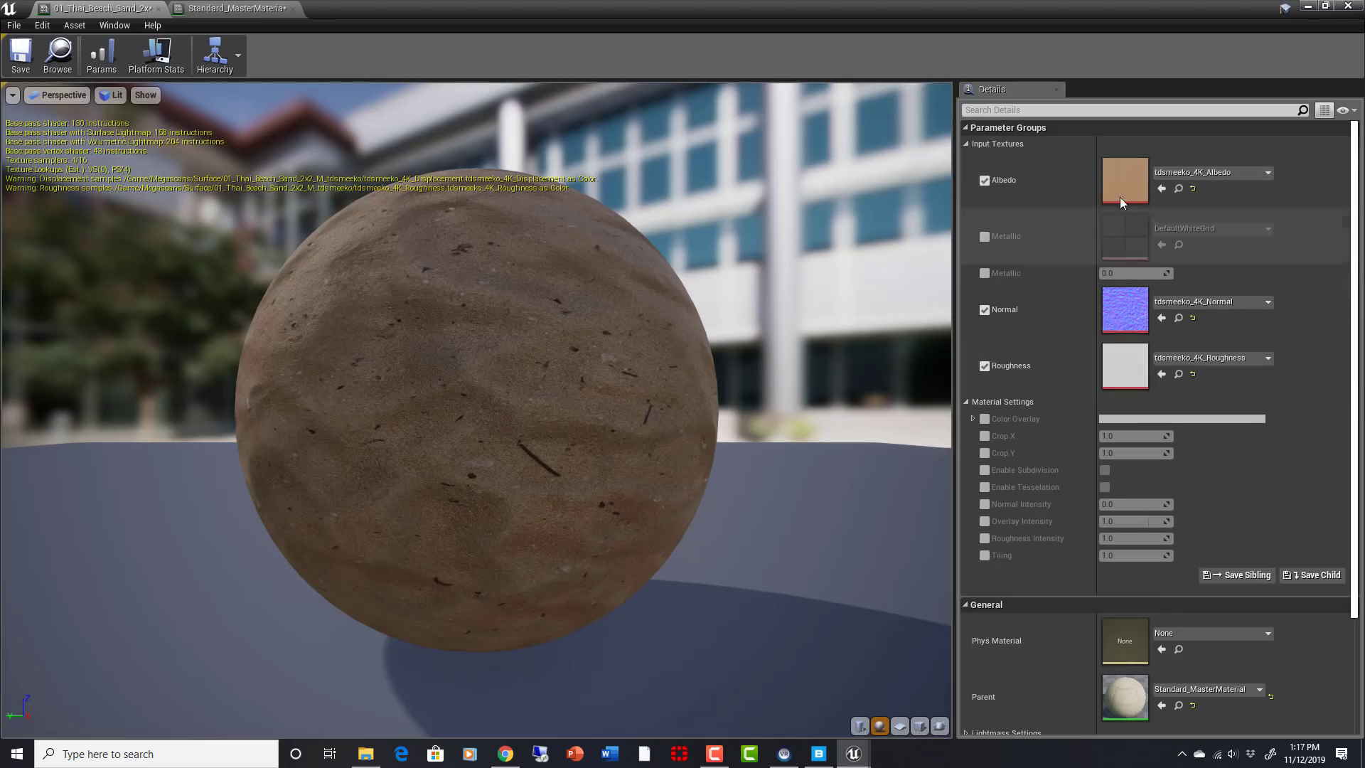
mouse_move(467, 214)
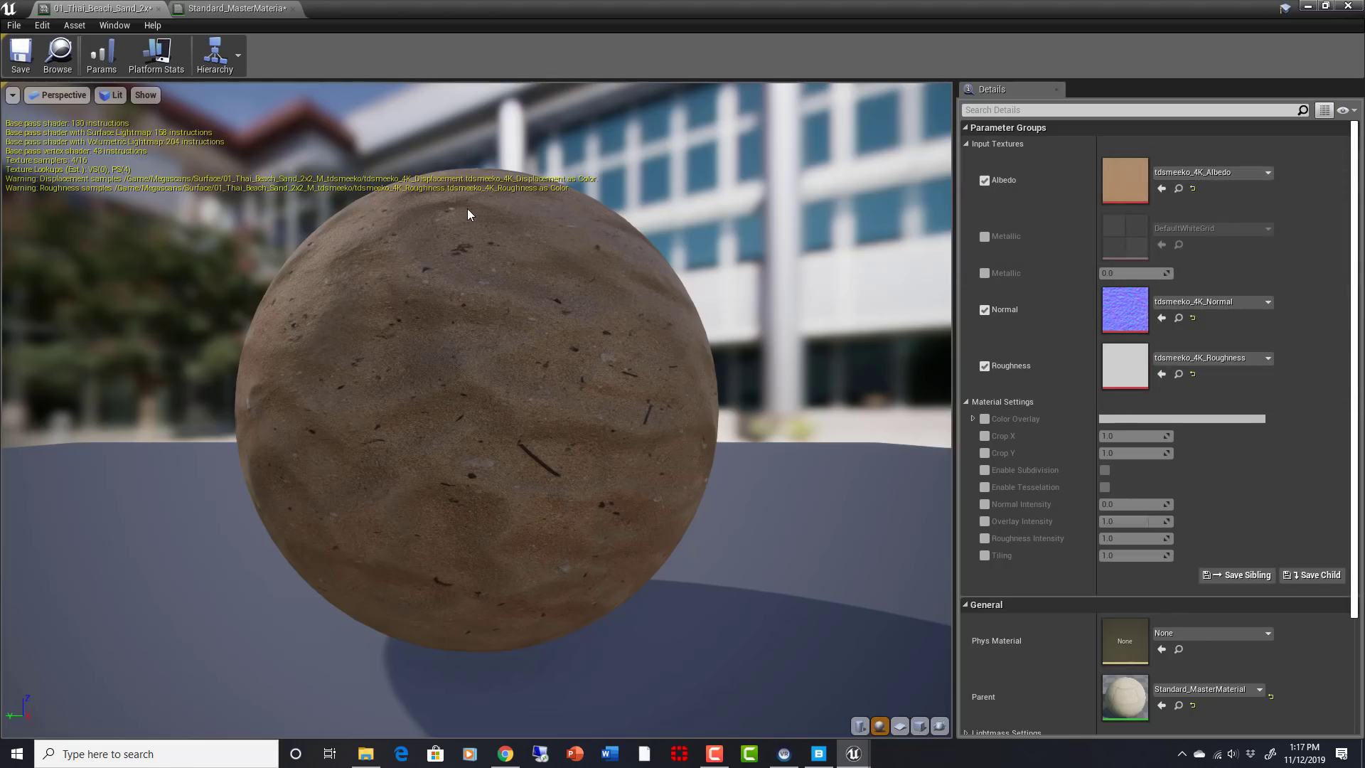
- Return to the Standard_MasterMaterial graph via its editor tab
left_click(234, 8)
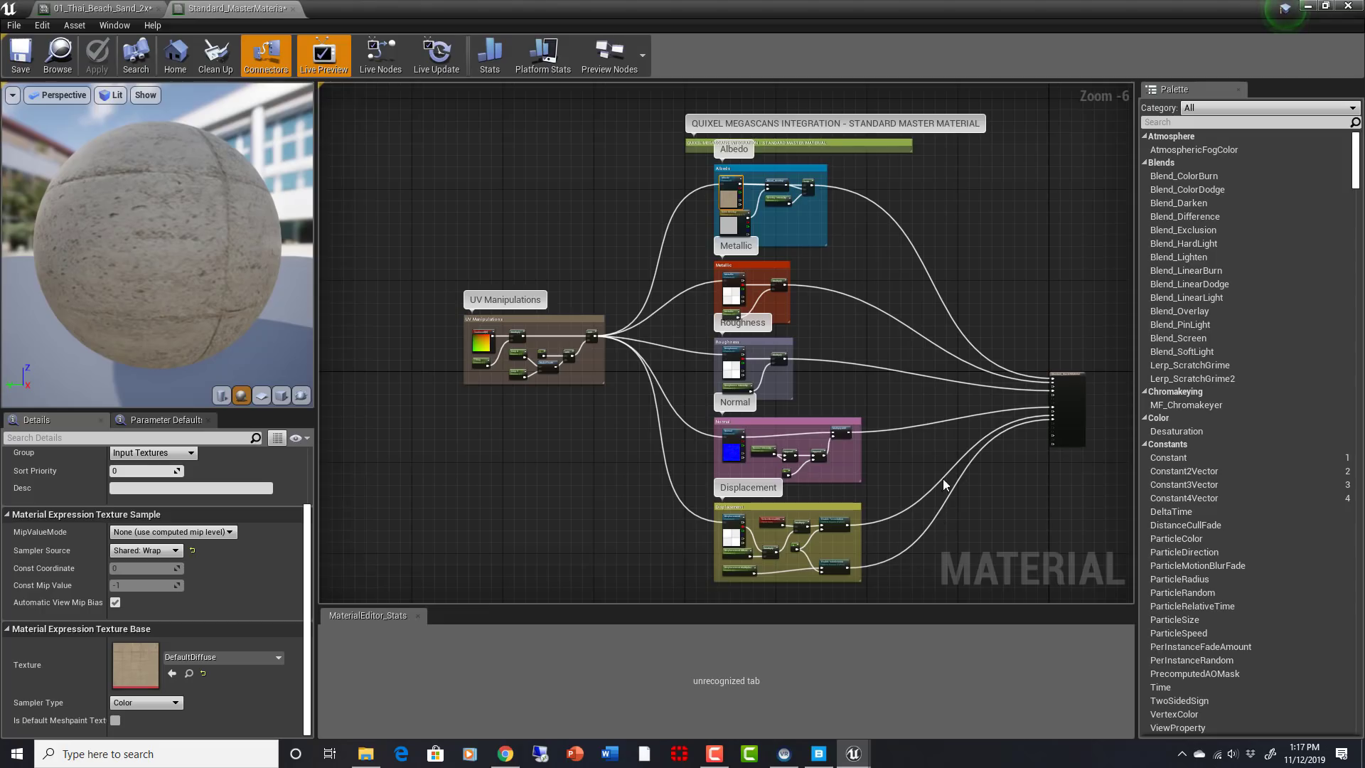
mouse_move(805, 273)
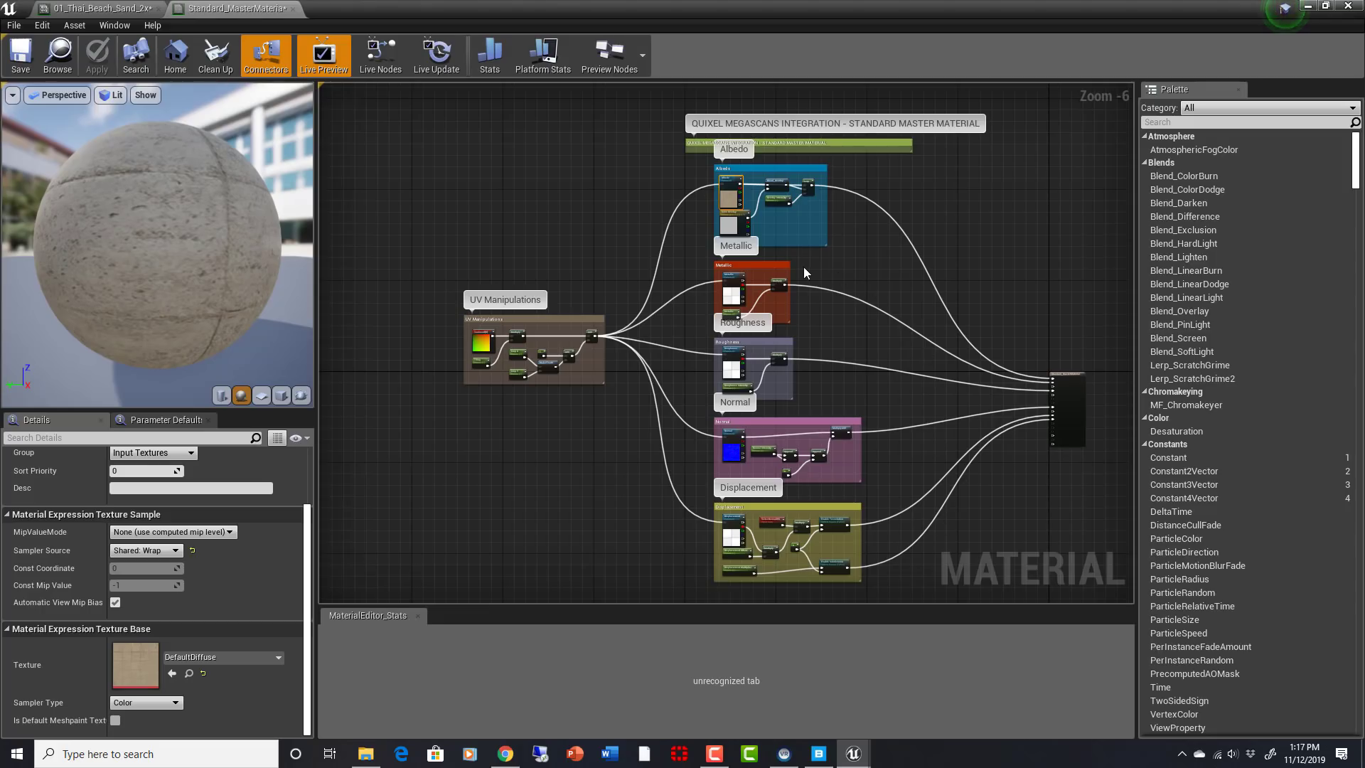
mouse_move(145, 23)
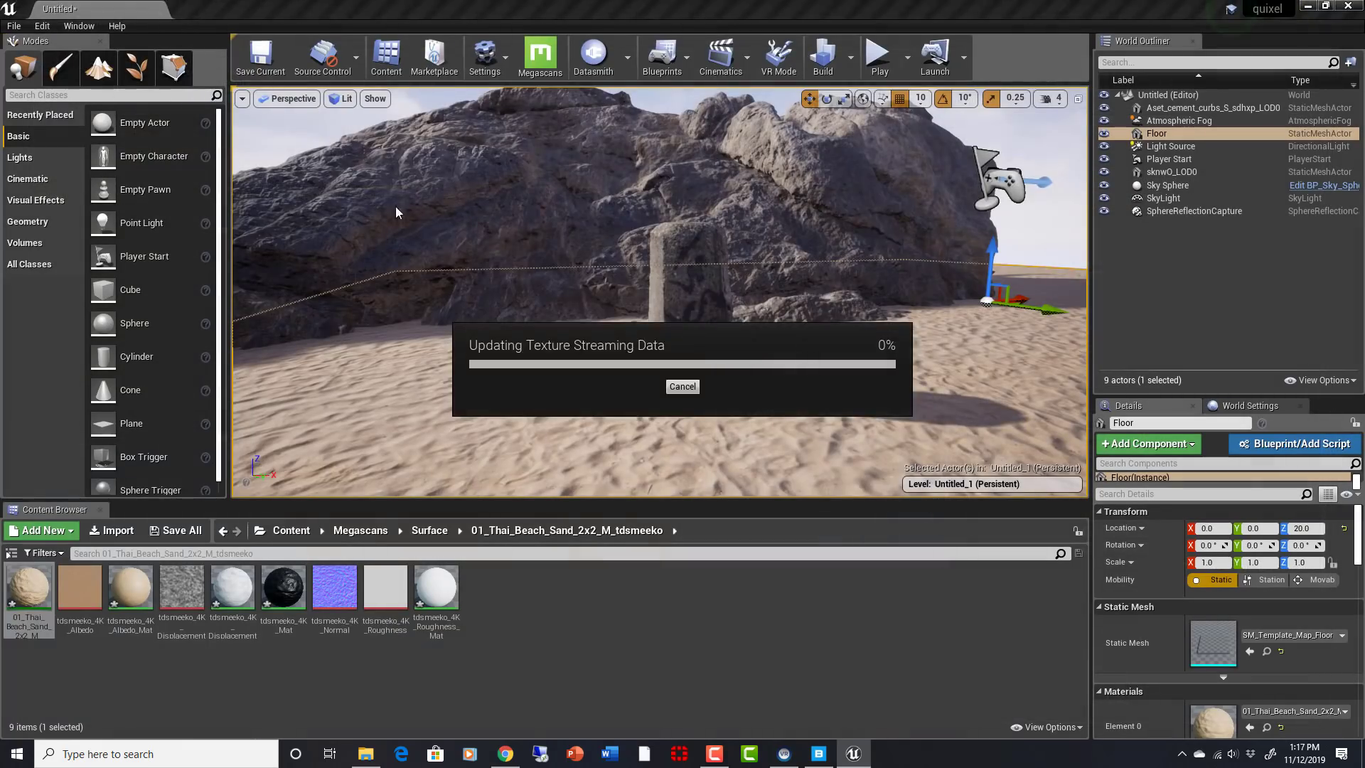
- Fly the viewport camera closer to the bollard and rock on the sand floor
left_click(683, 386)
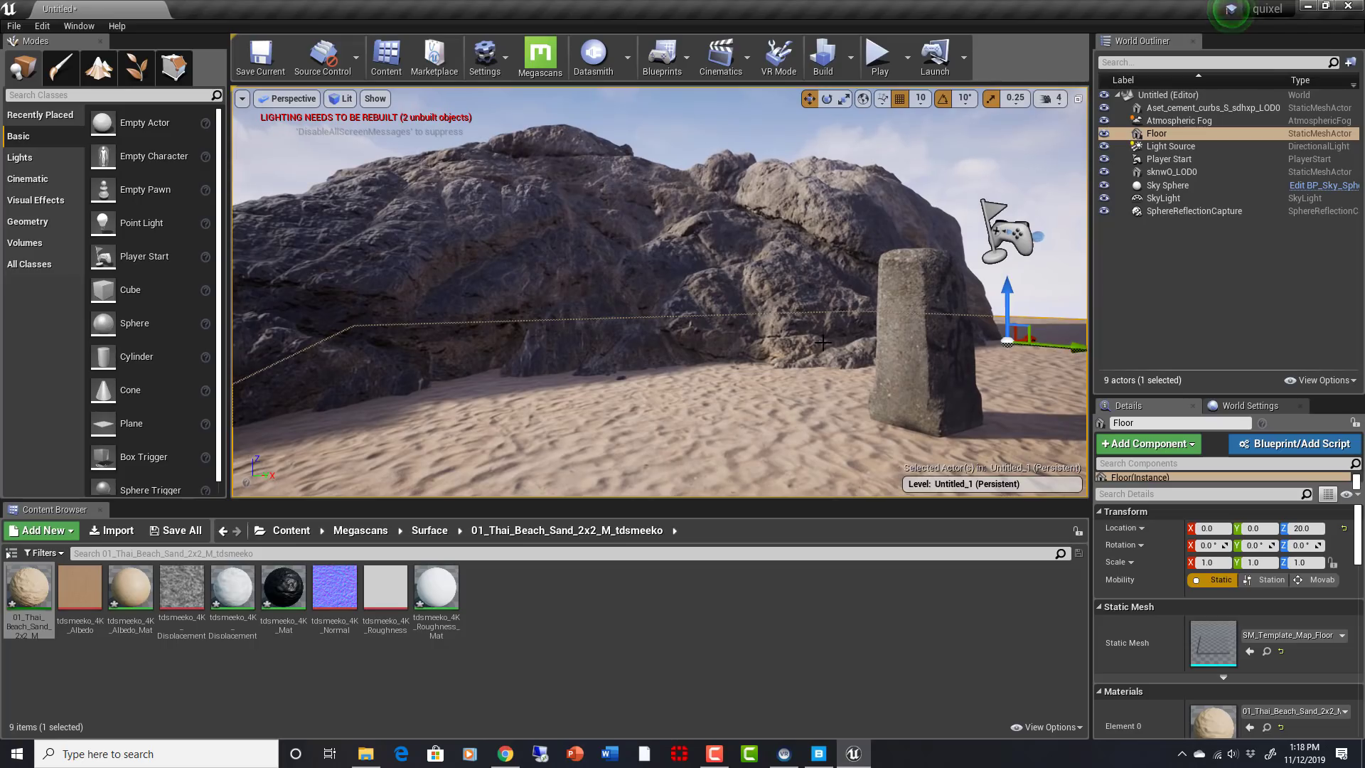
mouse_move(764, 401)
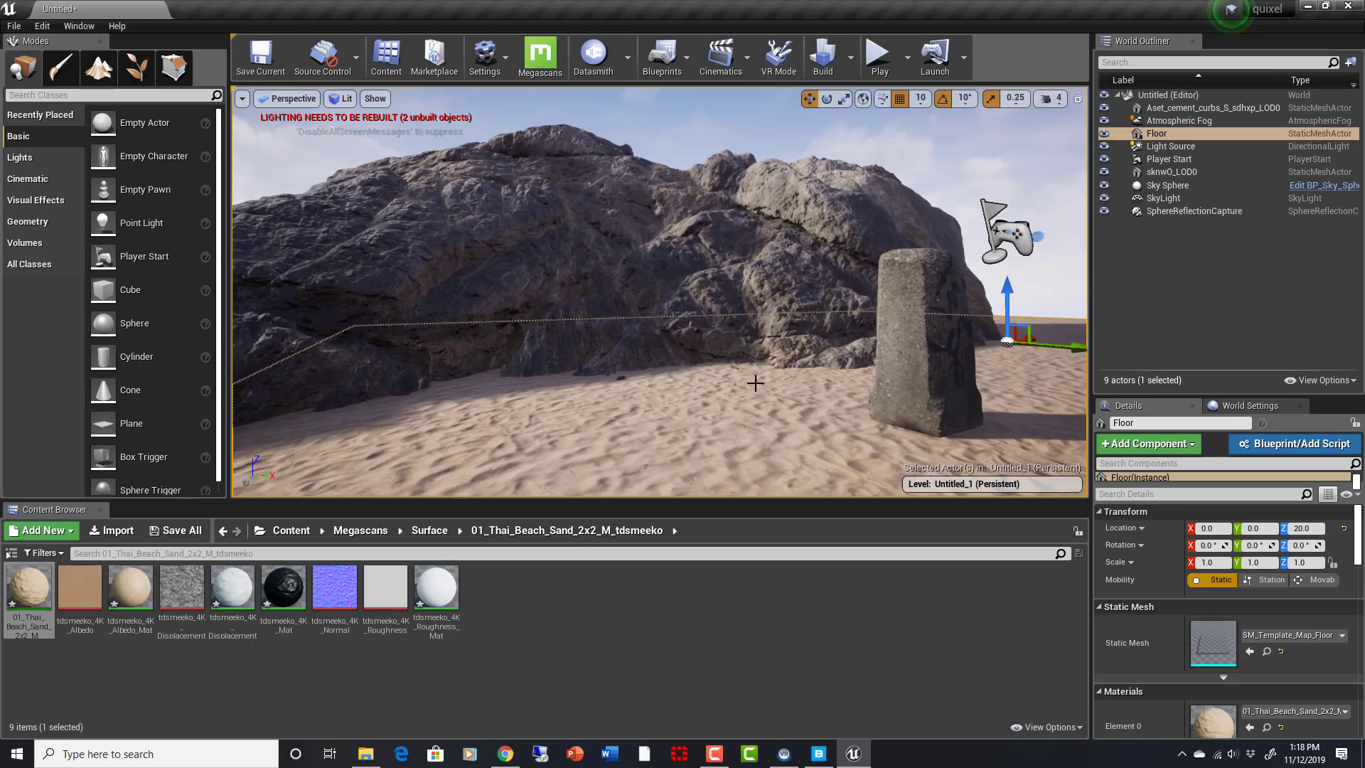
mouse_move(734, 368)
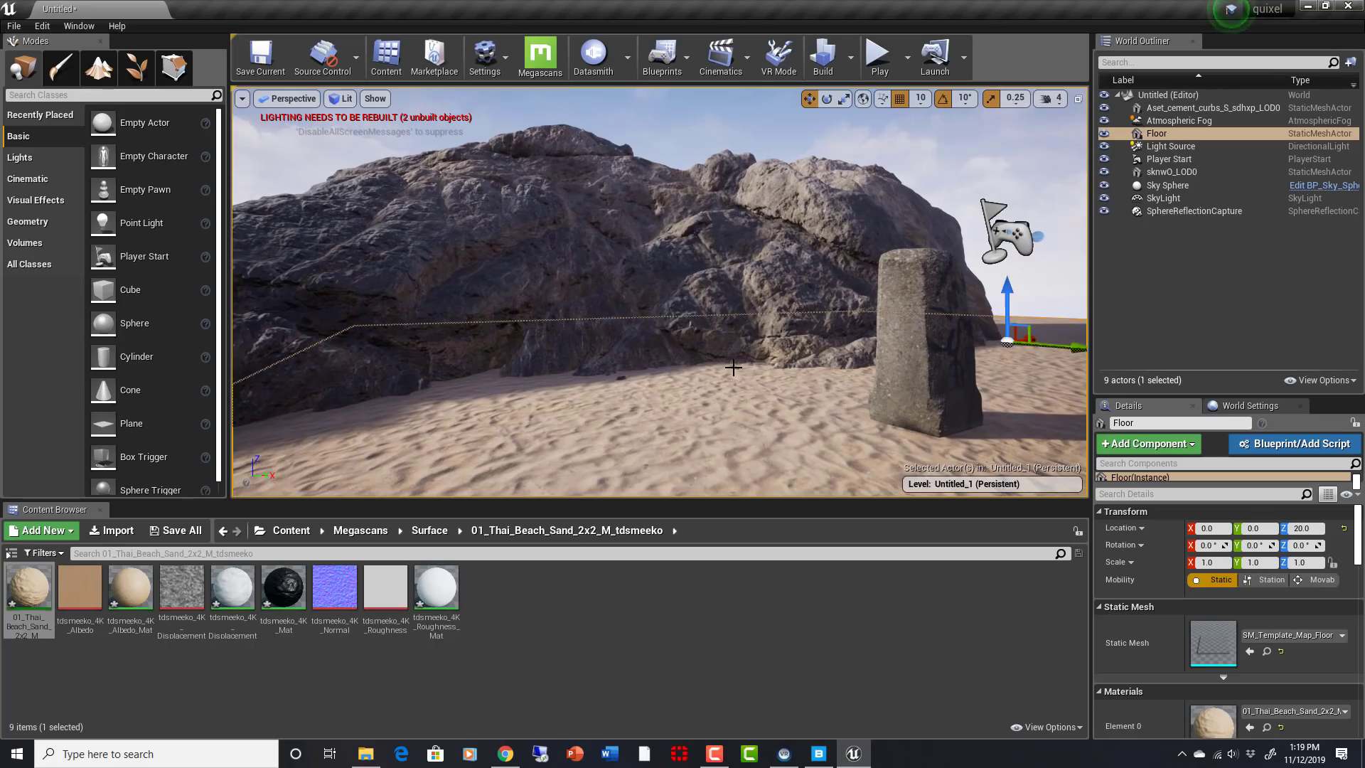